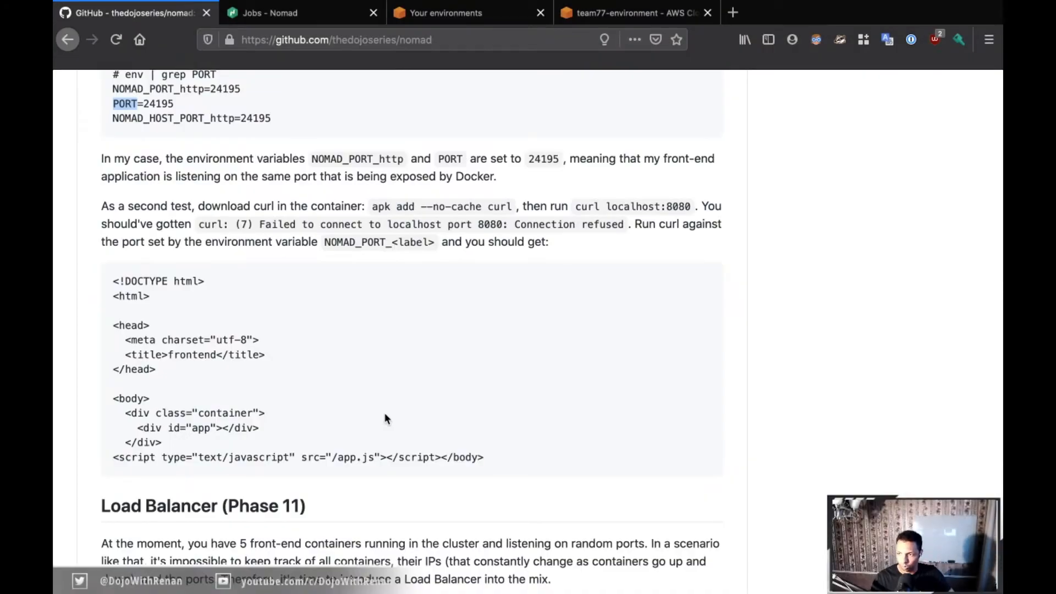
- Read the GitHub README through the Load Balancer (Phase 11) section, then switch to Cloud9
scroll(down, 3)
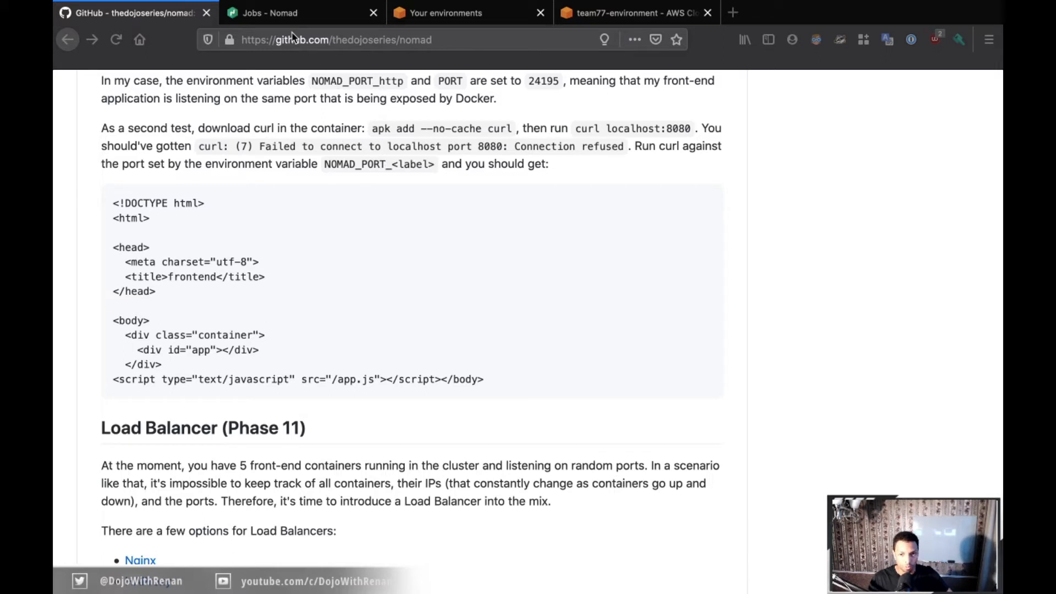
click(632, 12)
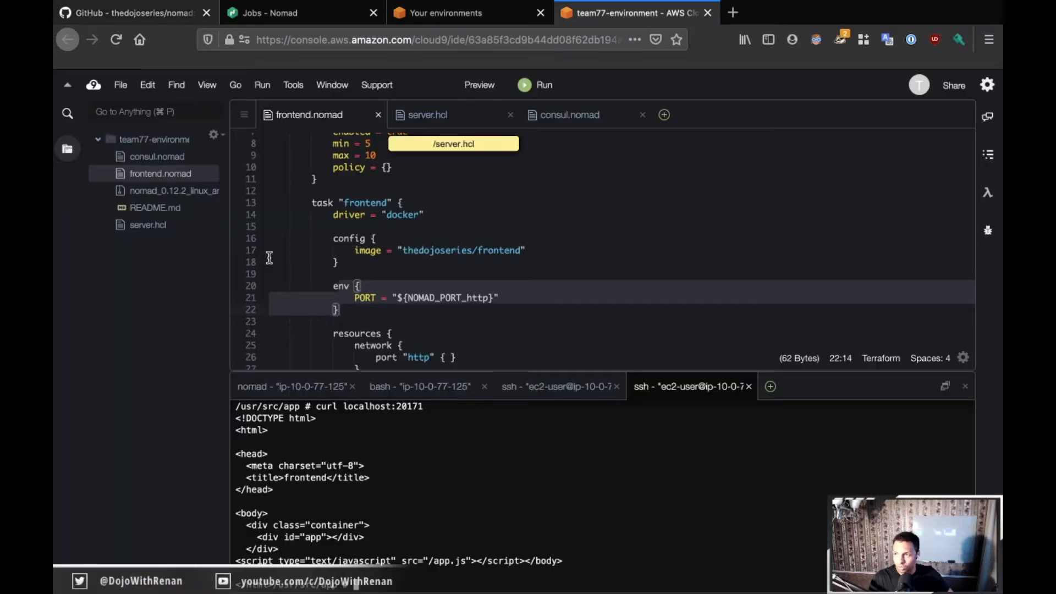
mouse_move(131, 294)
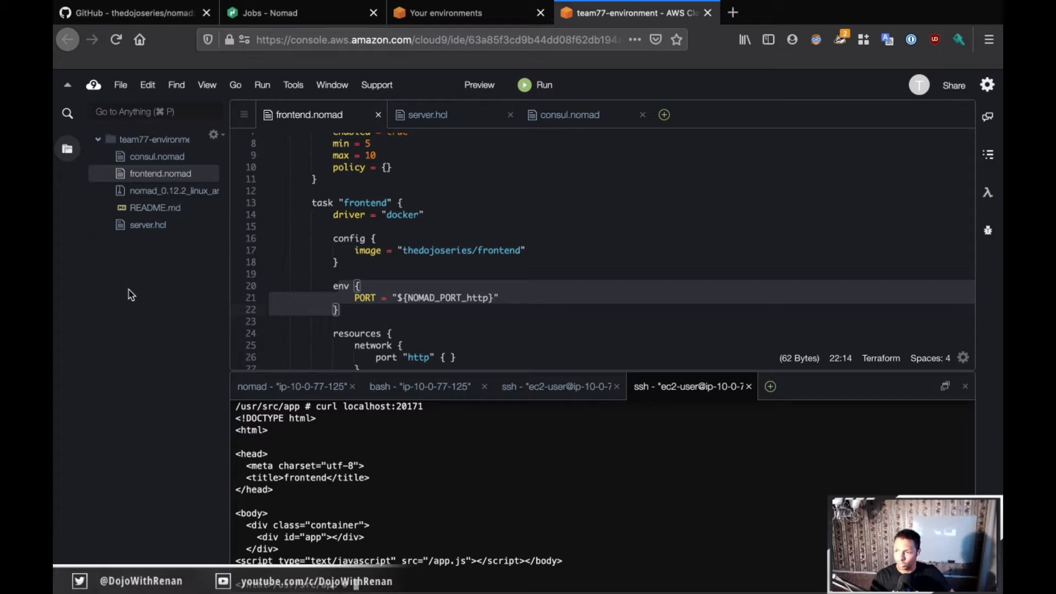
- Add a new file named fabio.nomad to the project folder
right_click(160, 173)
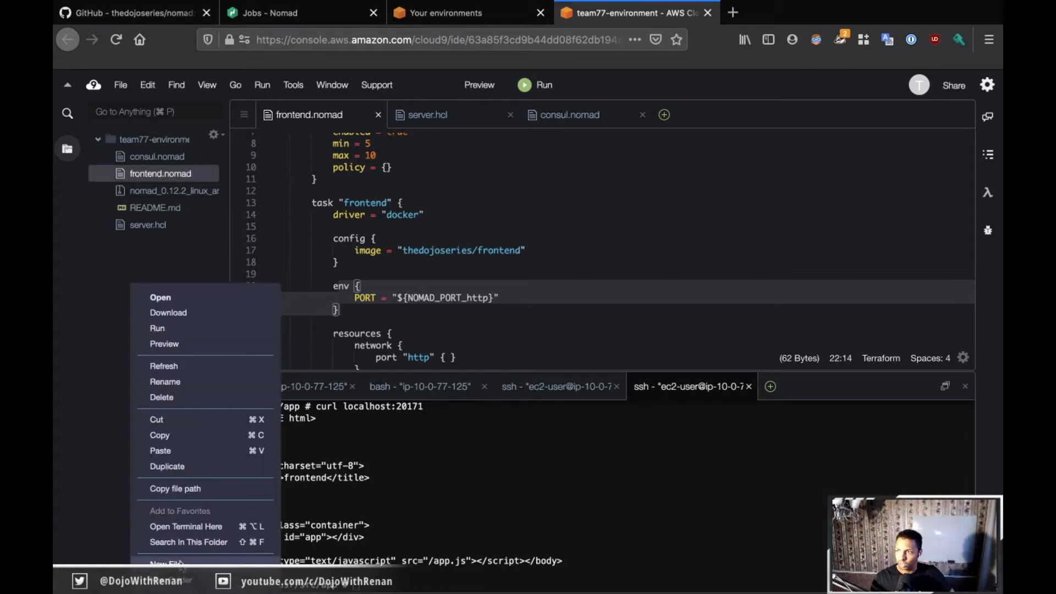
click(165, 563)
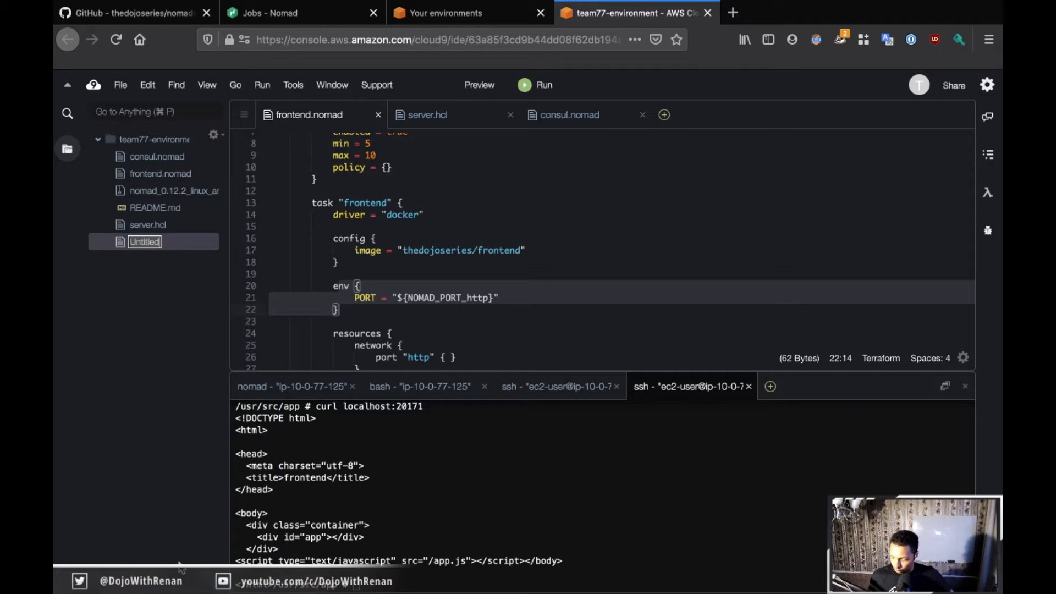
text(fabio.nomad)
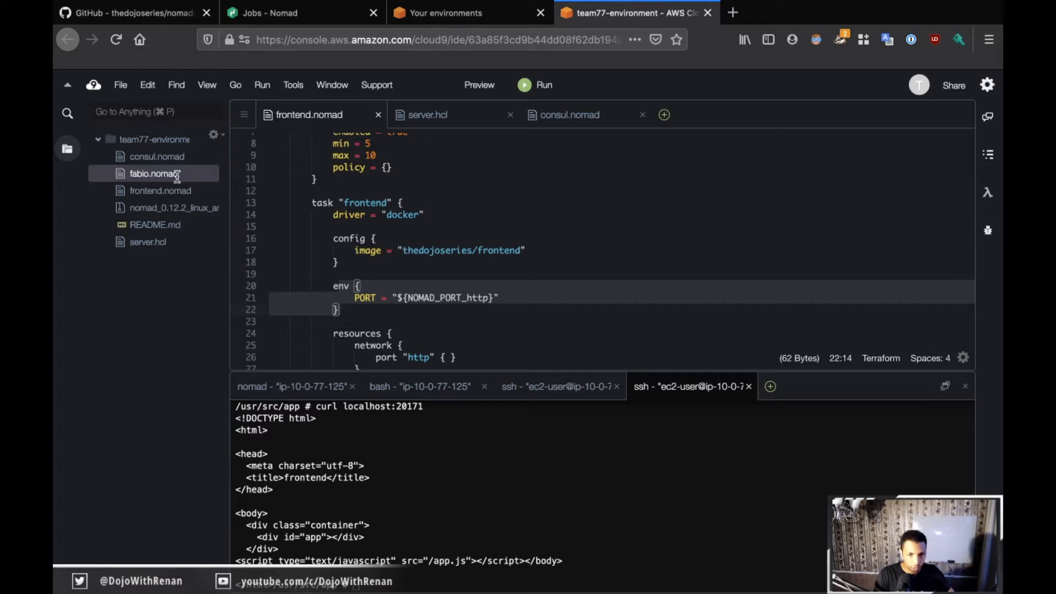
mouse_move(195, 178)
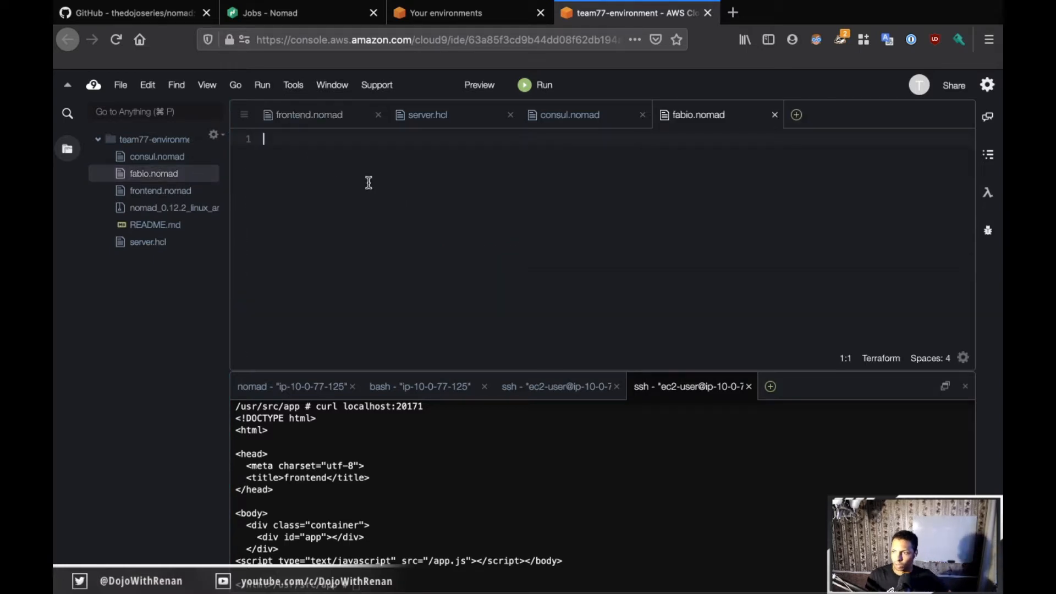
- Write job "fabio" with datacenters = ["dc1"] and type = "system"
text(job)
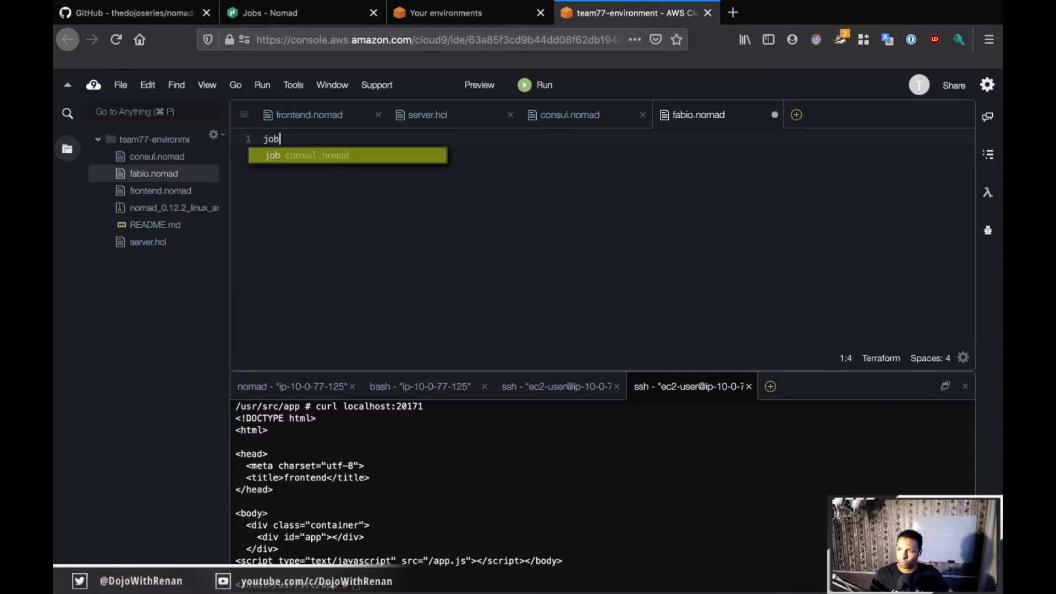
text("fabio" {)
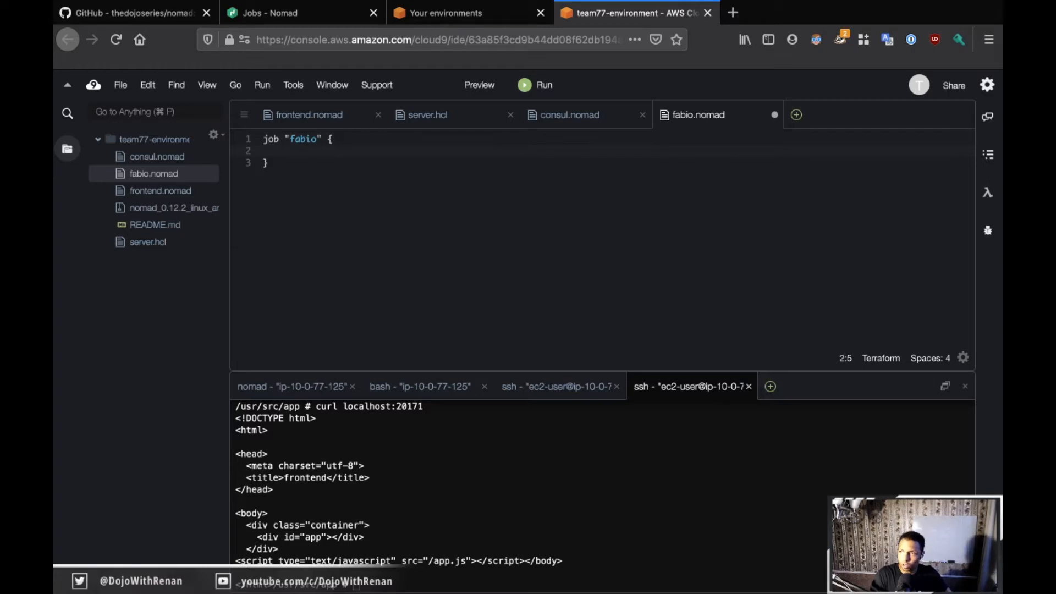
text(datacenters = ["dc1)
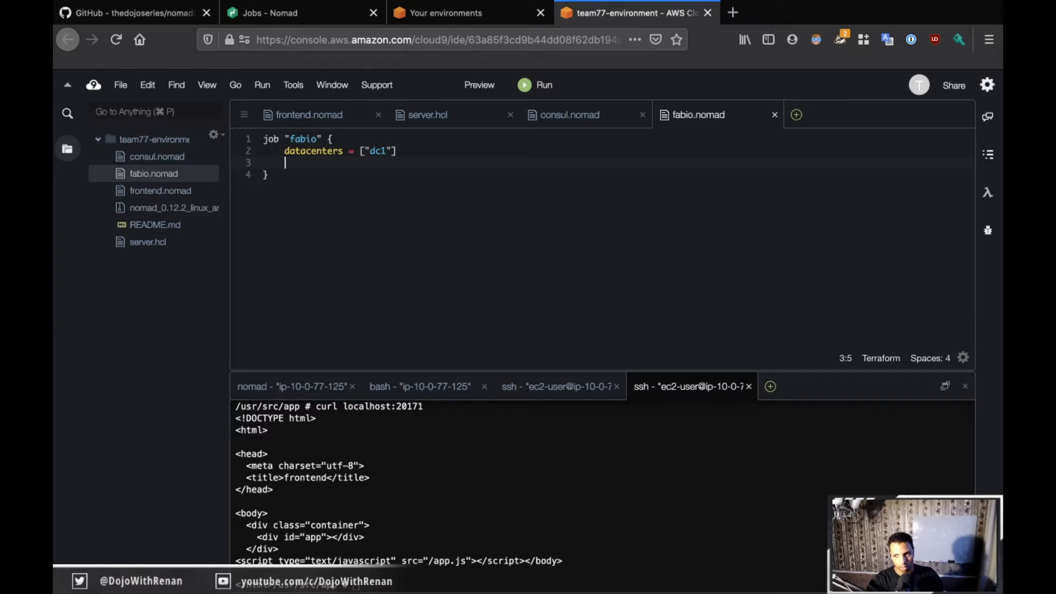
text(type = "system)
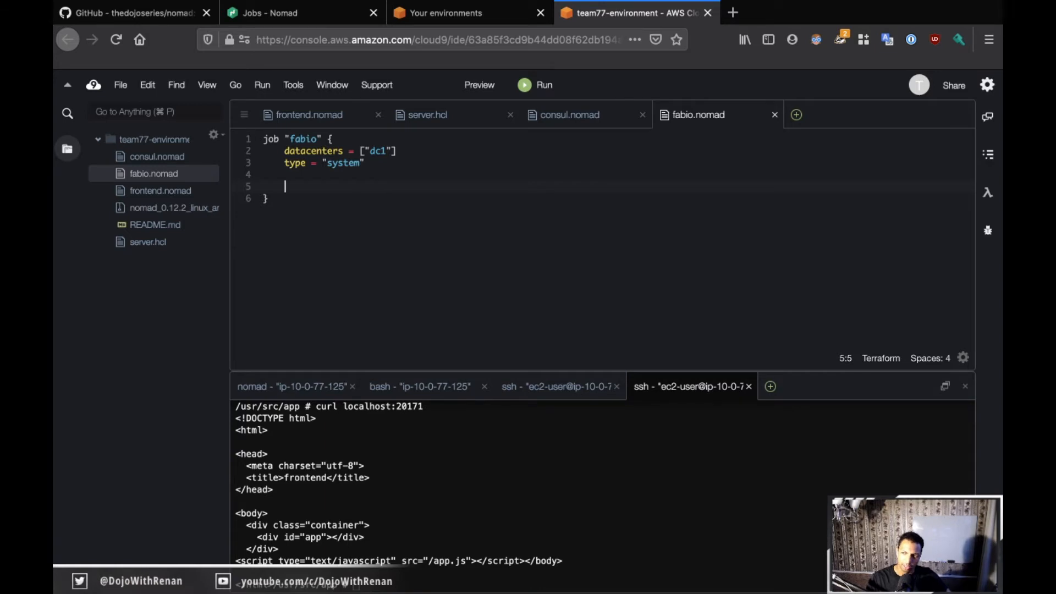
- Add a group "fabio" containing a task "fabio" inside the job
text(group ")
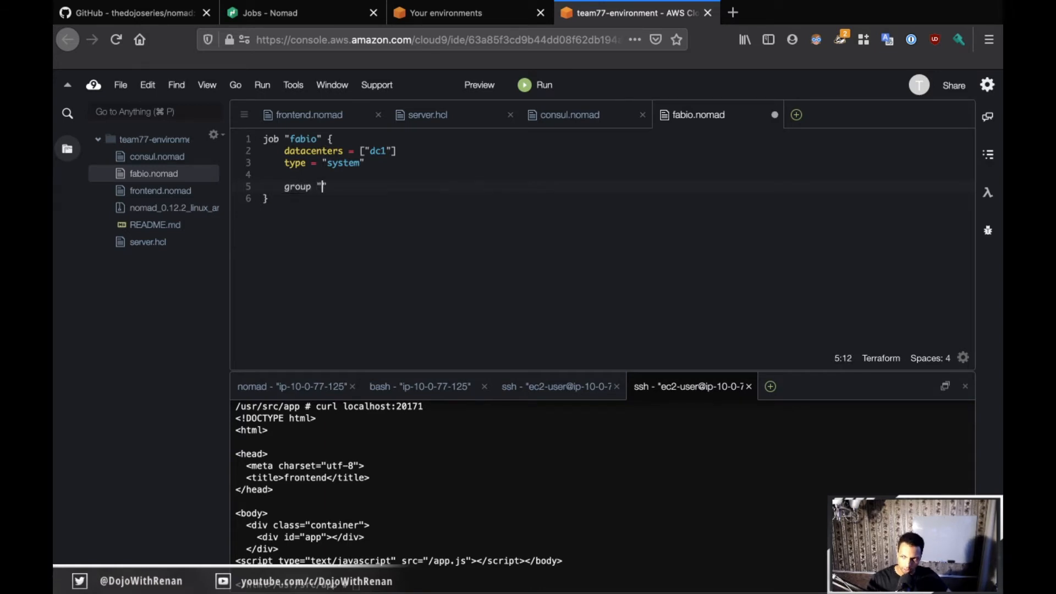
text(fabio" {)
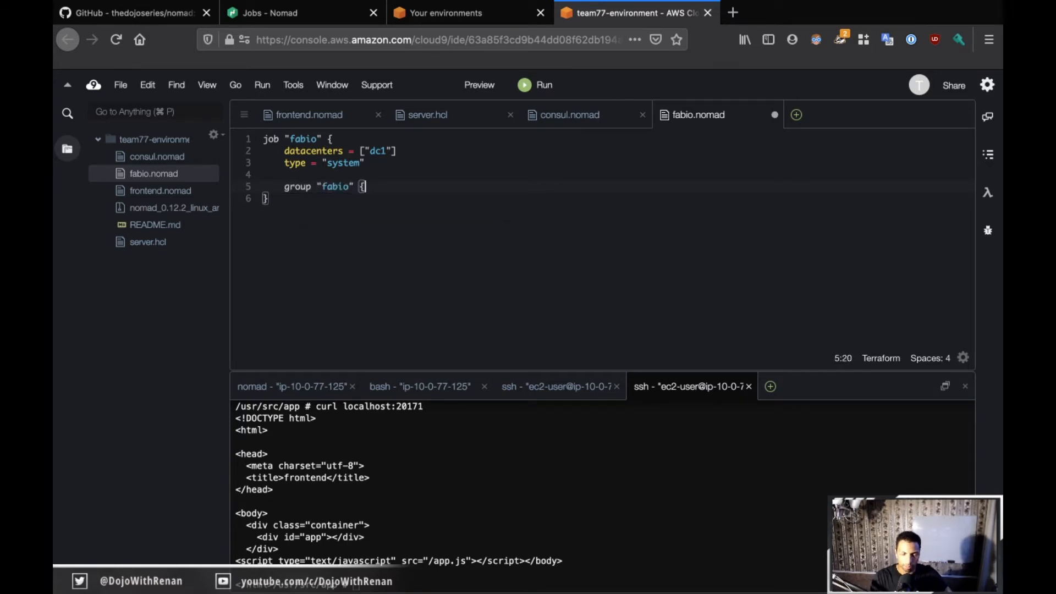
text(task =)
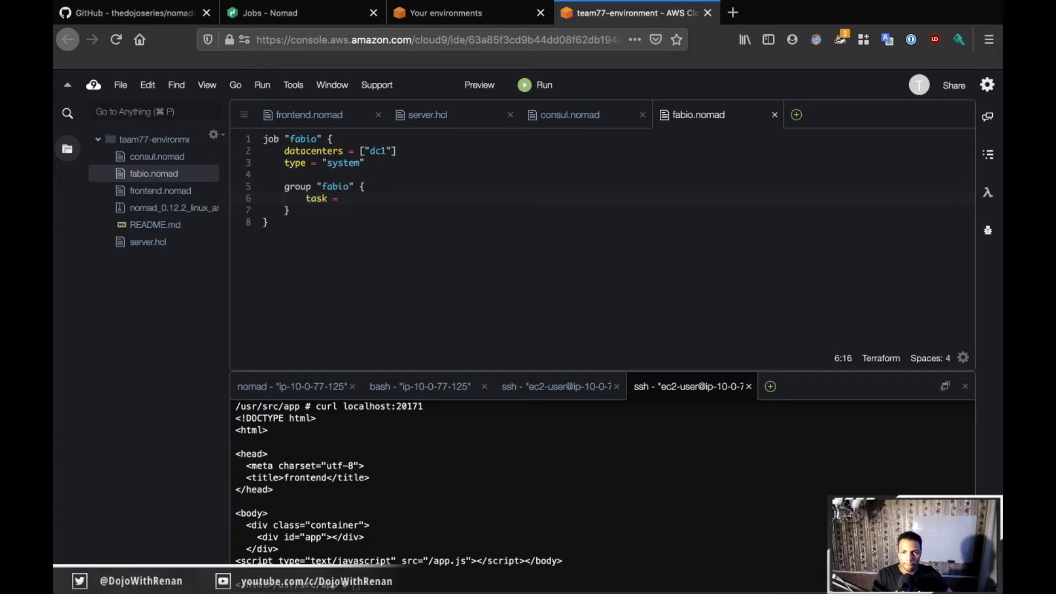
key(Backspace)
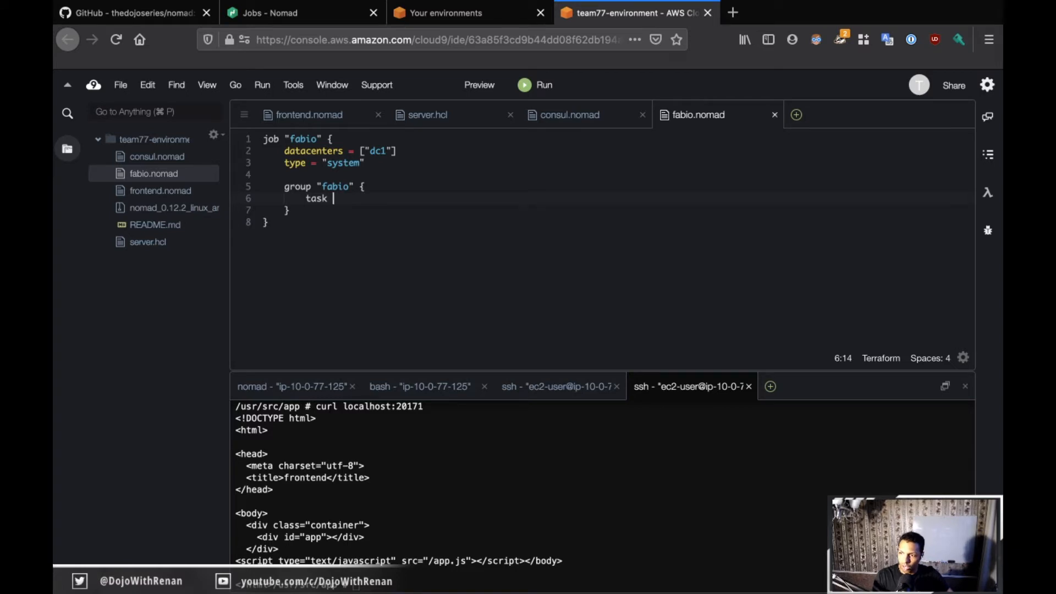
text("fabio" {)
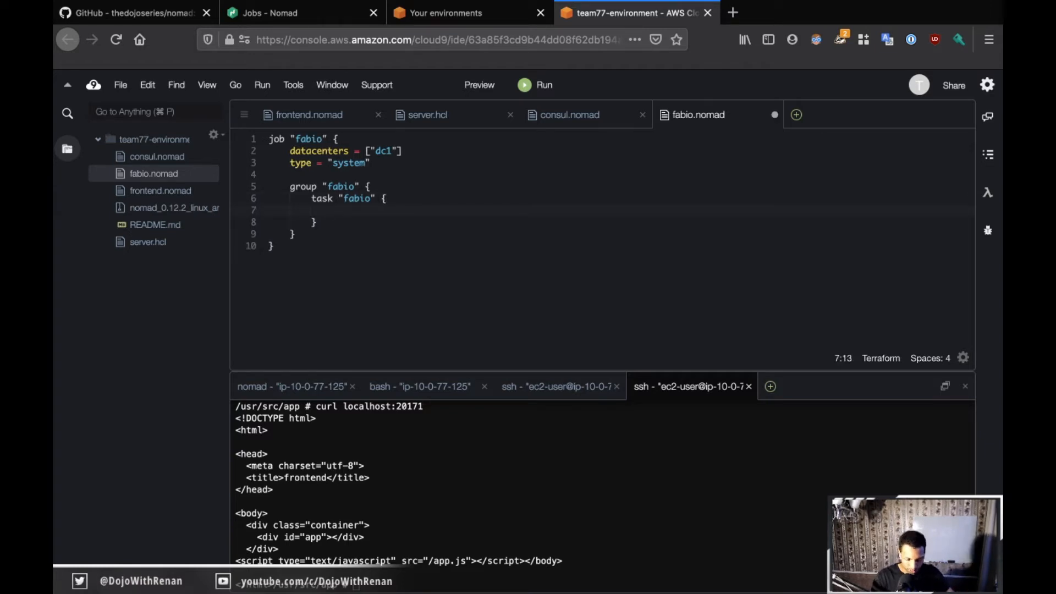
- Give the task driver = "docker" and a config block with image = "fabiolb/fabio"
text(driver = "docker)
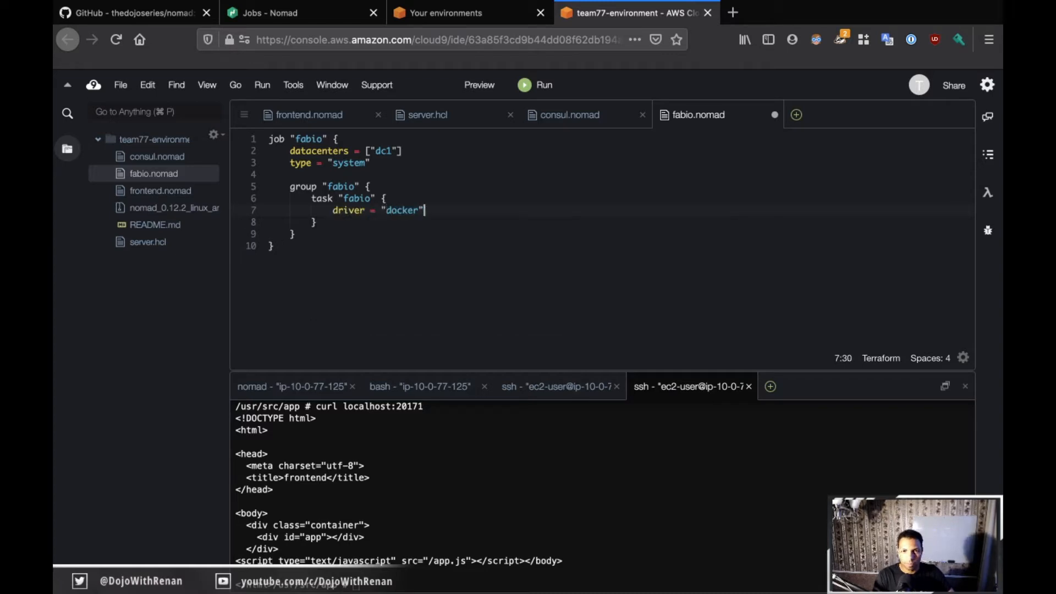
key(ctrl+s)
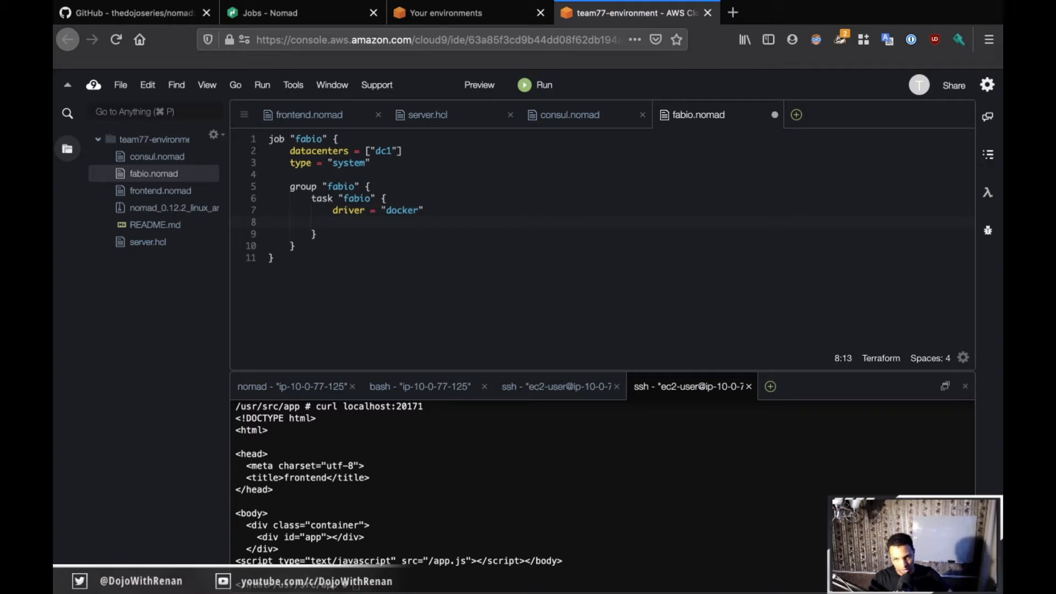
text(cofnig)
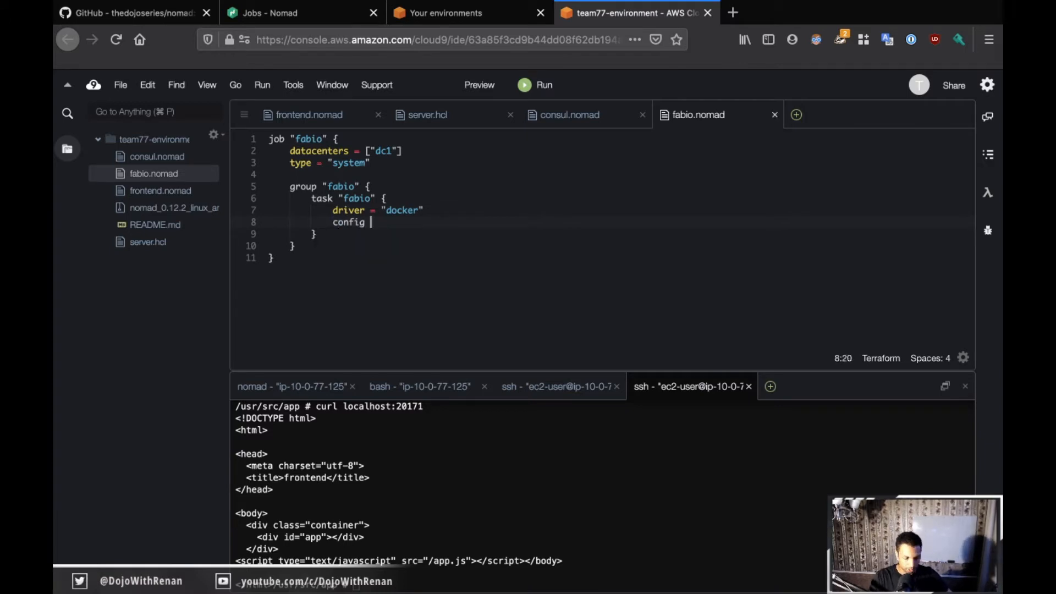
text({)
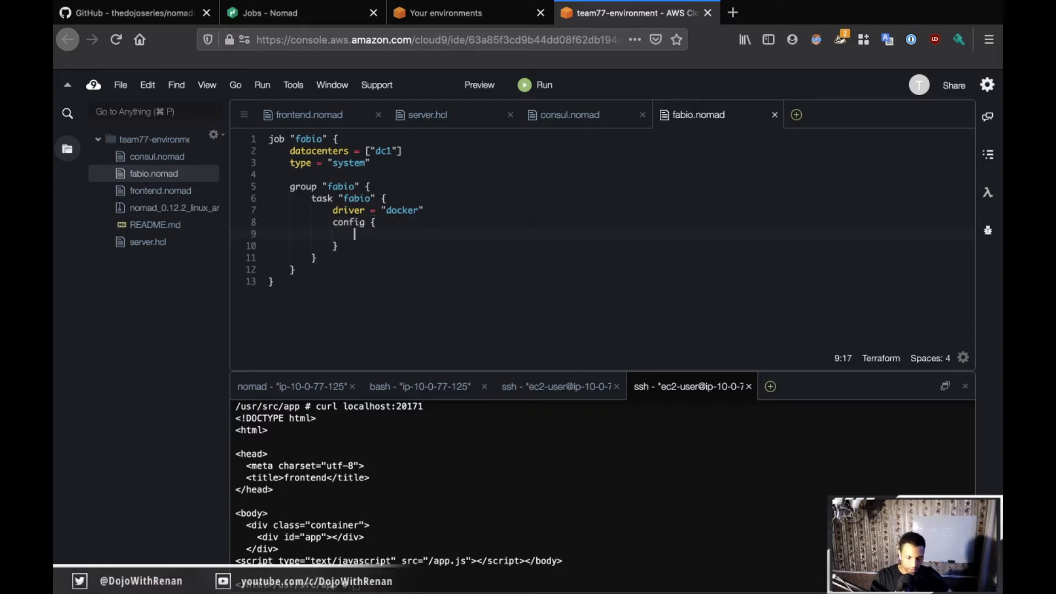
text(image = "fabiolb)
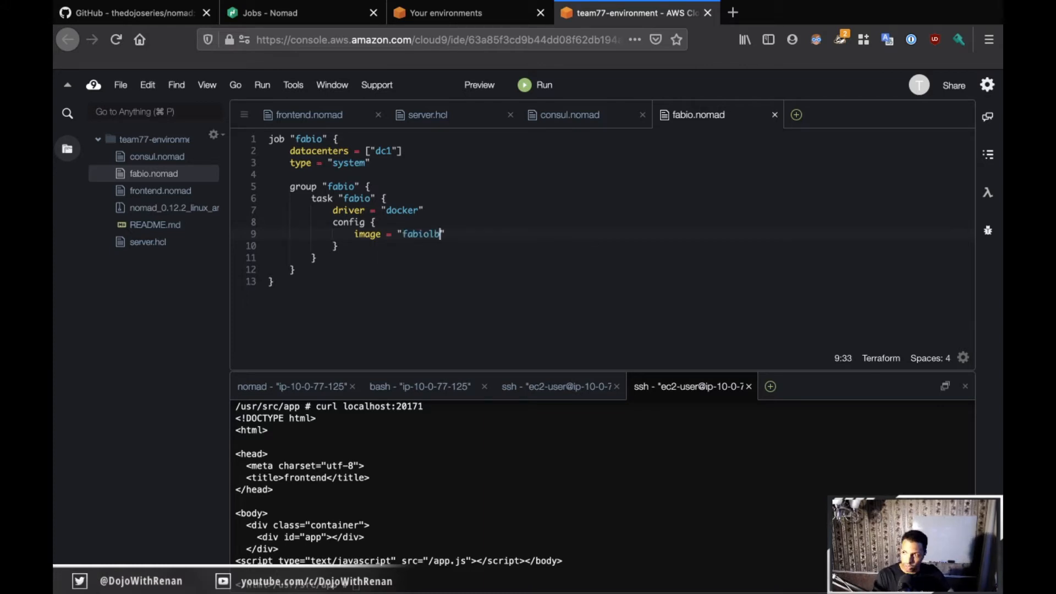
text(/)
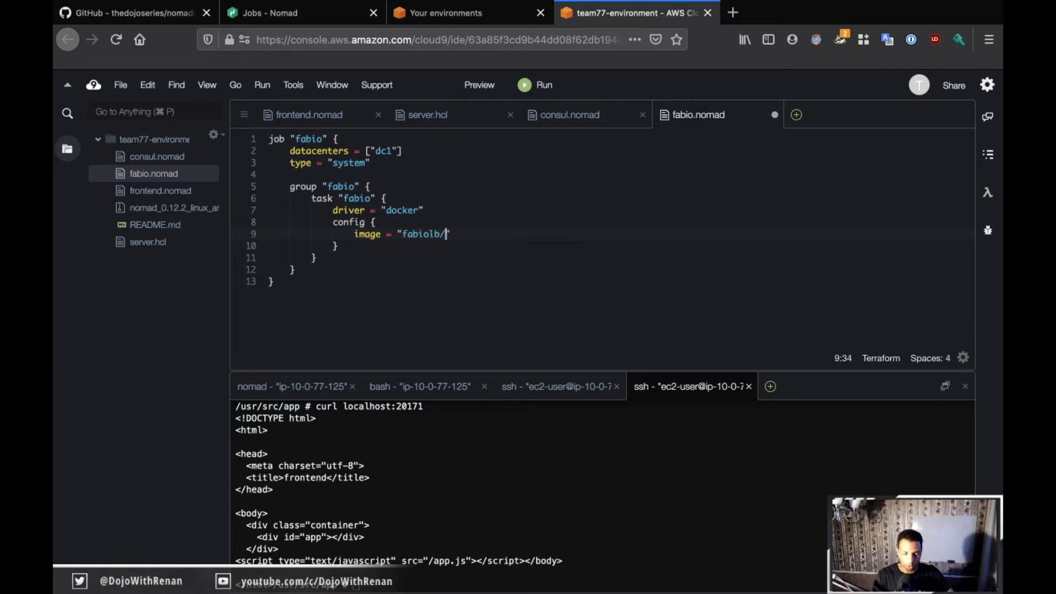
text(fabio")
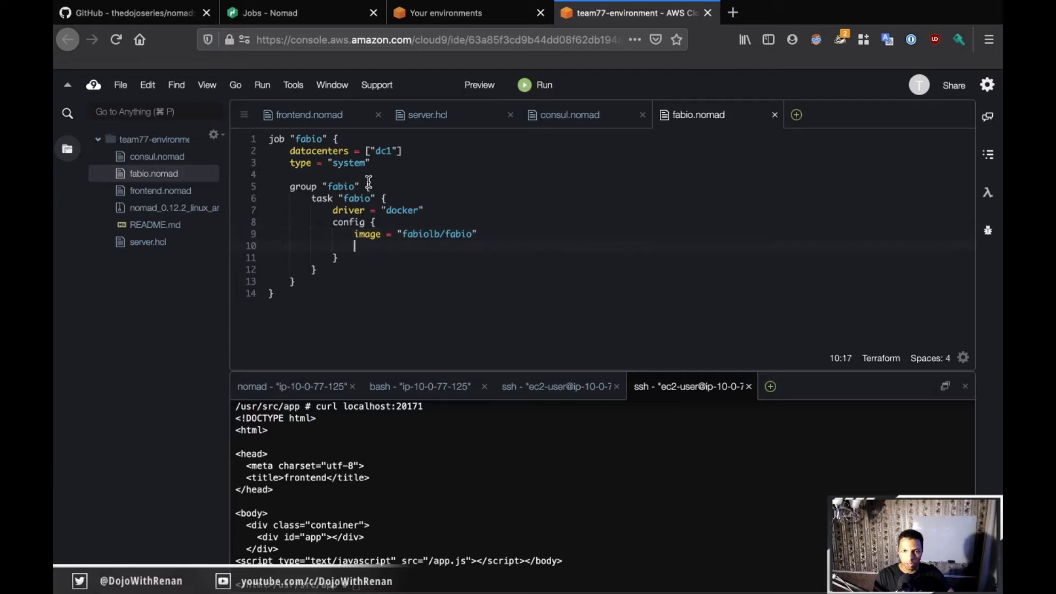
- Scroll GitHub to the Fabio requirements on host networking, resources, bandwidth and static ports
click(132, 12)
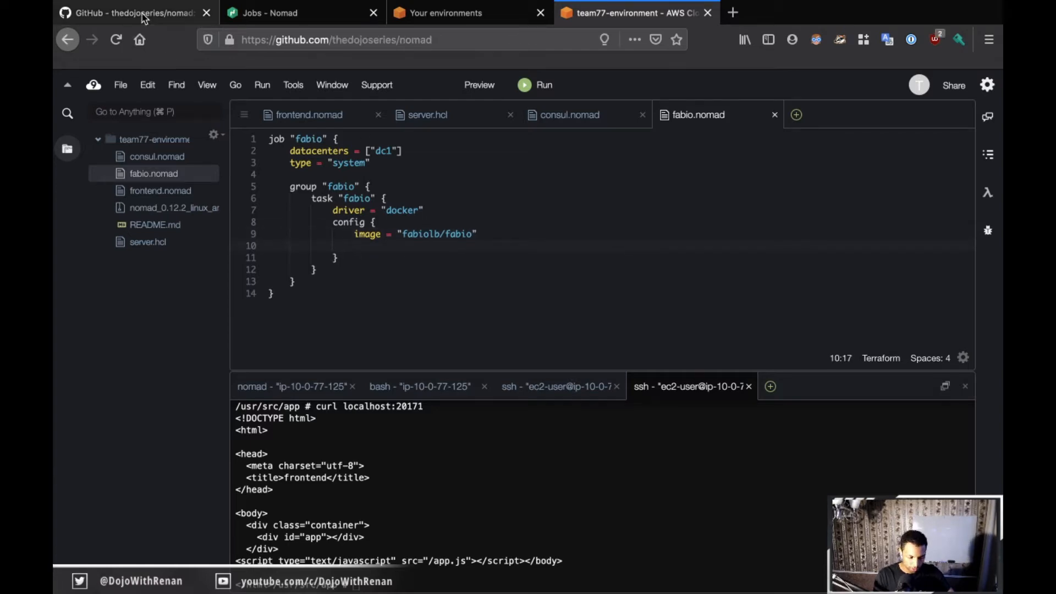
click(129, 12)
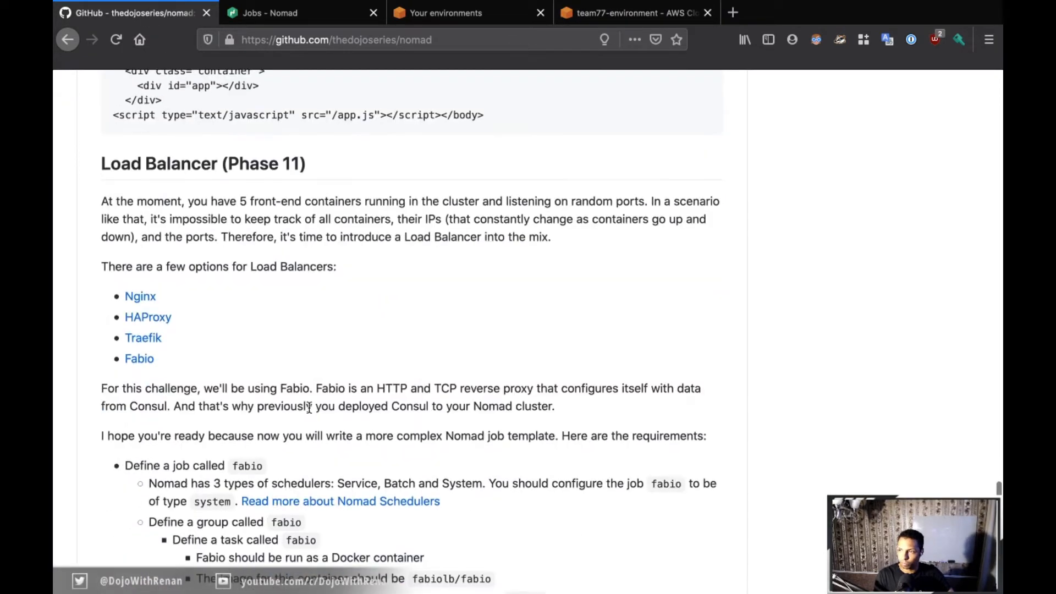
scroll(down, 3)
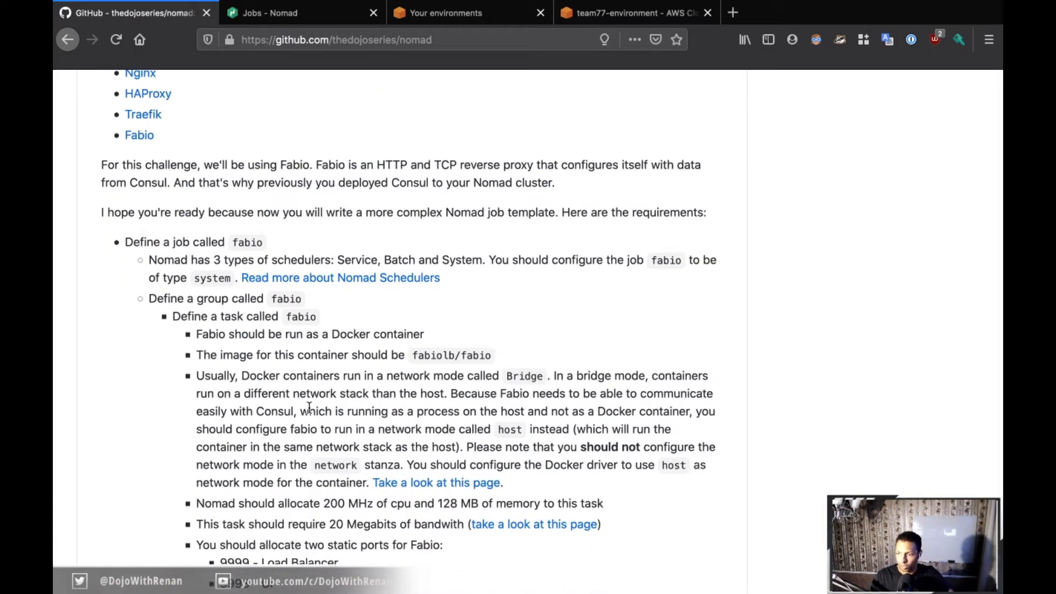
mouse_move(270, 398)
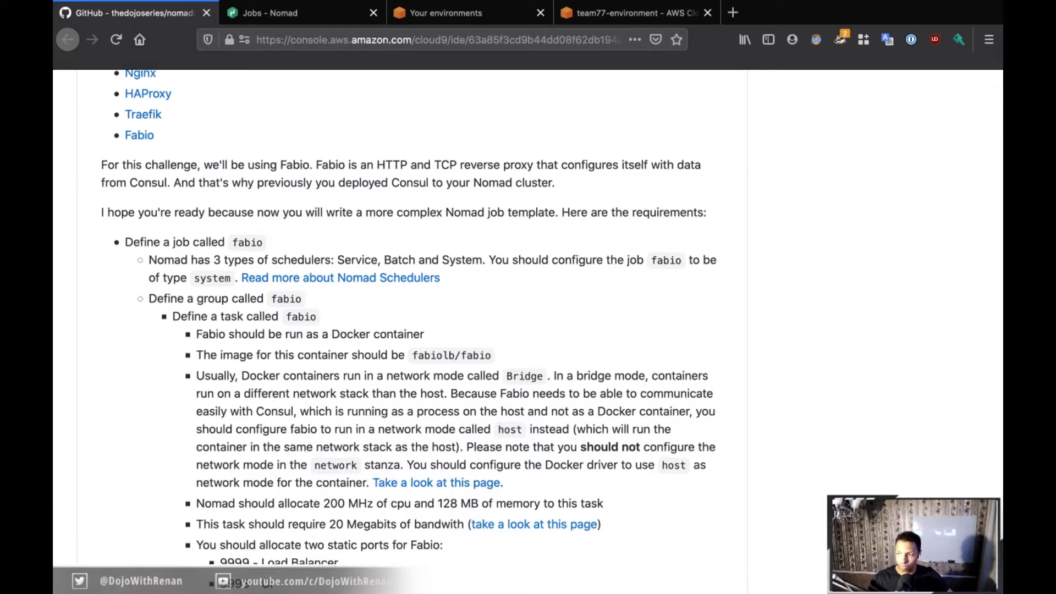
- Set network_mode = "host" in the config block and begin a resources block
click(633, 12)
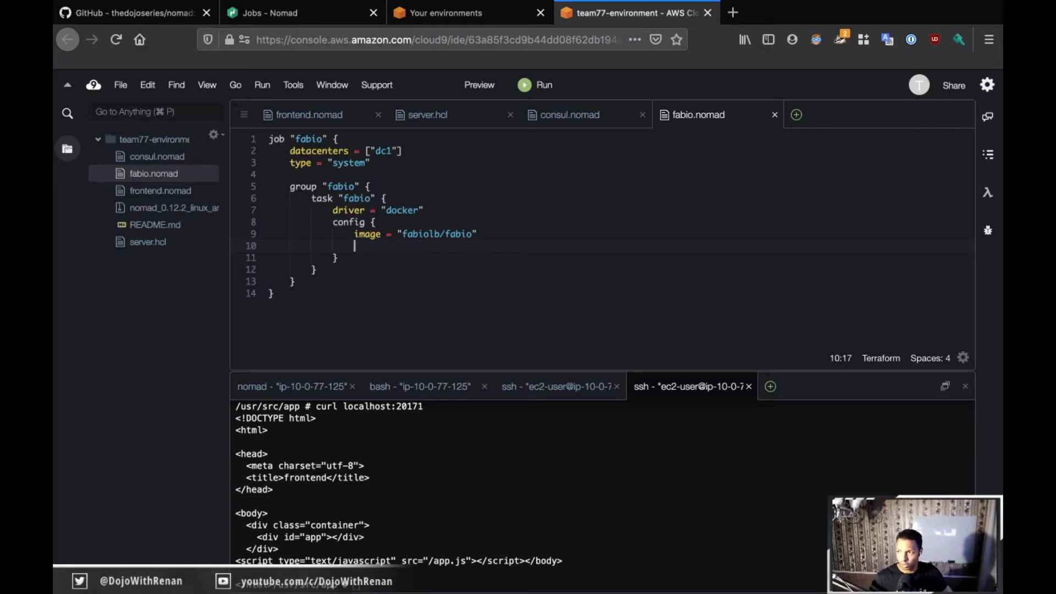
text(network_)
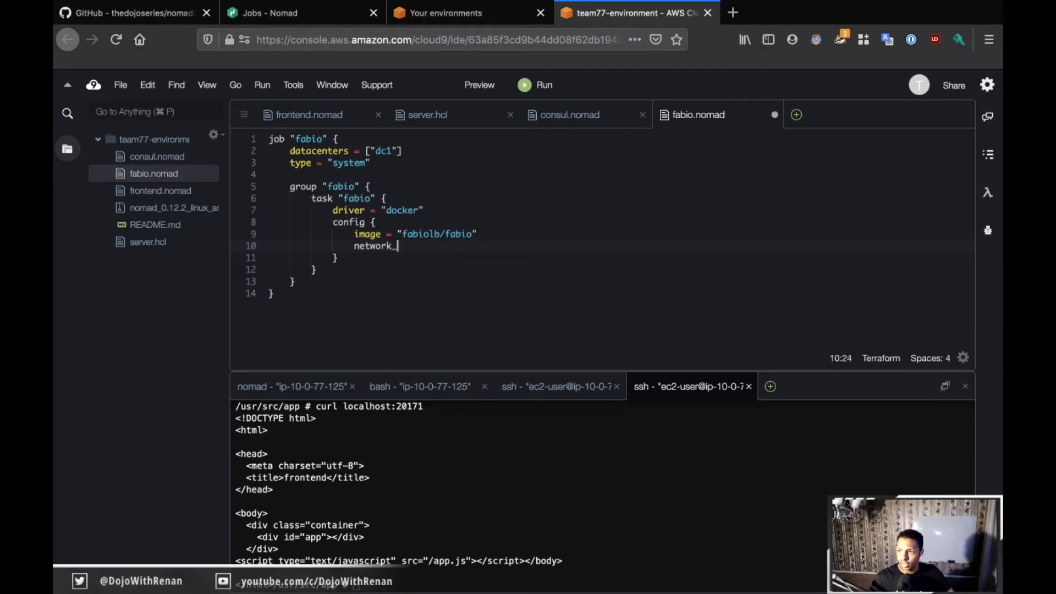
text(mode)
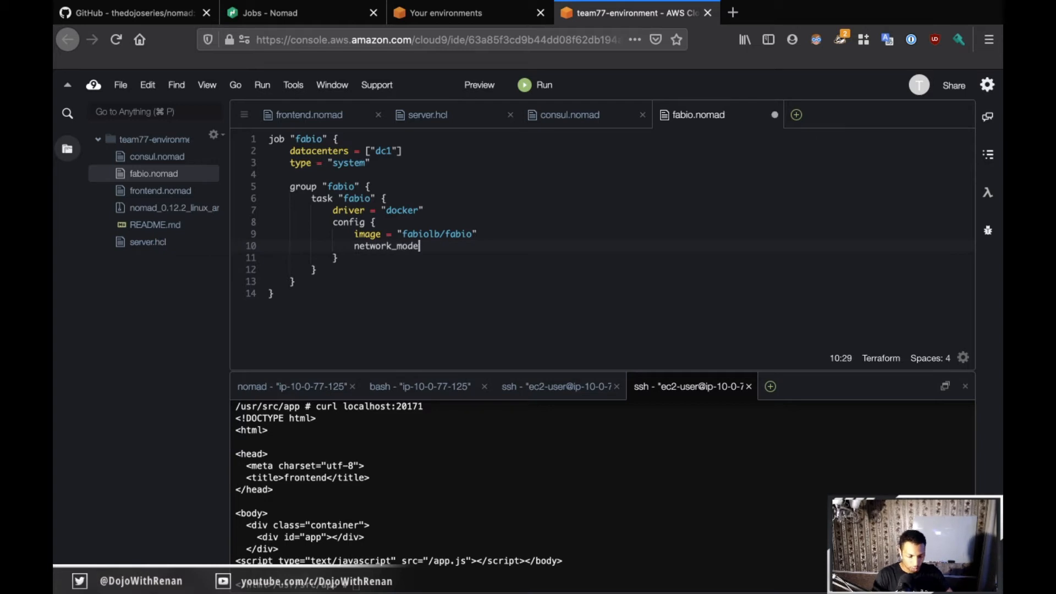
text(= ")
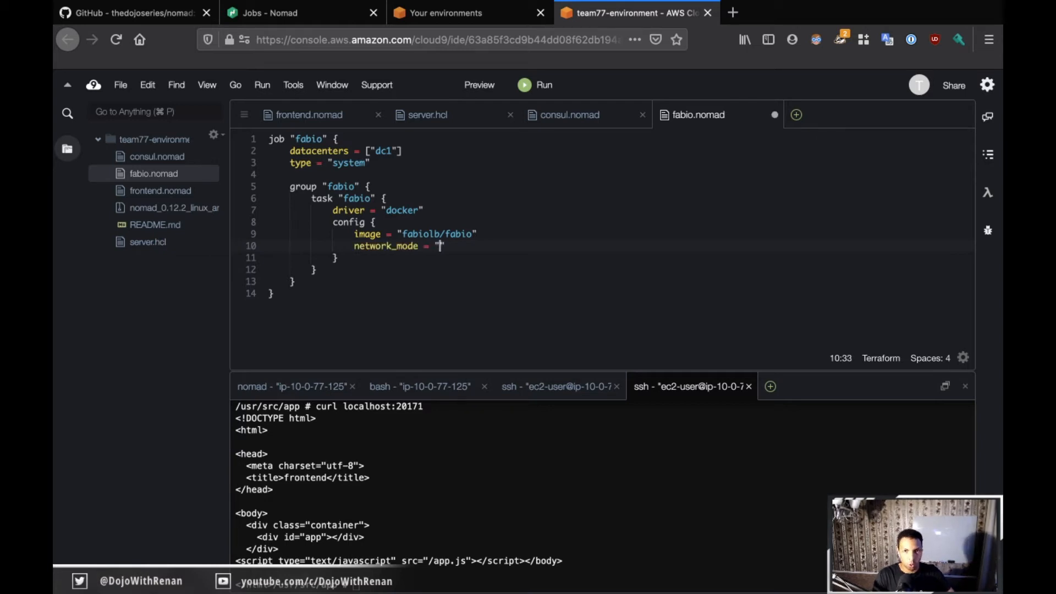
text(host)
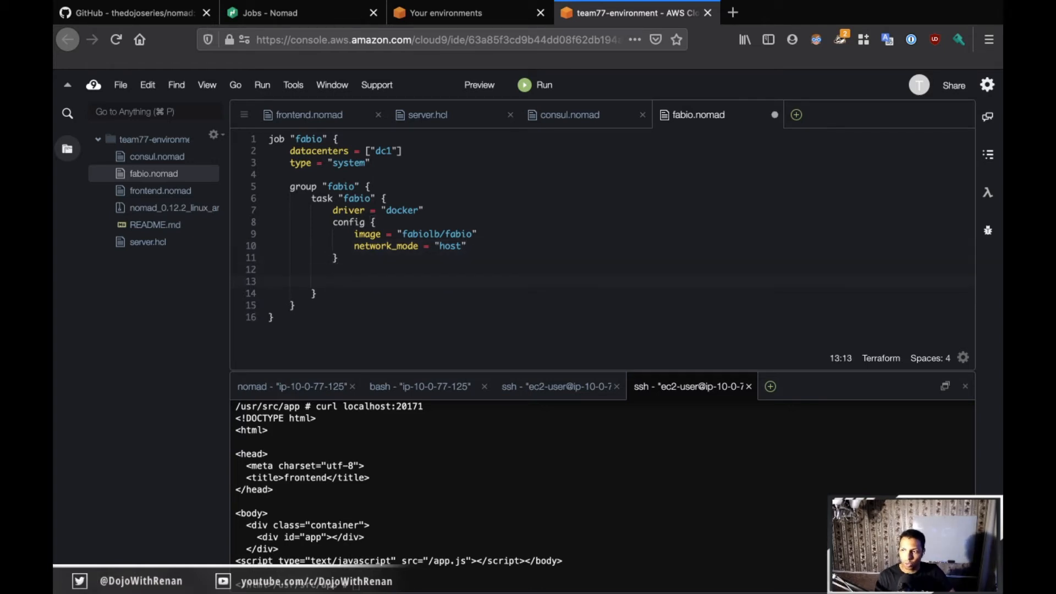
text(resources {)
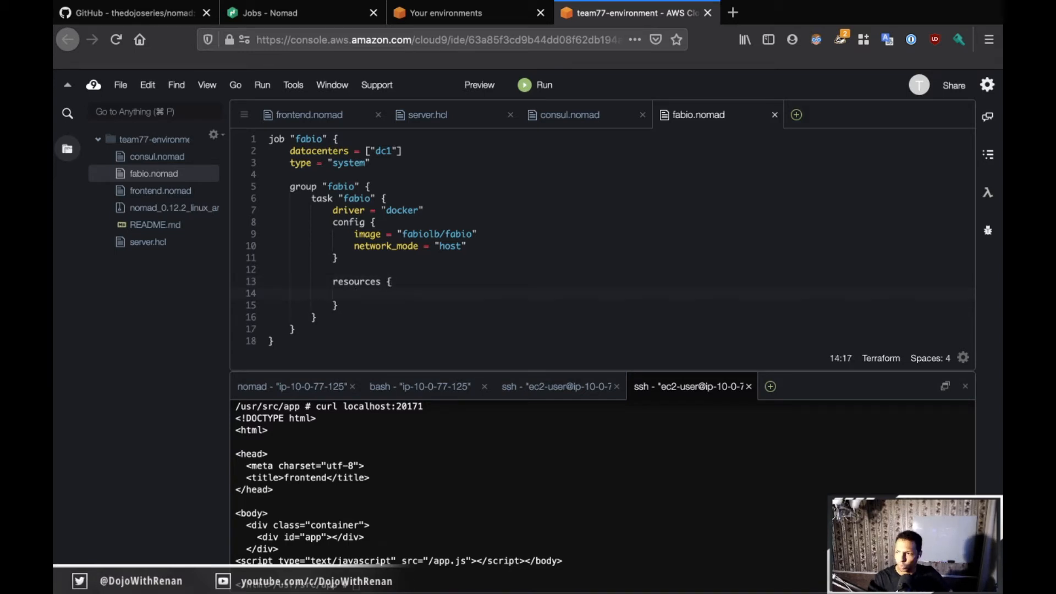
mouse_move(168, 9)
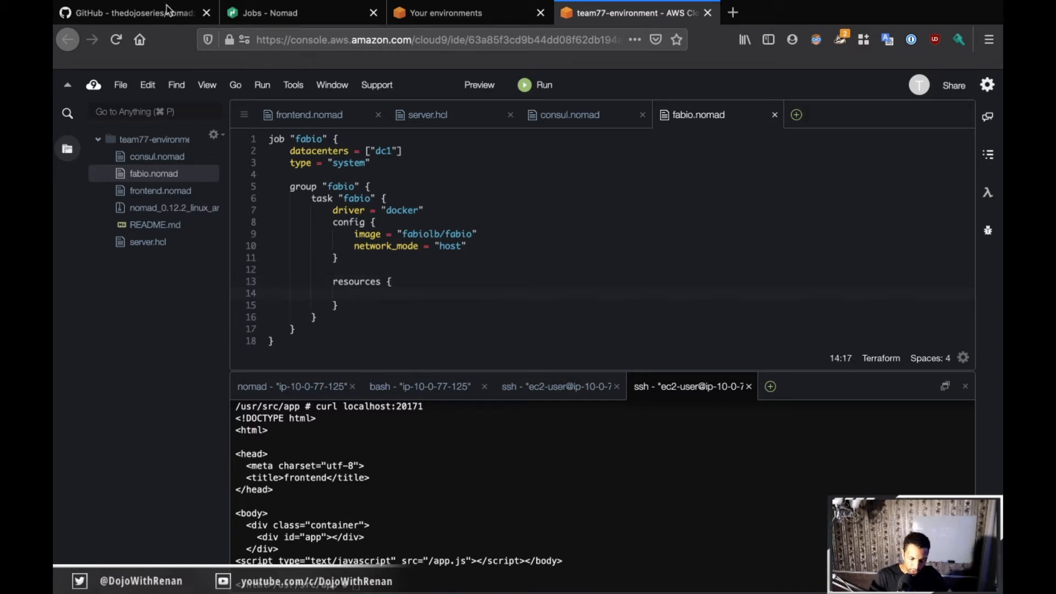
click(125, 12)
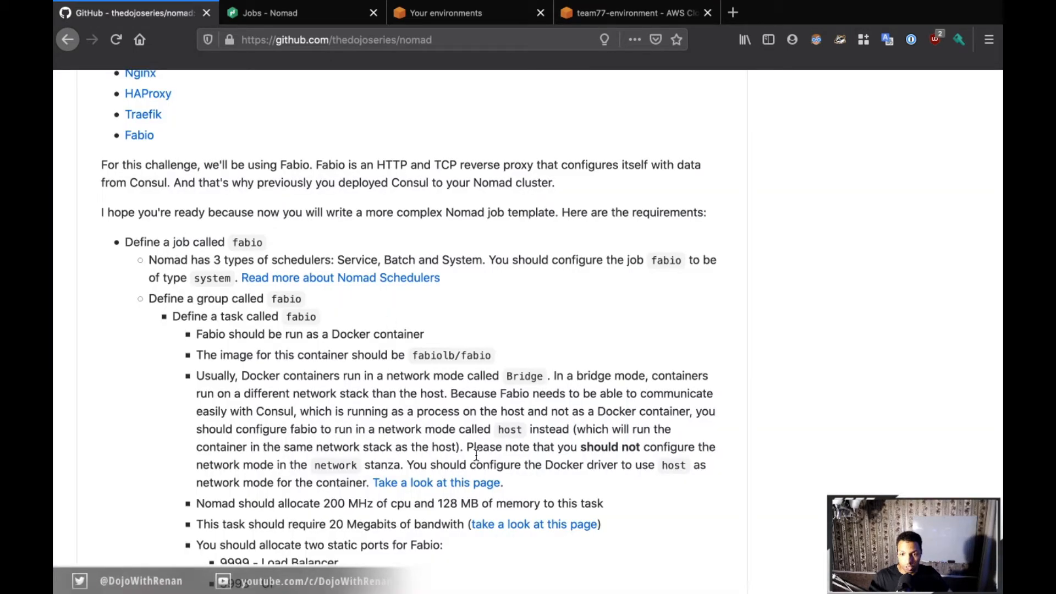
mouse_move(243, 516)
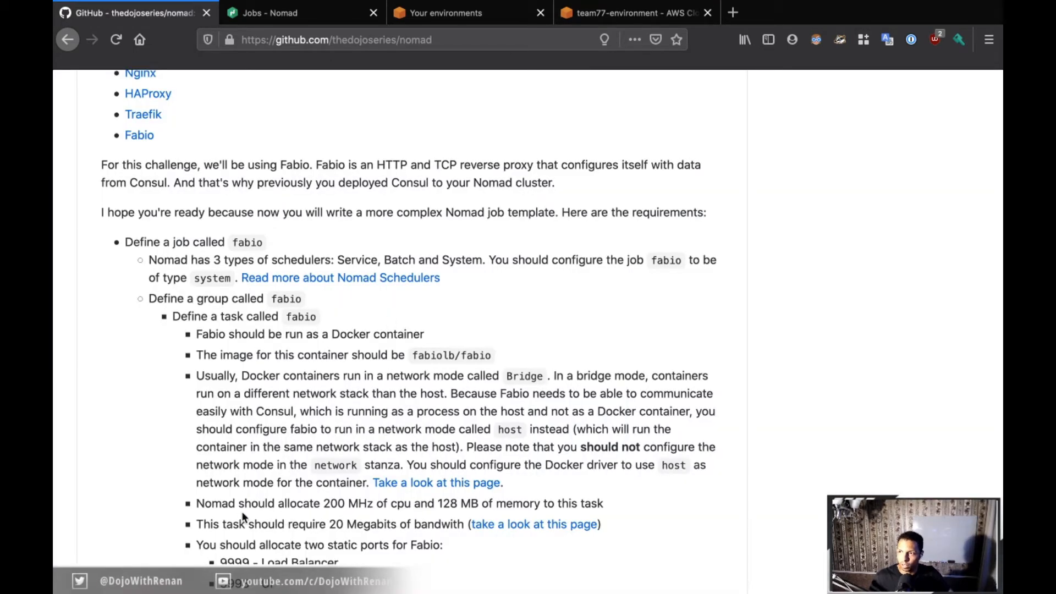
mouse_move(375, 514)
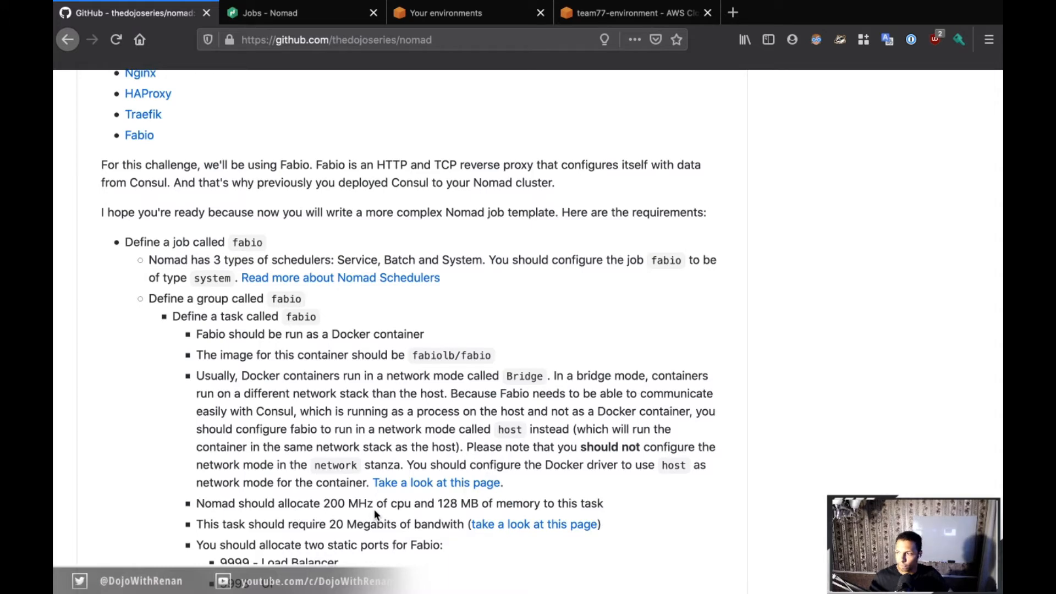
mouse_move(462, 505)
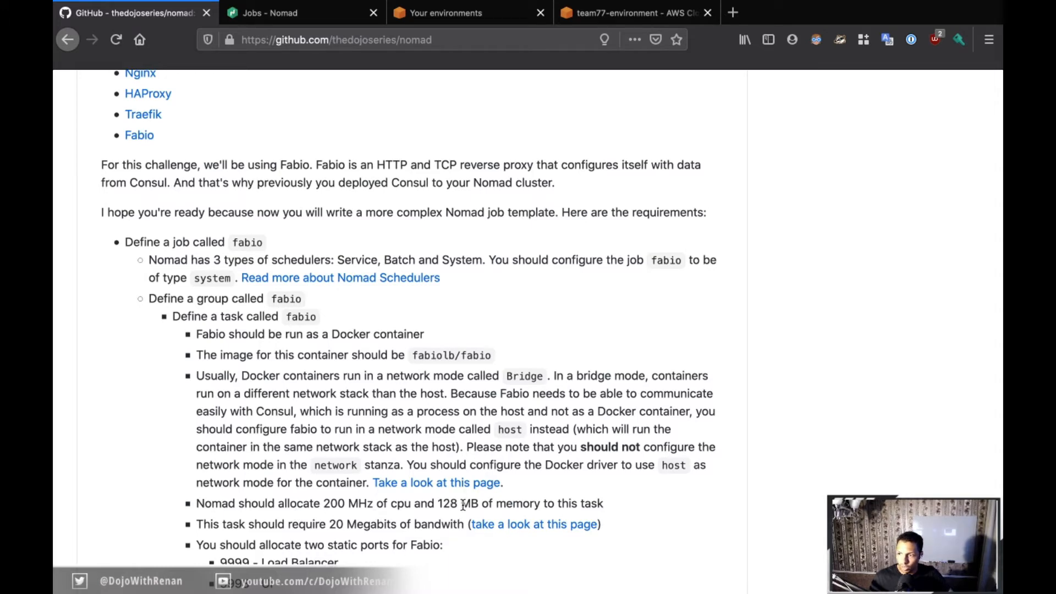
mouse_move(618, 66)
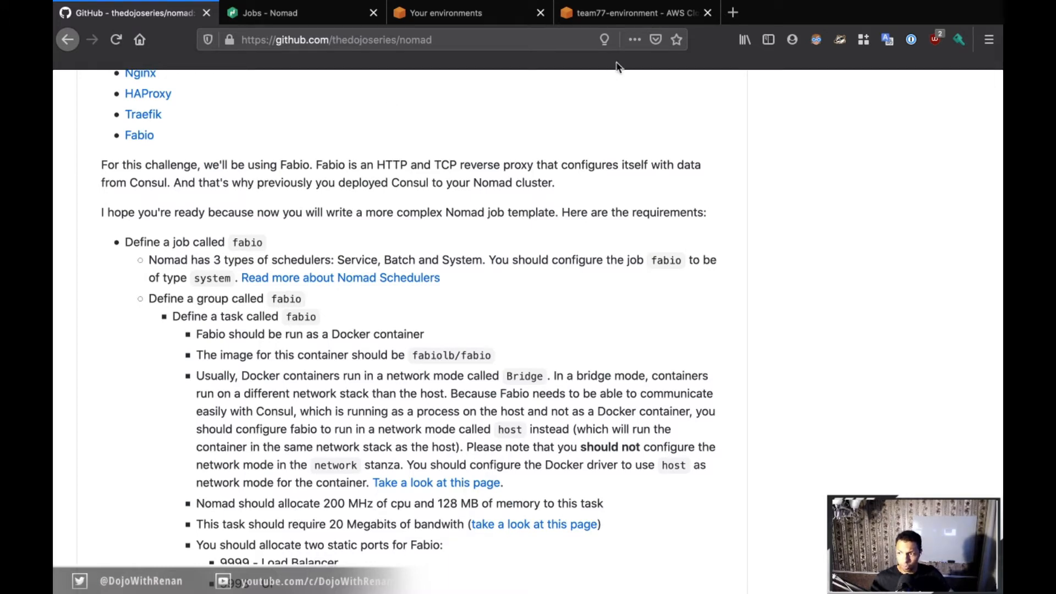
click(633, 13)
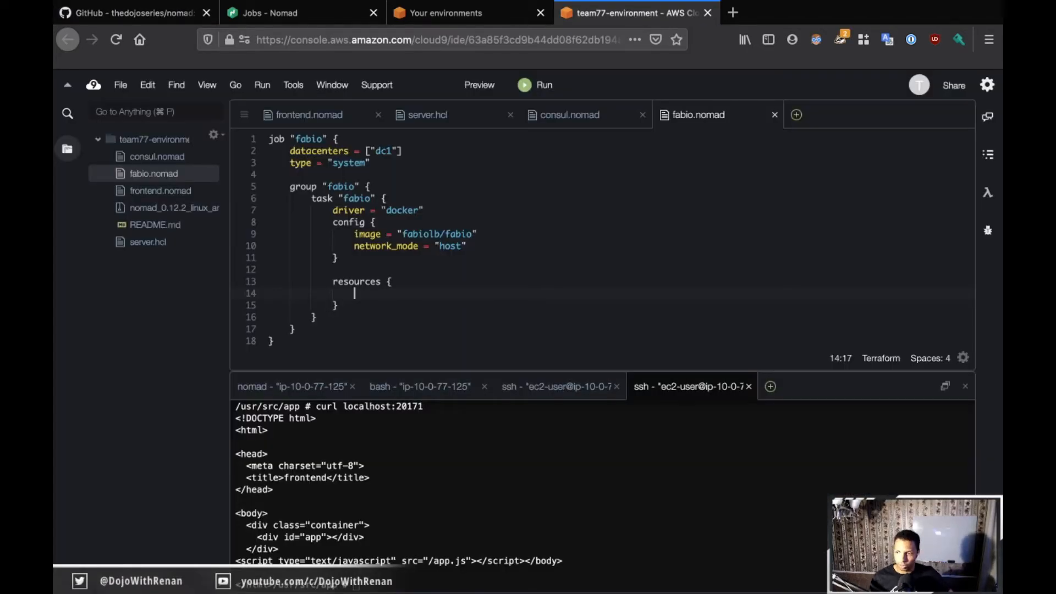
- Set cpu = 200 and memory = 128 in resources and start a network block
text(cpu)
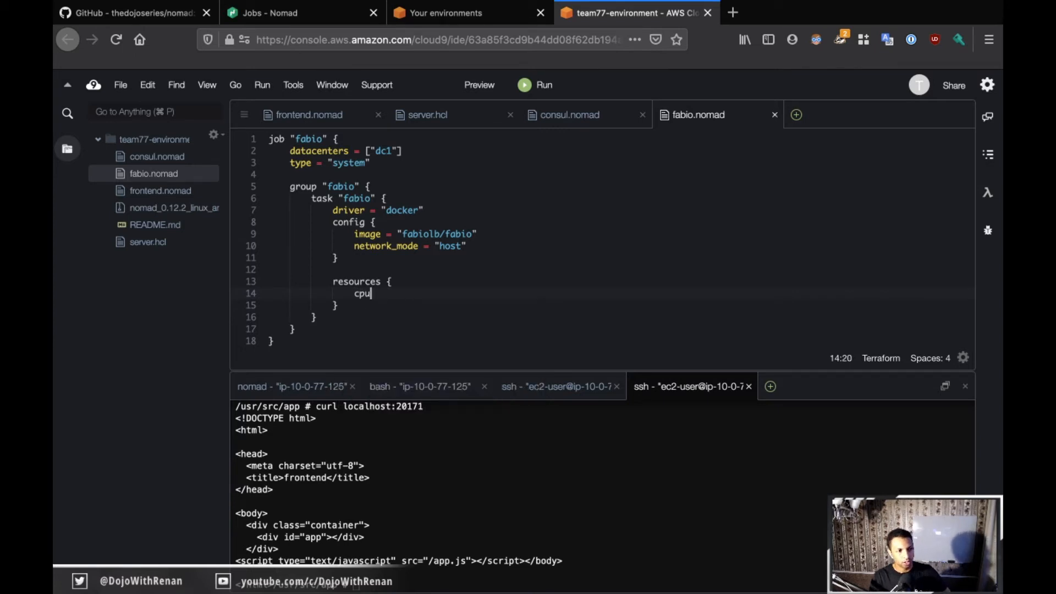
text(= 2)
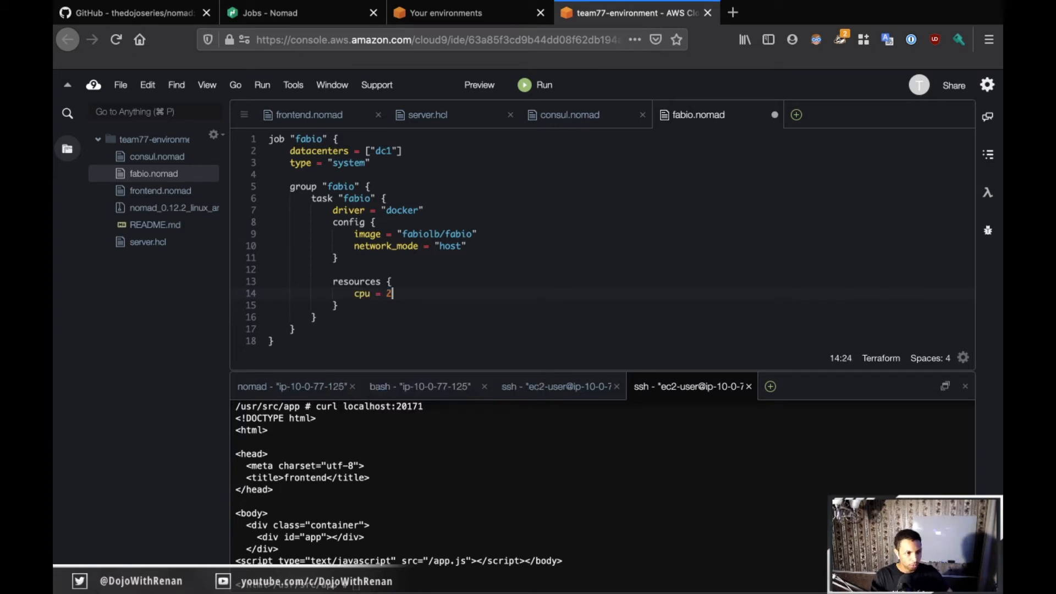
text(00)
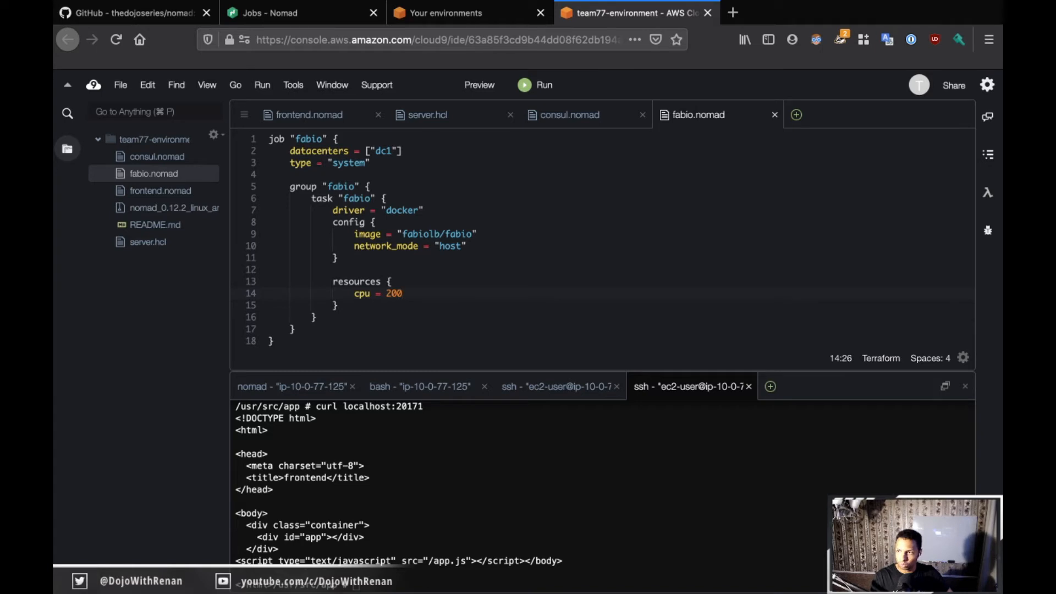
key(Enter)
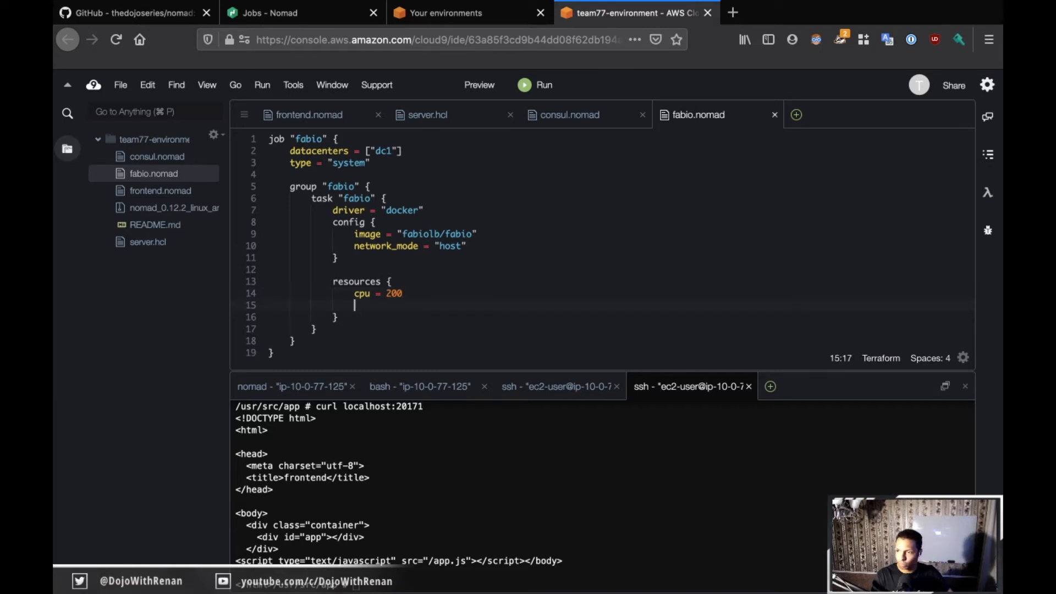
text(memory =)
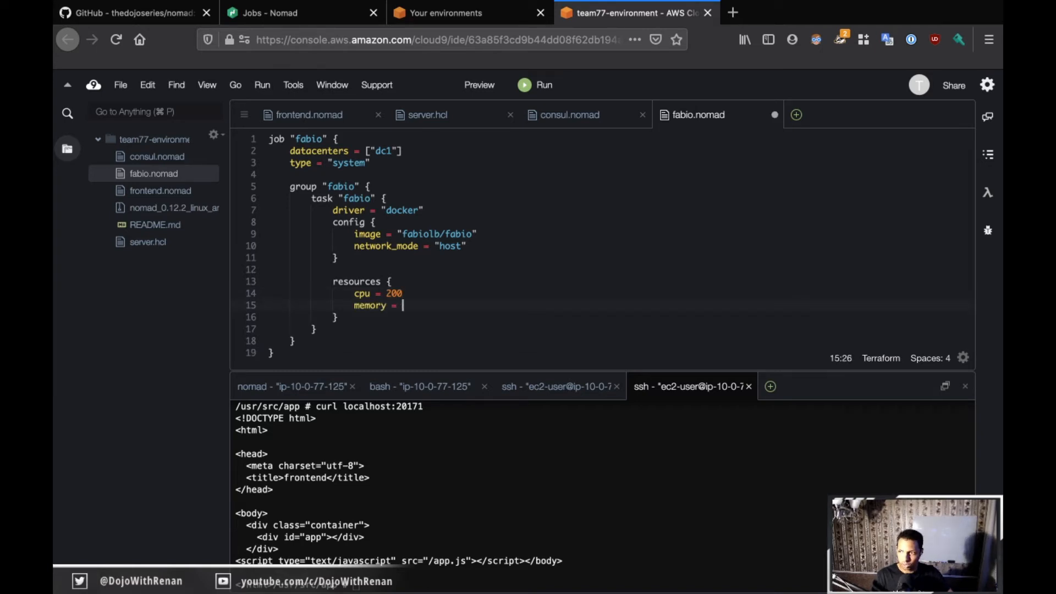
text(128)
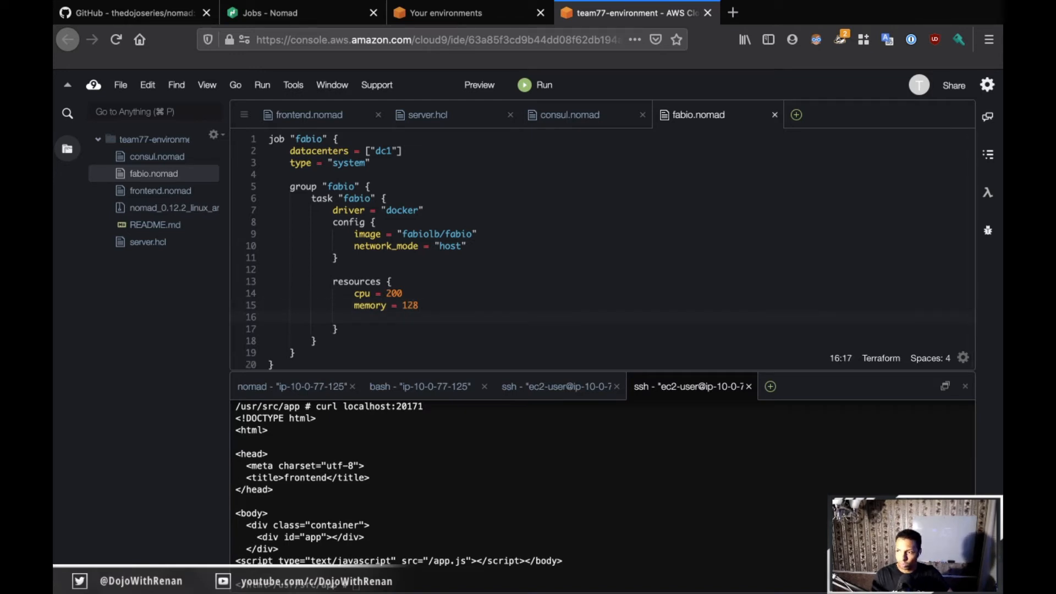
text(network {)
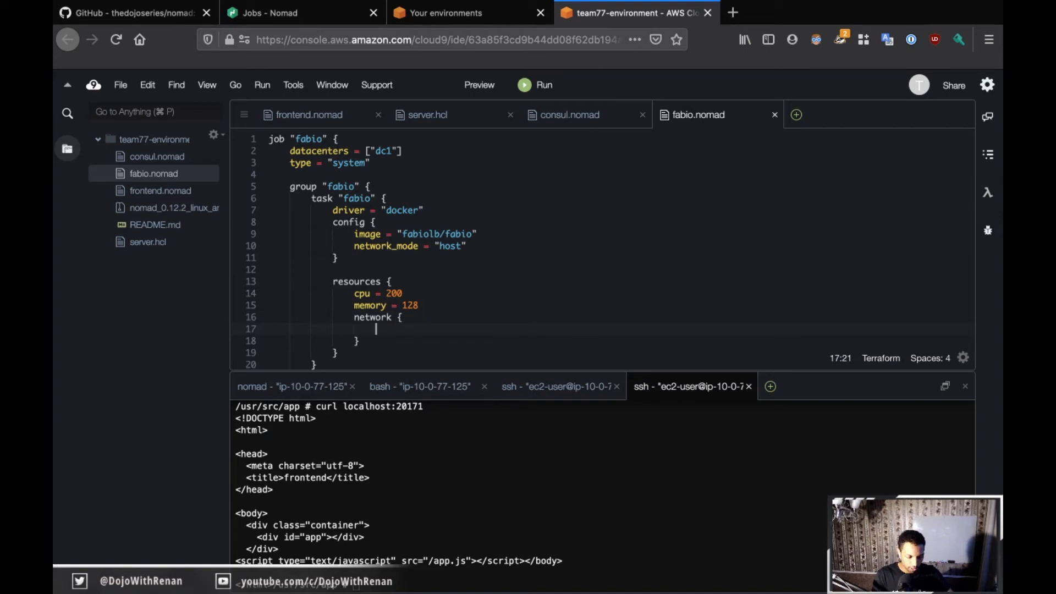
- Start an mbits = line in the network block and open the linked Nomad docs page
click(131, 12)
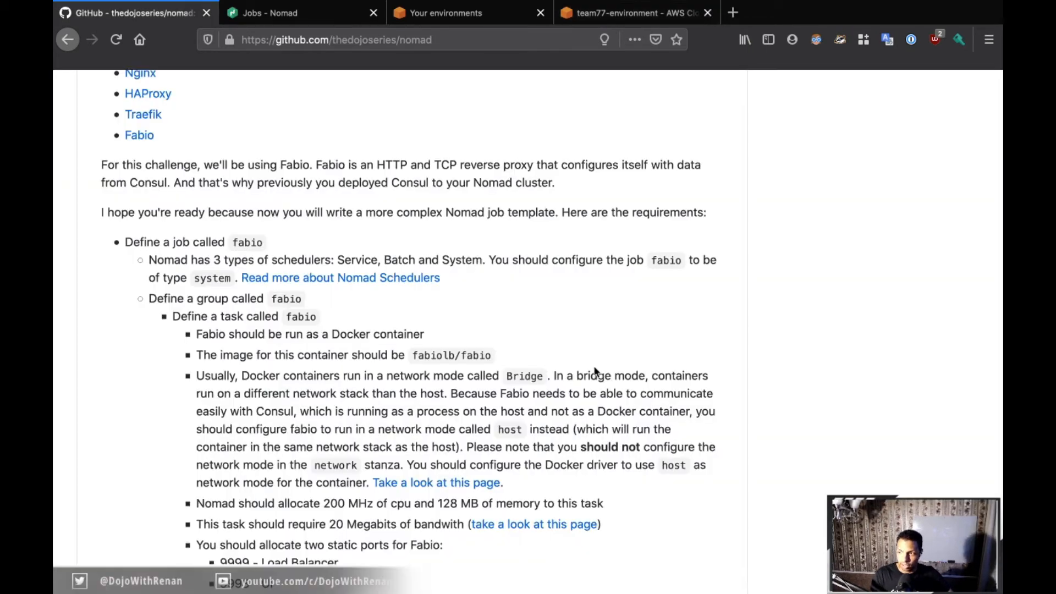
scroll(down, 3)
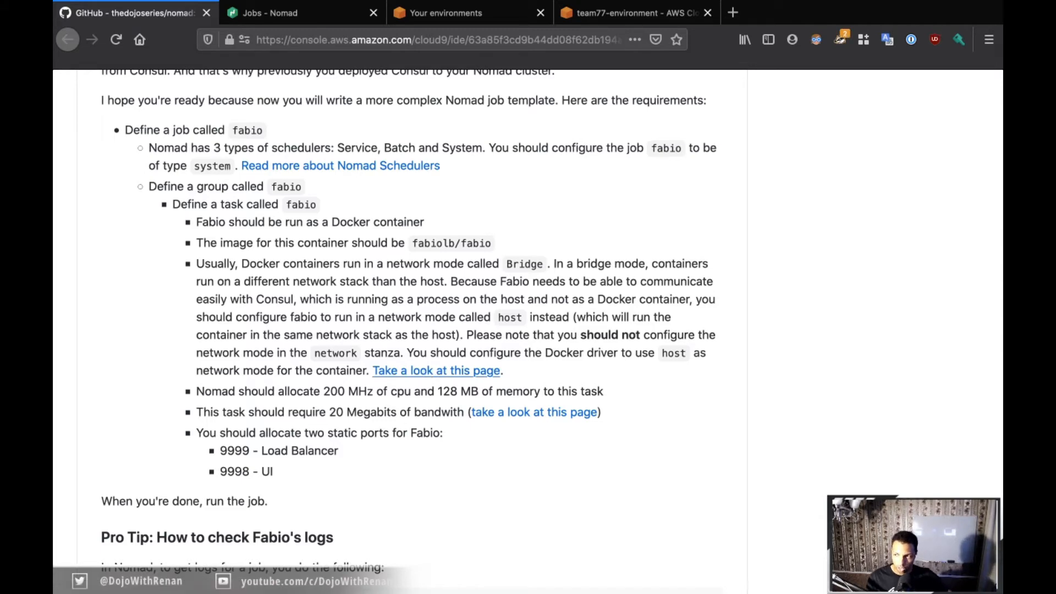
click(633, 12)
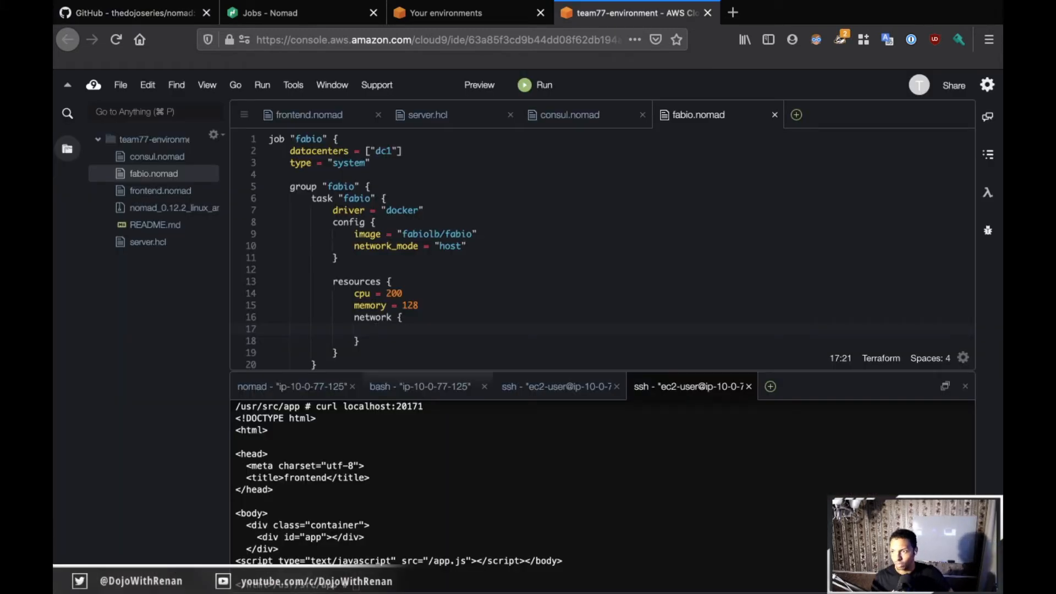
text(mbits =)
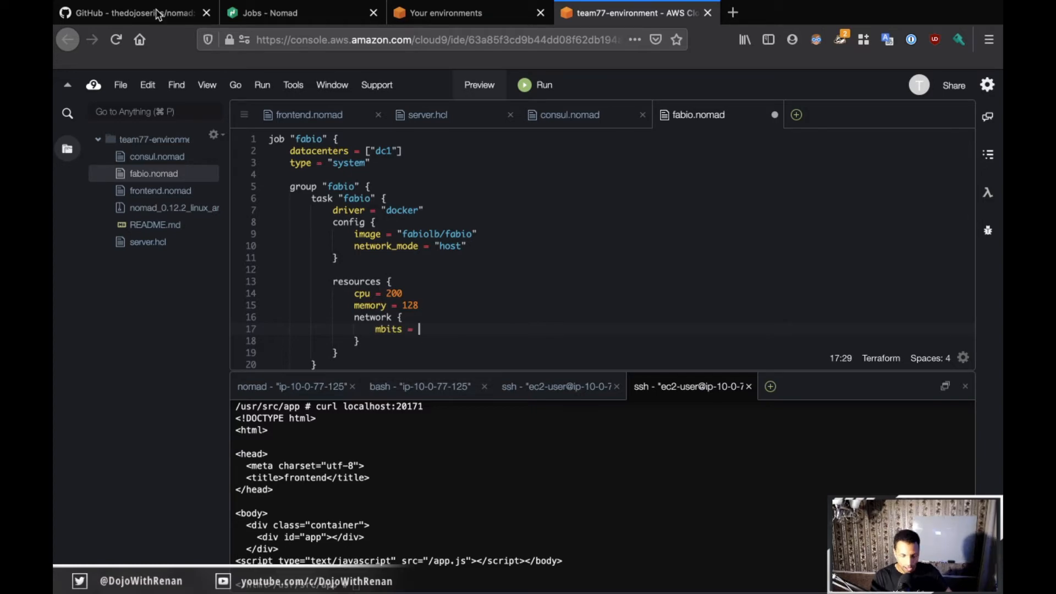
click(132, 12)
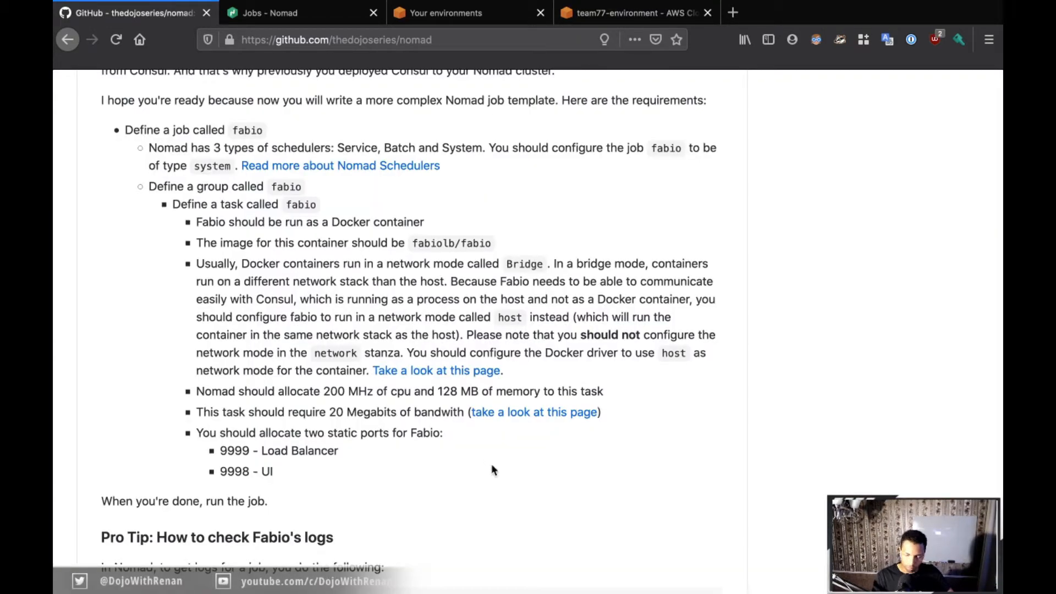
click(534, 411)
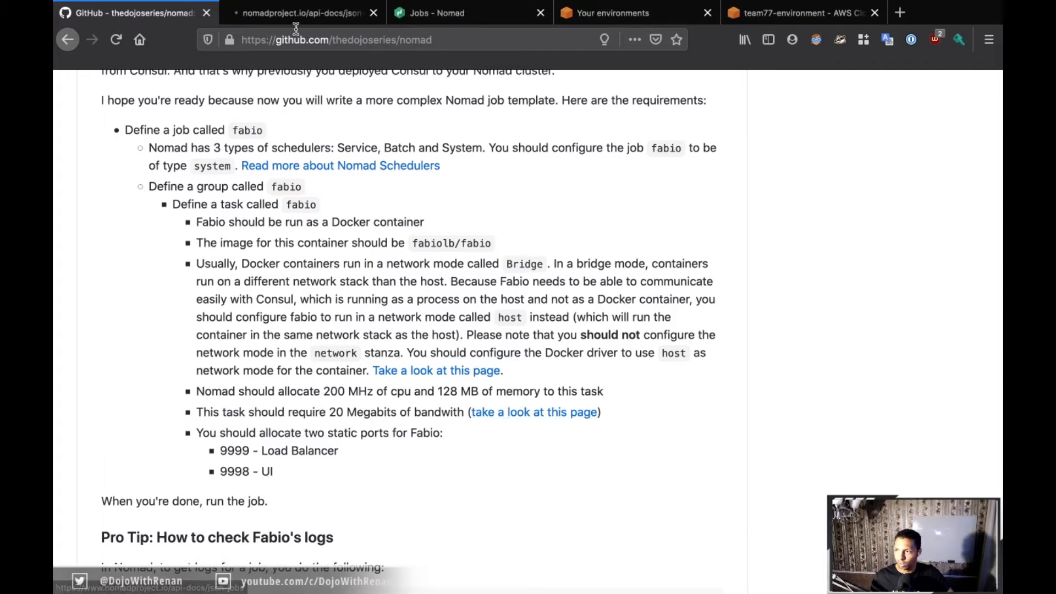
- Scroll the JSON Job Specification to Resources > Networks and select the MBits field
click(300, 12)
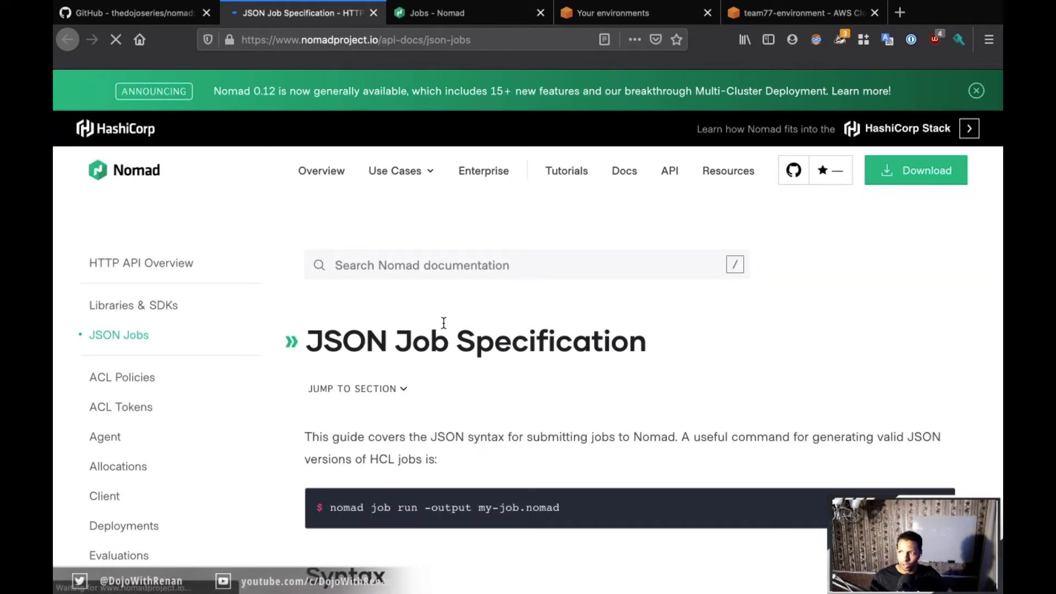
scroll(down, 3)
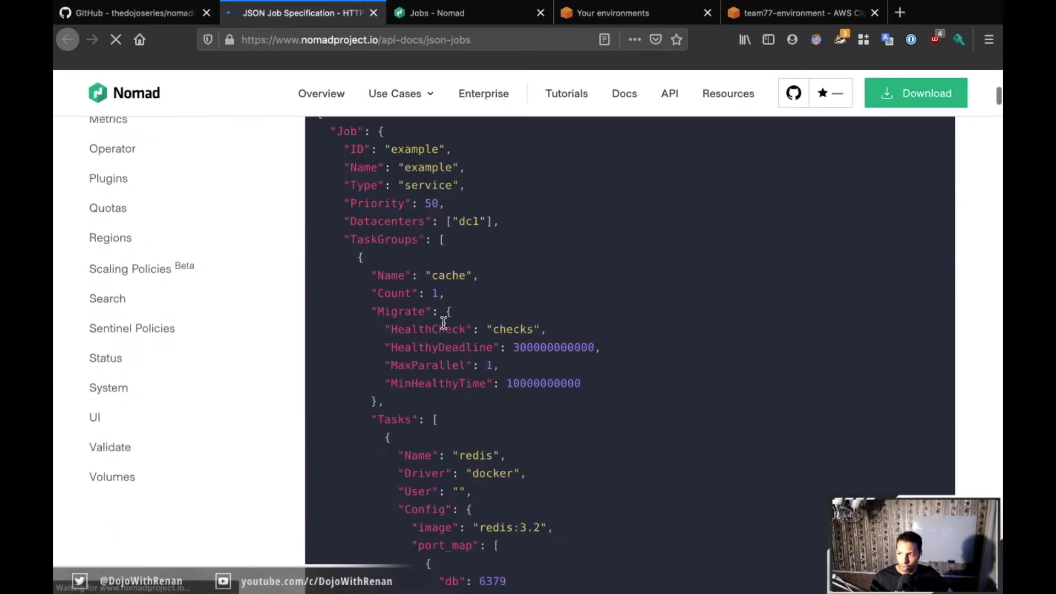
scroll(down, 3)
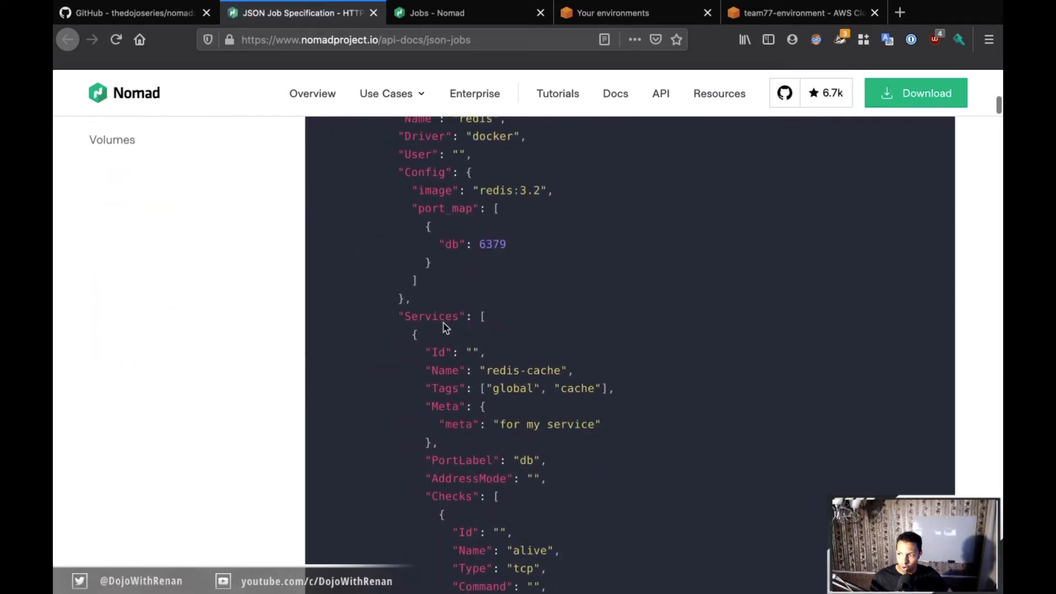
scroll(down, 3)
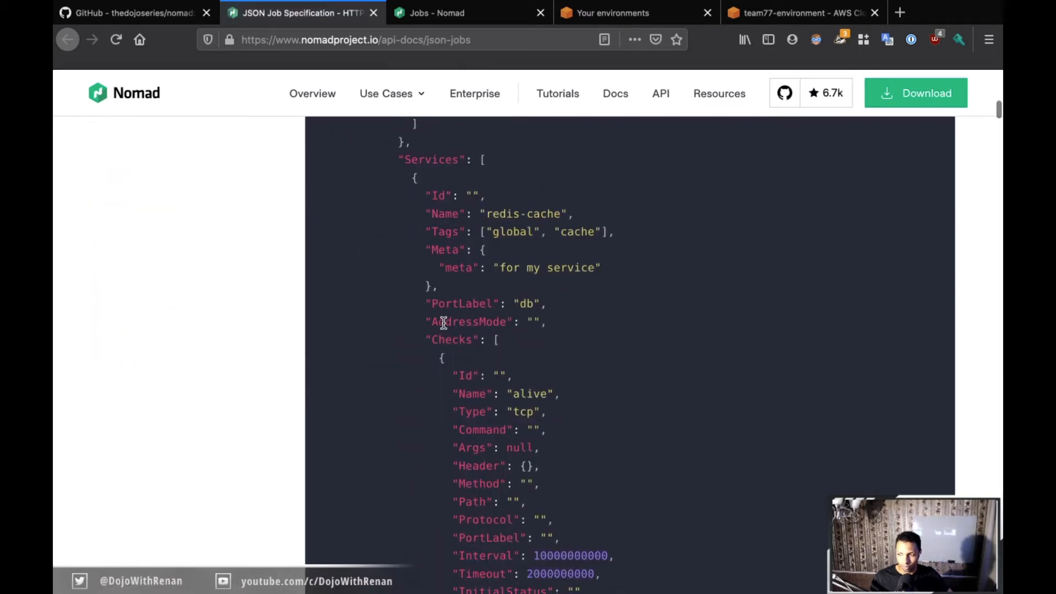
scroll(down, 3)
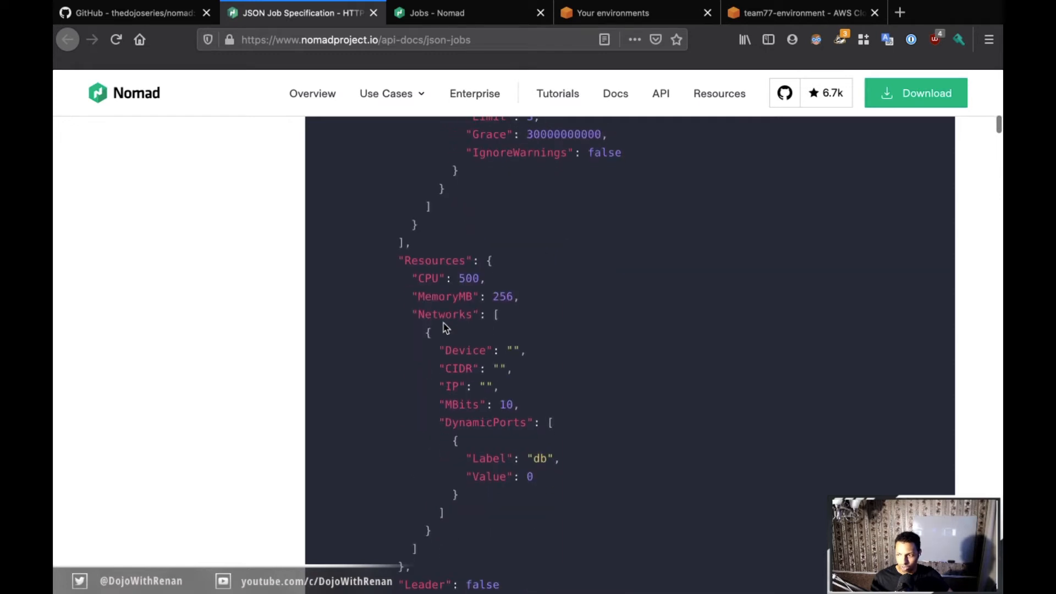
mouse_move(426, 278)
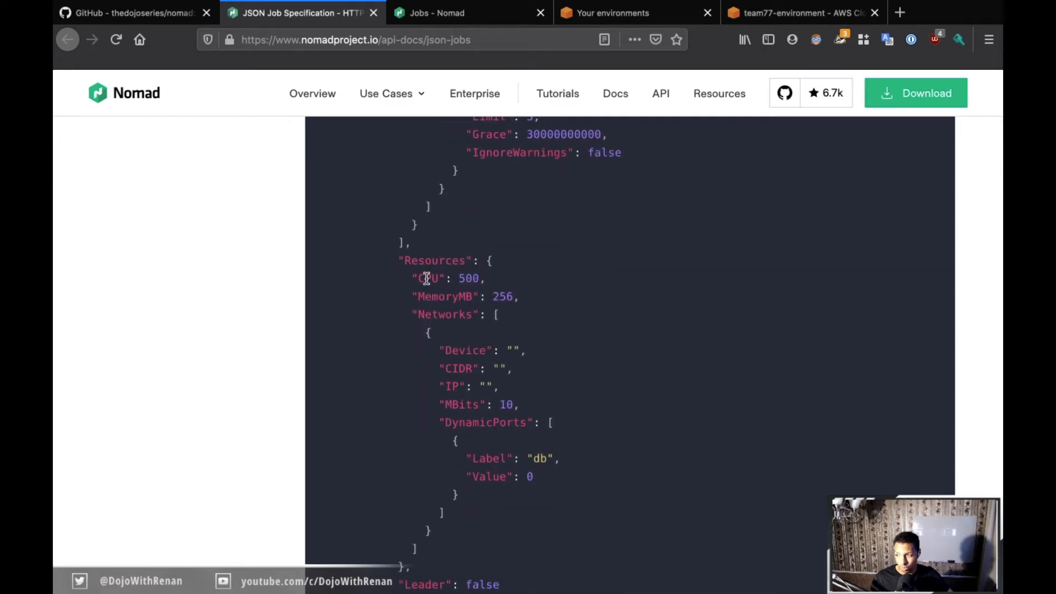
mouse_move(445, 298)
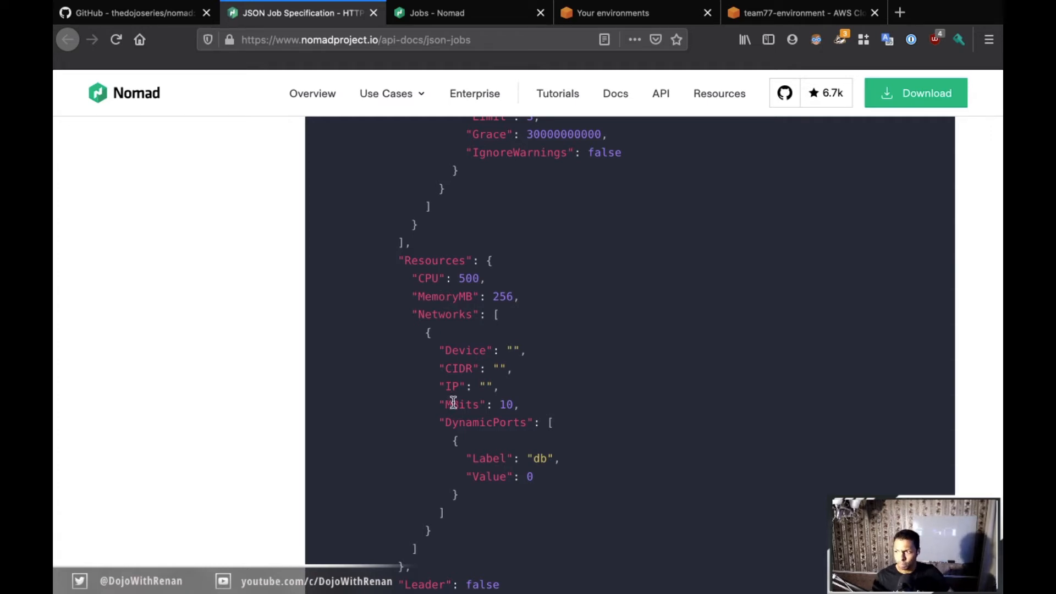
double_click(462, 405)
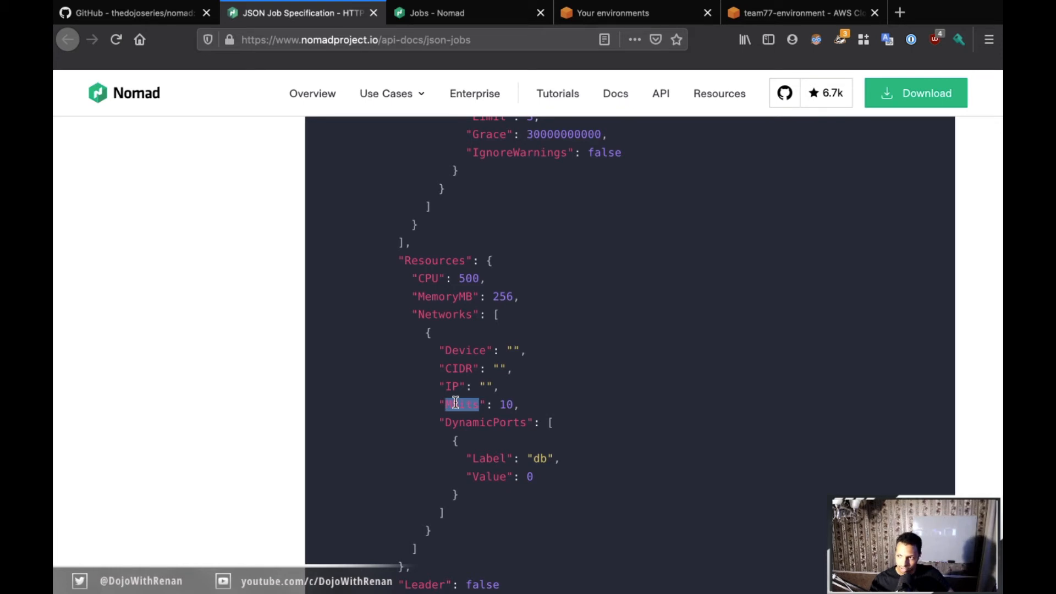
mouse_move(449, 277)
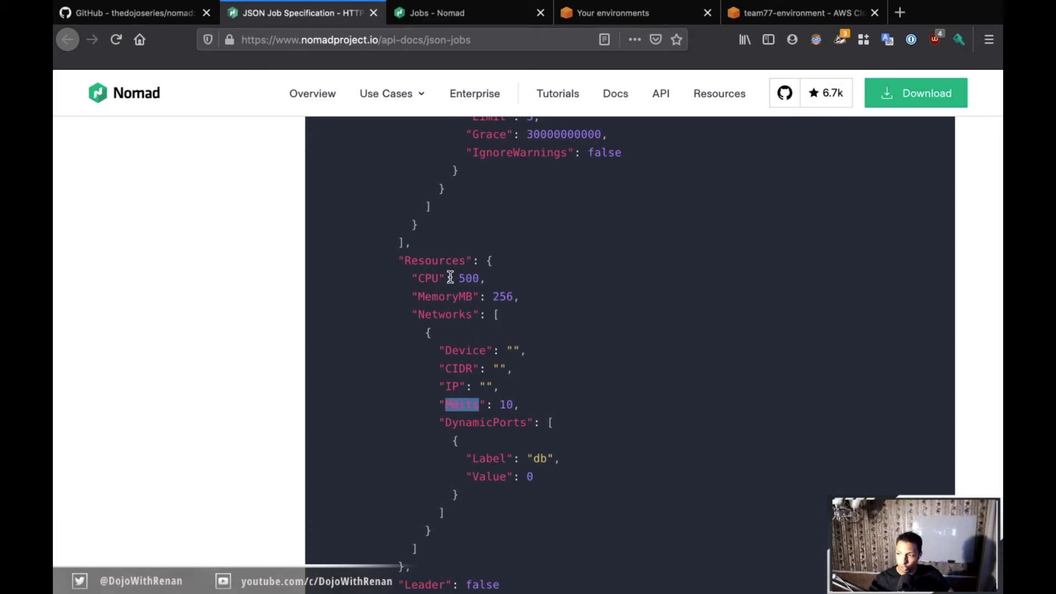
mouse_move(420, 278)
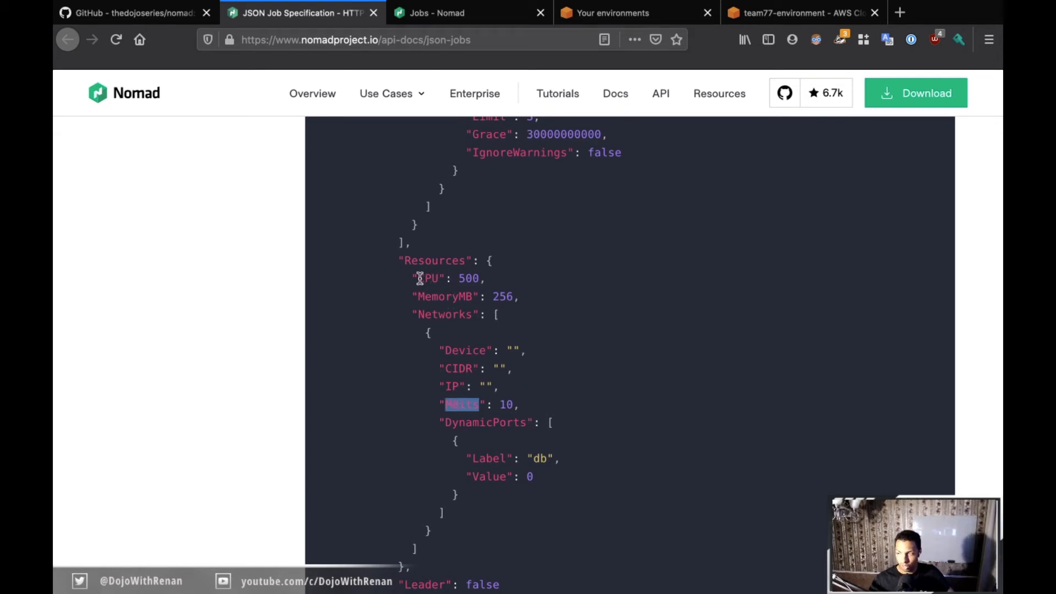
mouse_move(469, 298)
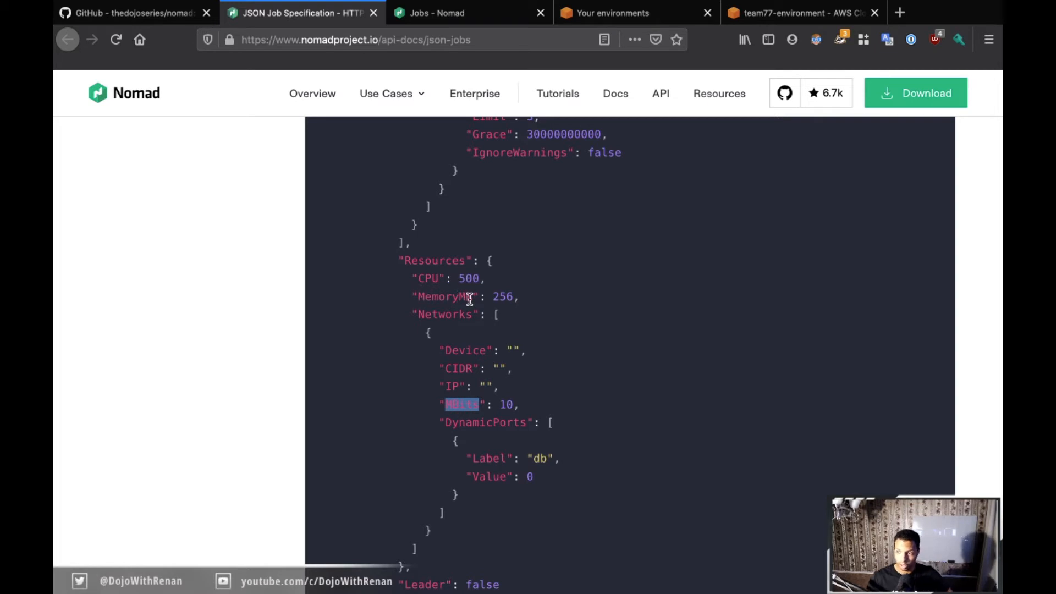
mouse_move(761, 16)
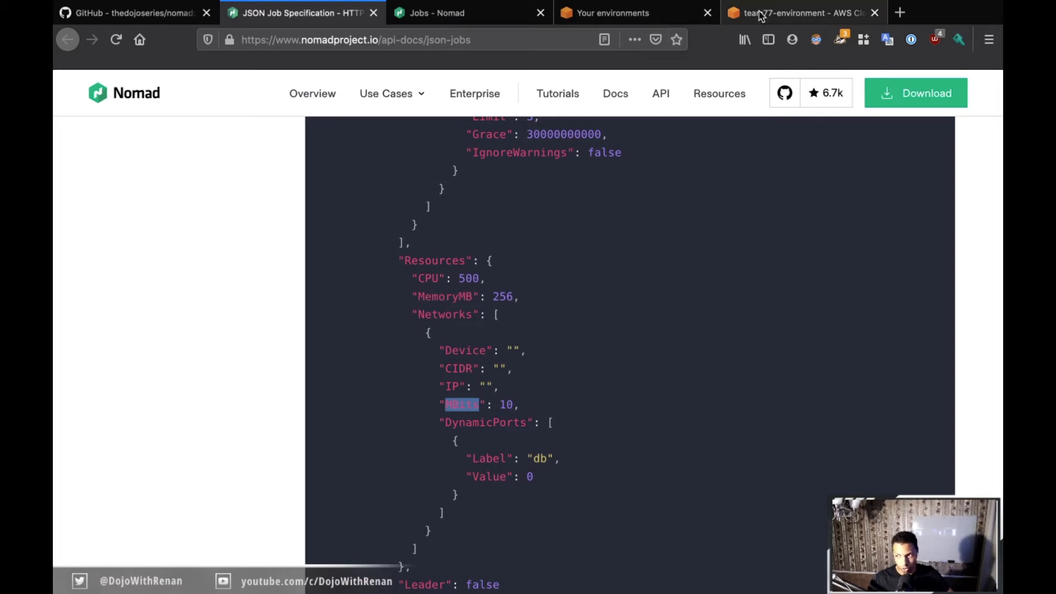
- Enter 20 as the mbits value in fabio.nomad and save the file
click(802, 12)
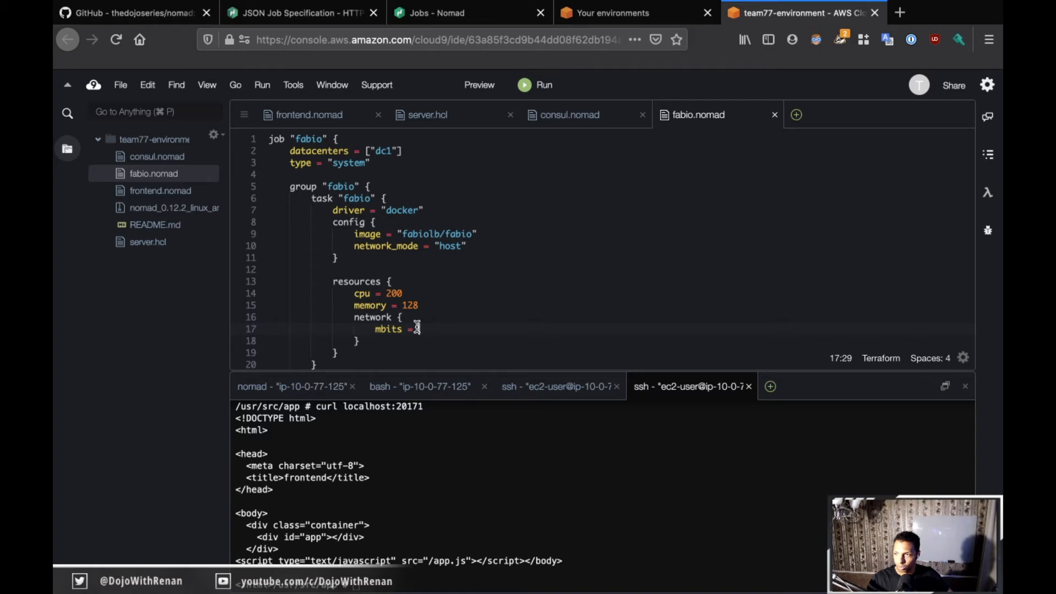
text(20)
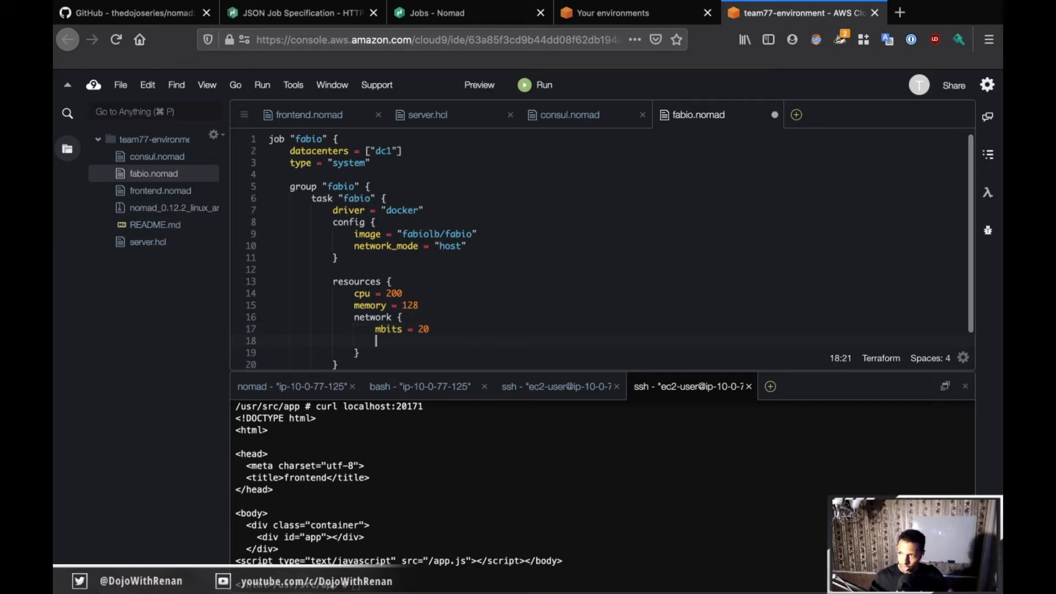
key(ctrl+s)
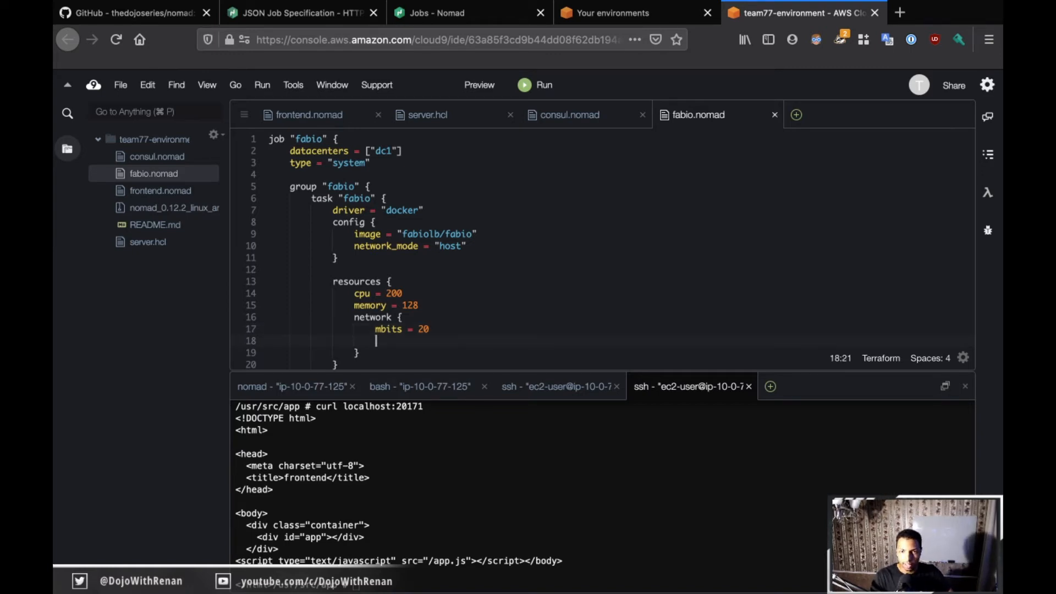
click(132, 13)
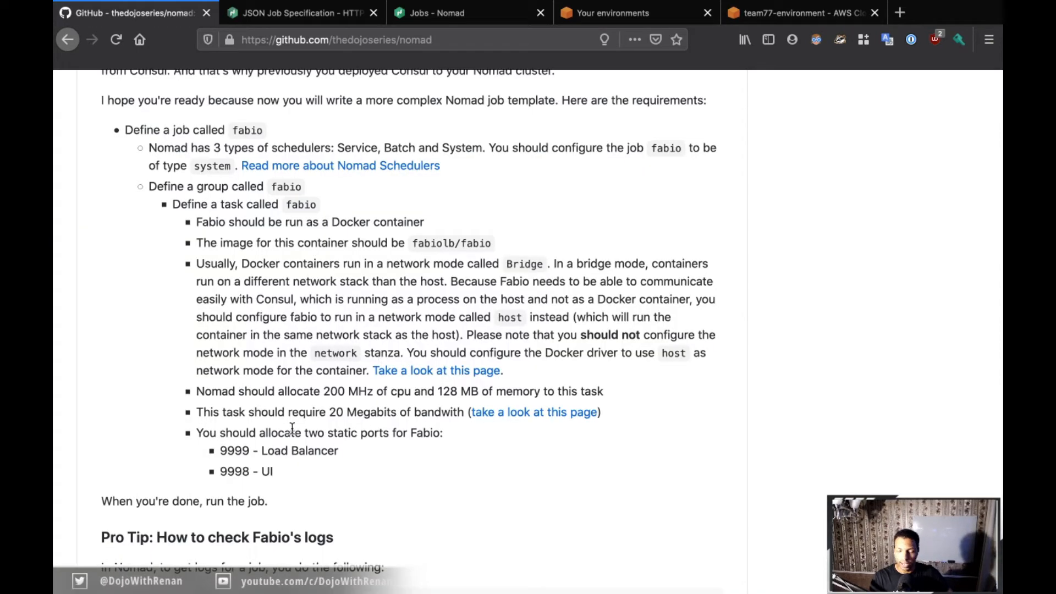
mouse_move(221, 447)
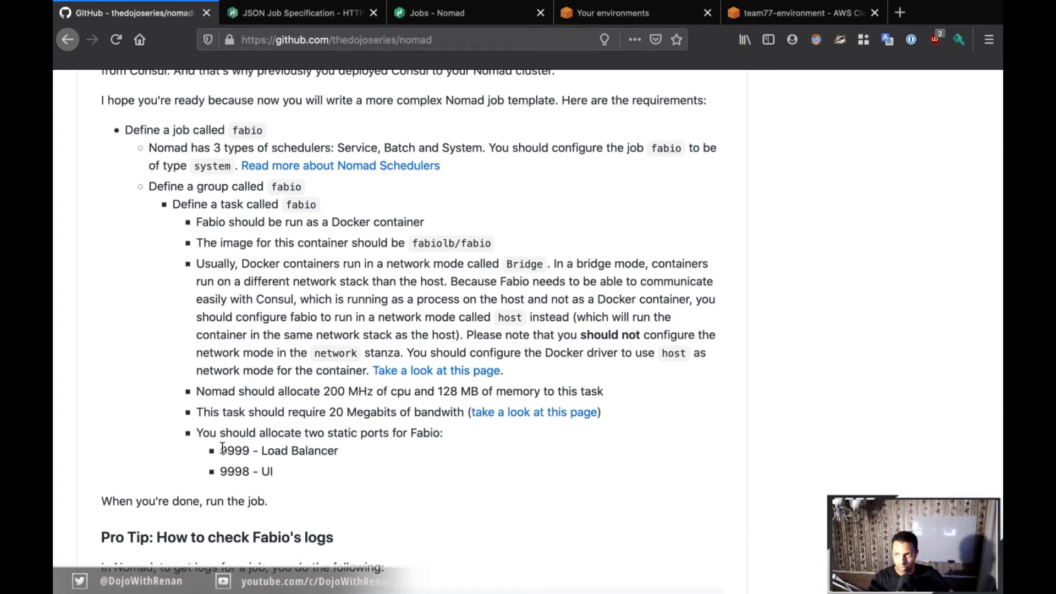
mouse_move(225, 447)
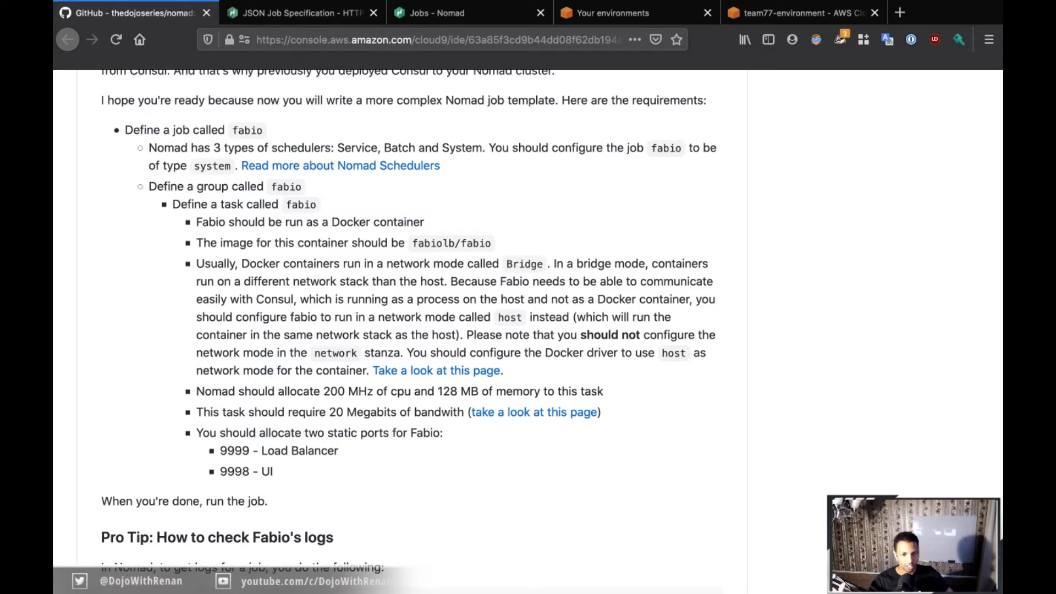
- Add a port "lb" block with static value 9999 to fabio.nomad's network block
click(801, 12)
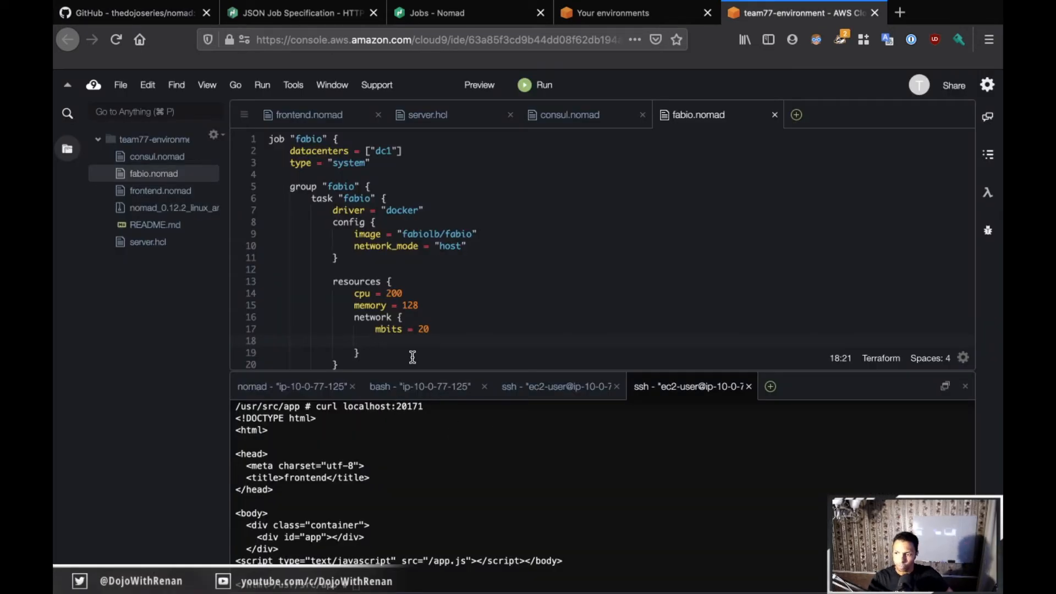
text(port)
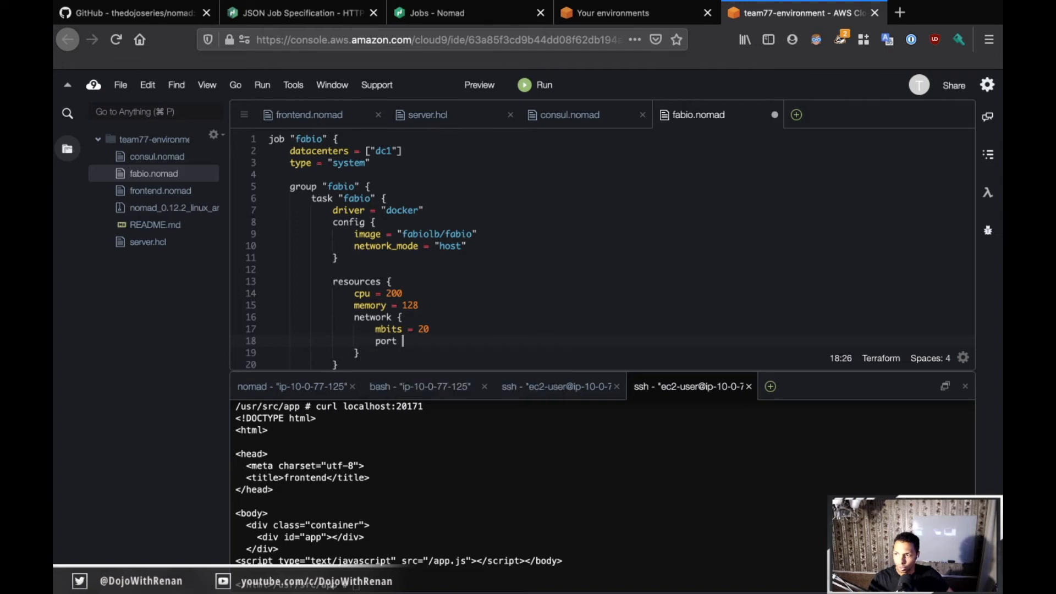
text("lb")
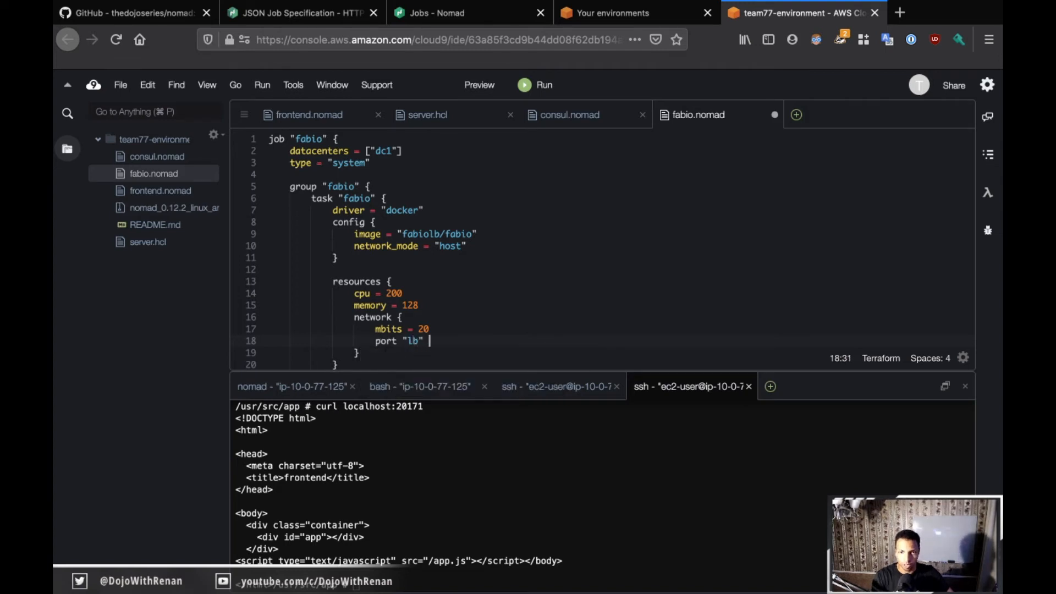
text({)
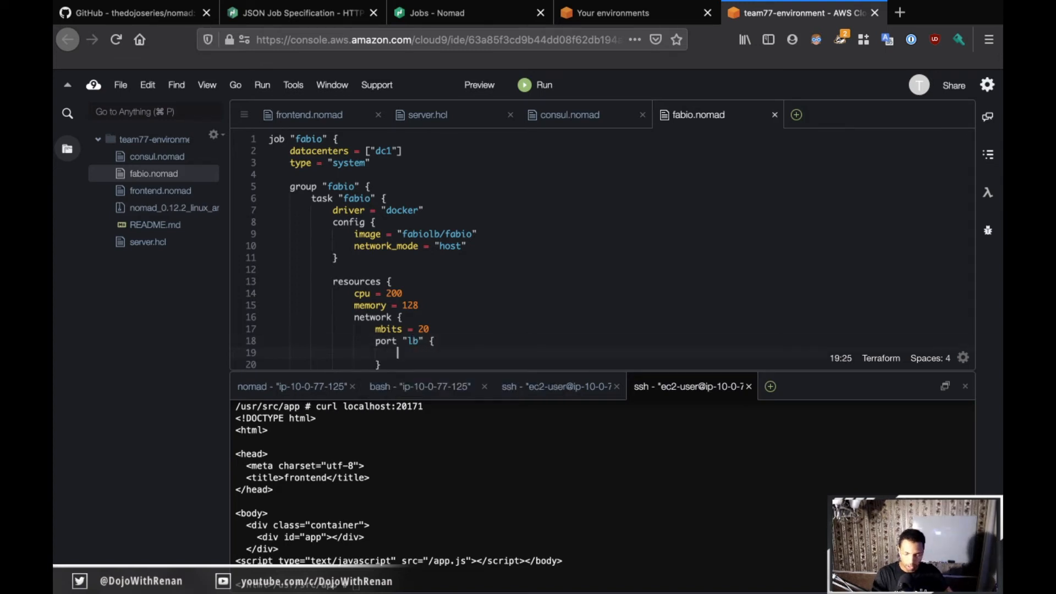
text(static)
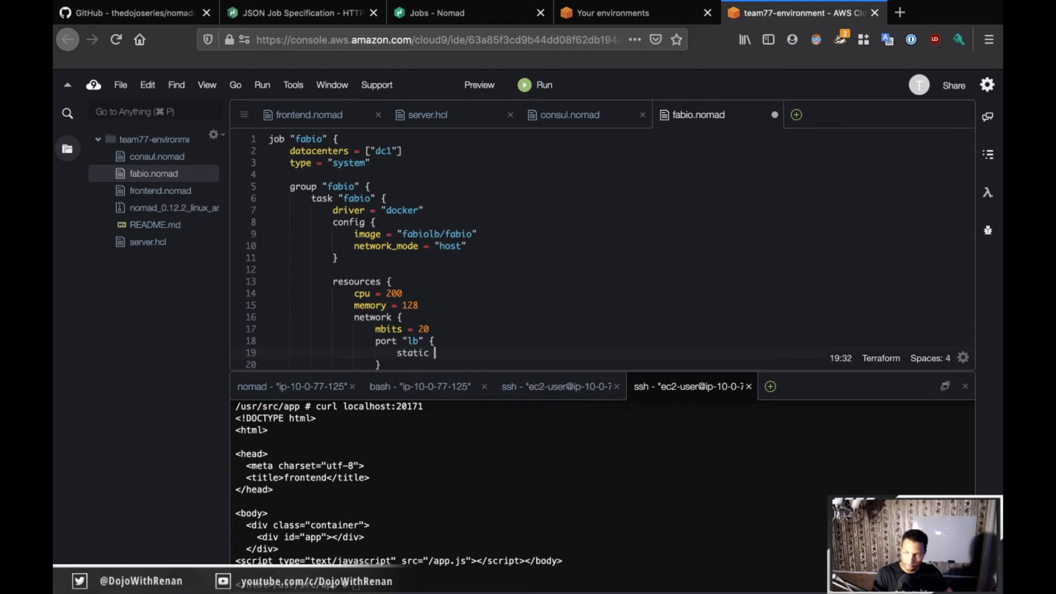
text(= 9)
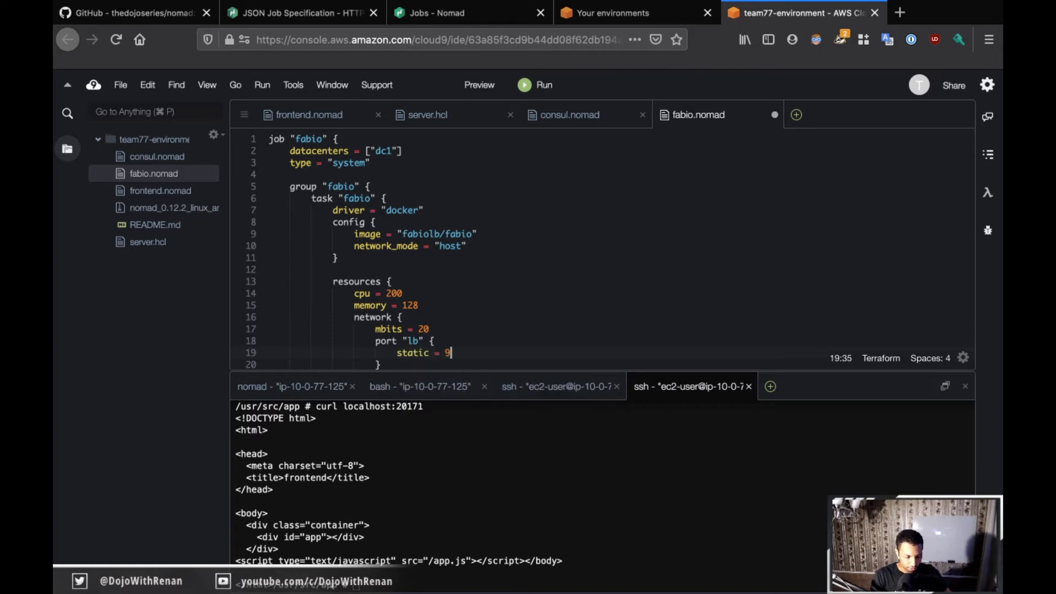
text(999)
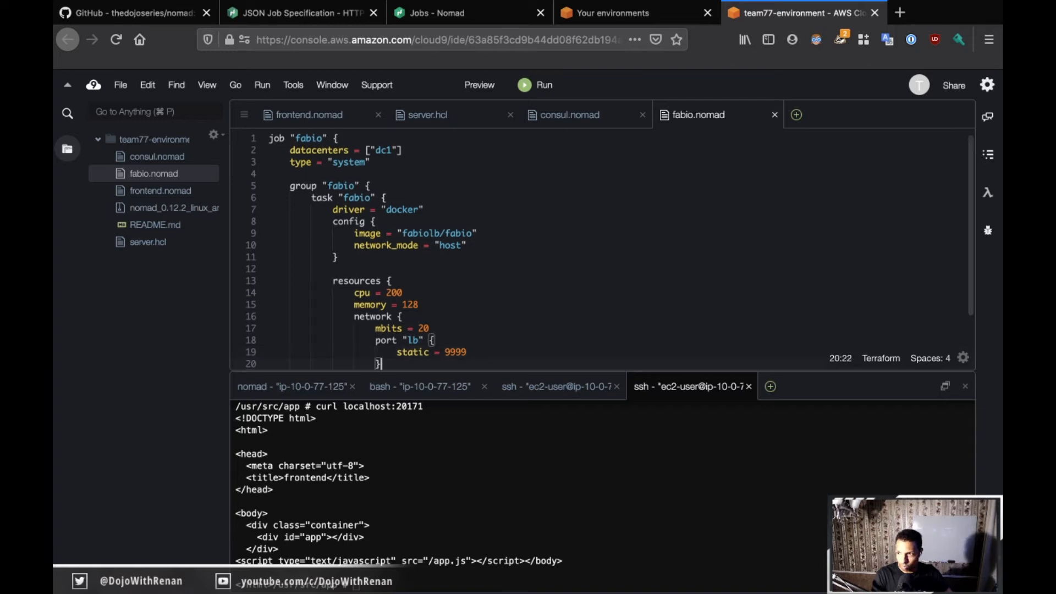
- Add port "ui" with static 9998, save, and check GitHub's port requirements
text(port ")
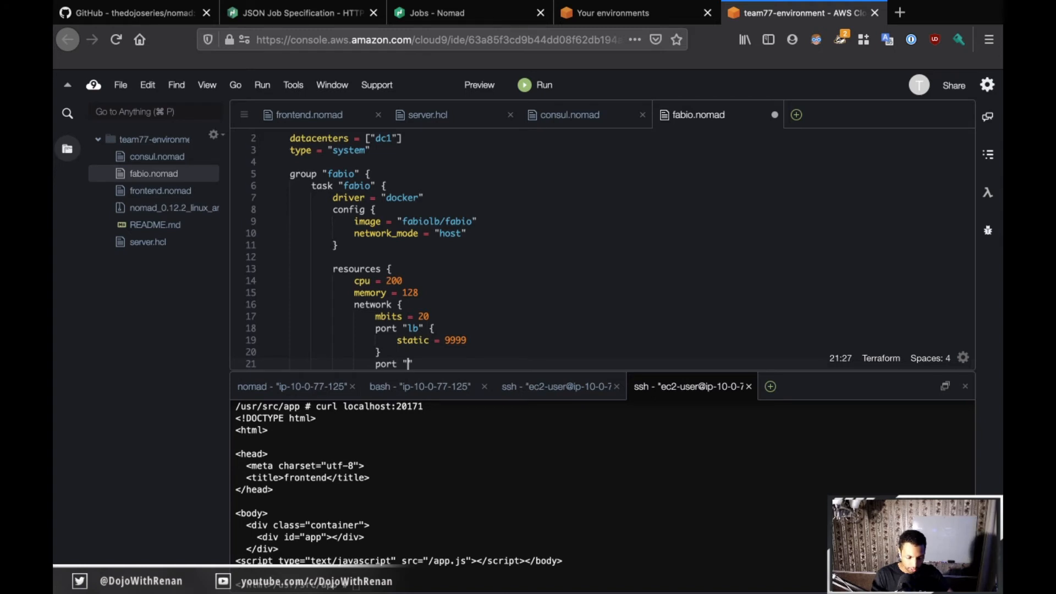
text(ui" {)
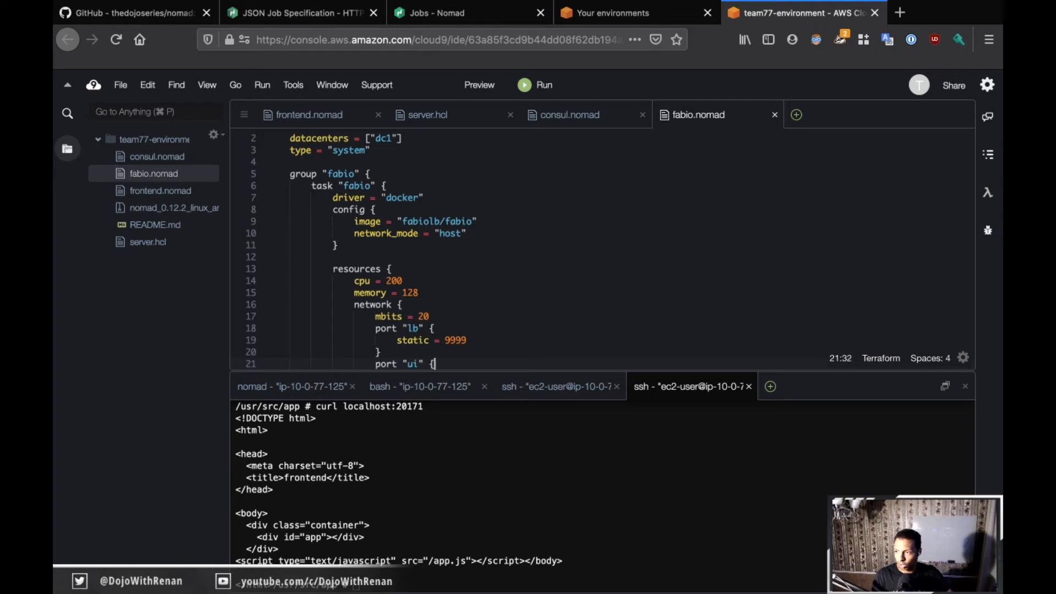
text(static =)
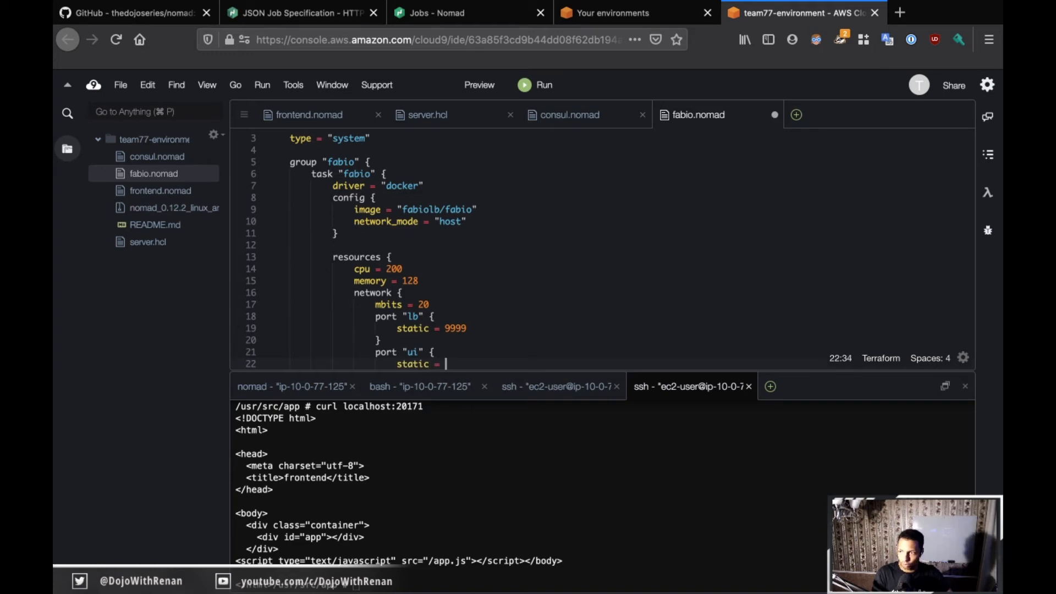
text(9998)
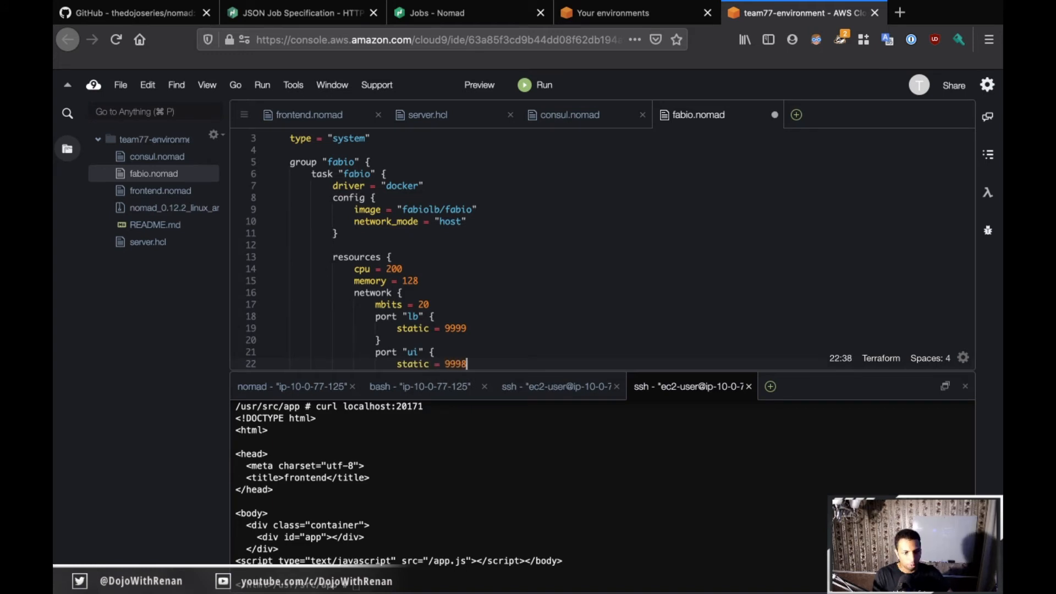
scroll(down, 3)
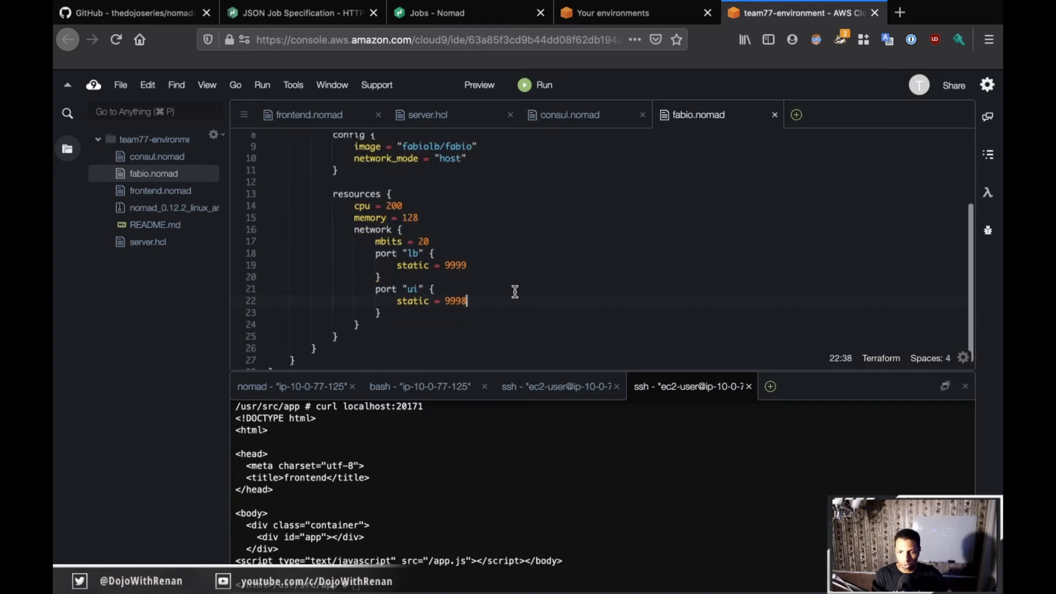
scroll(down, 3)
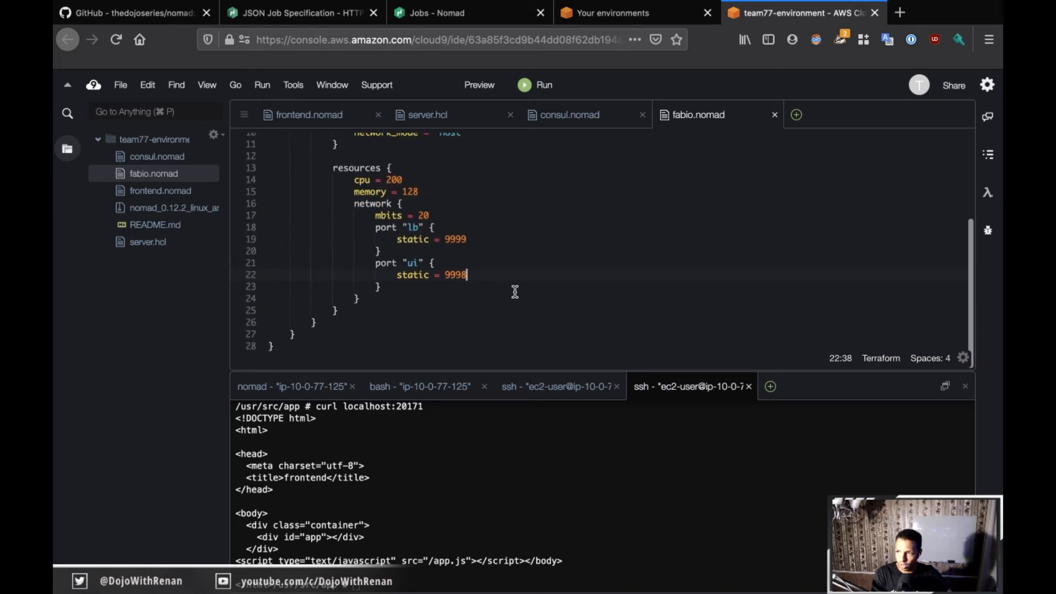
scroll(up, 3)
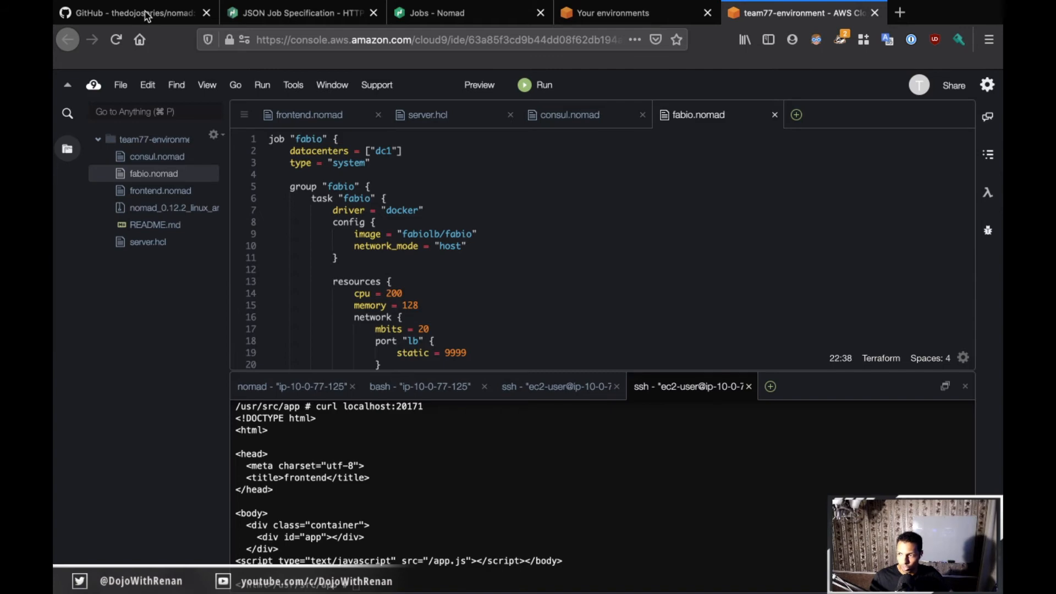
click(131, 13)
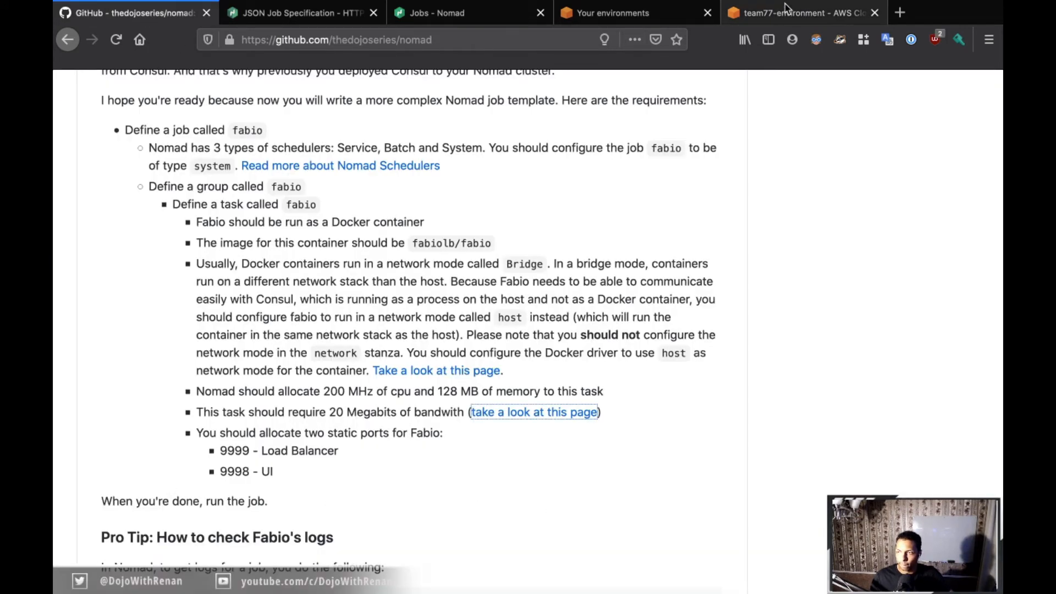
click(801, 12)
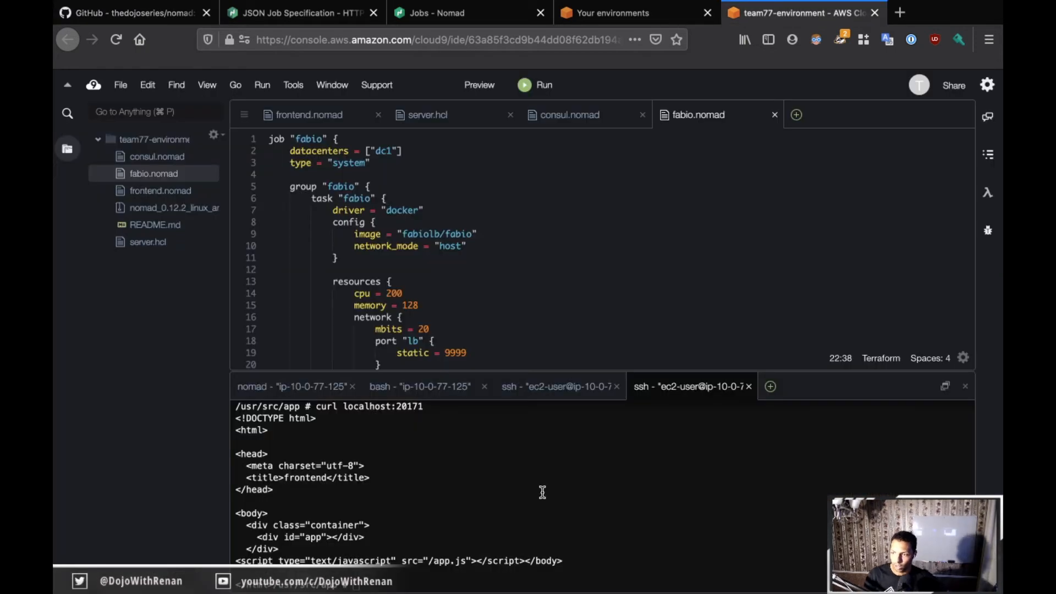
- In the bash terminal, begin typing 'nomad run fabio.nomad'
click(419, 387)
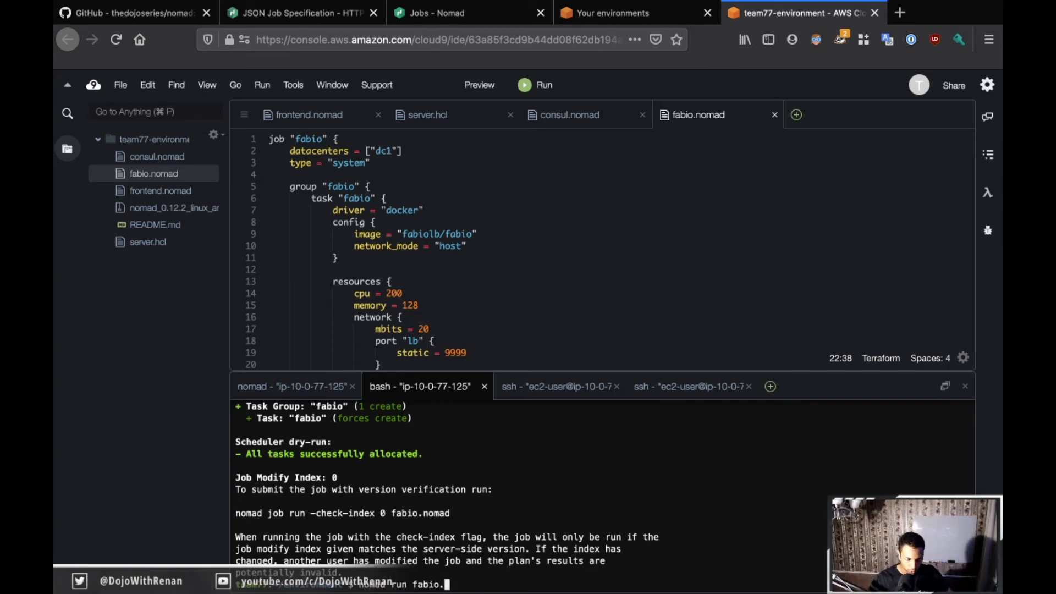
text(nomad)
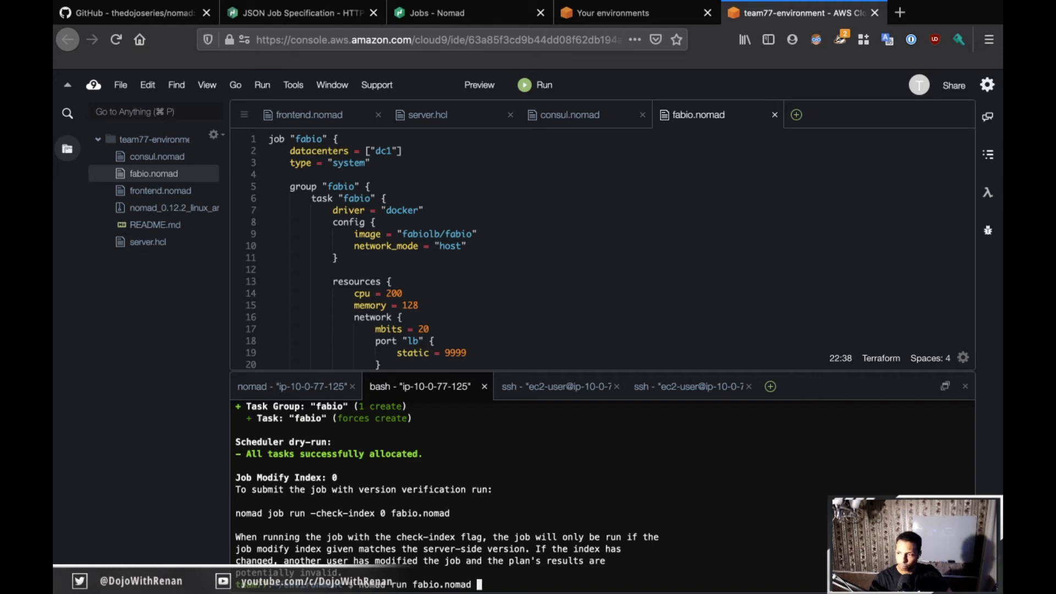
- Run the fabio job, then check 'nomad status fabio' in the bash terminal
key(Return)
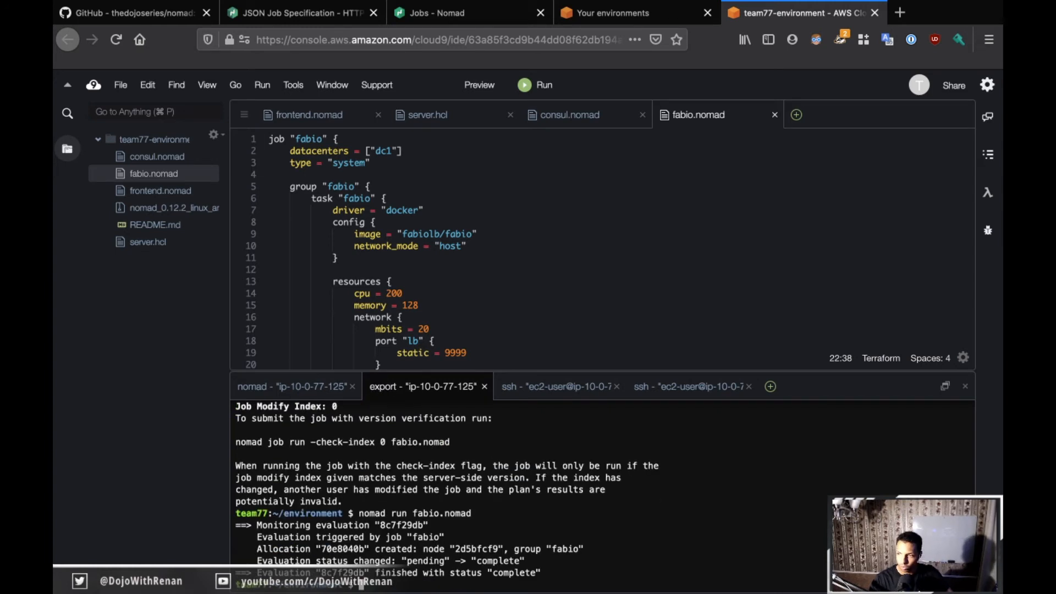
click(427, 386)
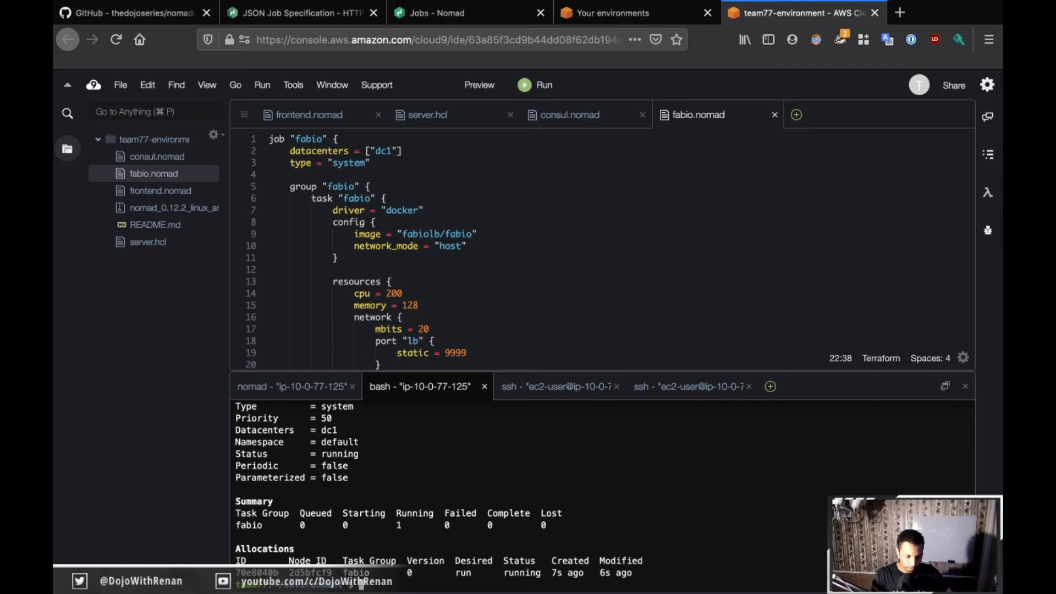
mouse_move(663, 398)
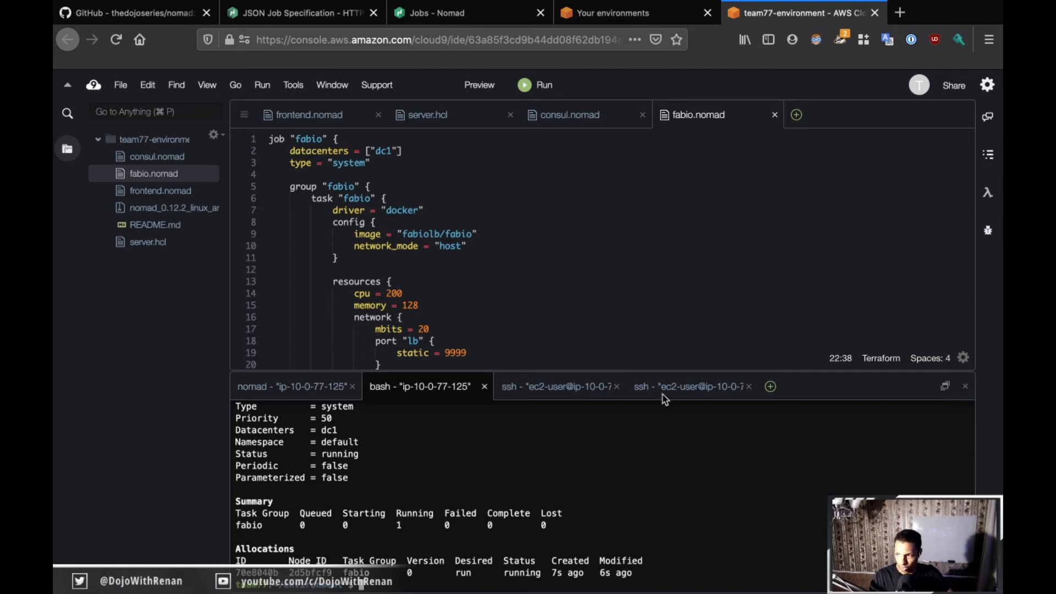
- In the client ssh session, run 'netstat -tupln | grep' for ports 9999 and 9998
click(690, 386)
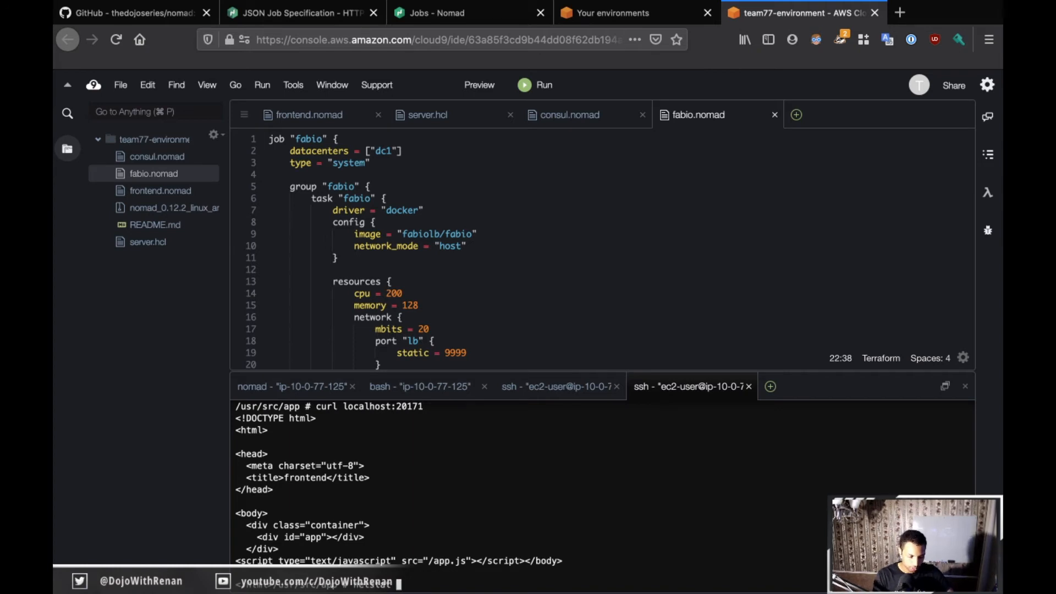
text(-tupln)
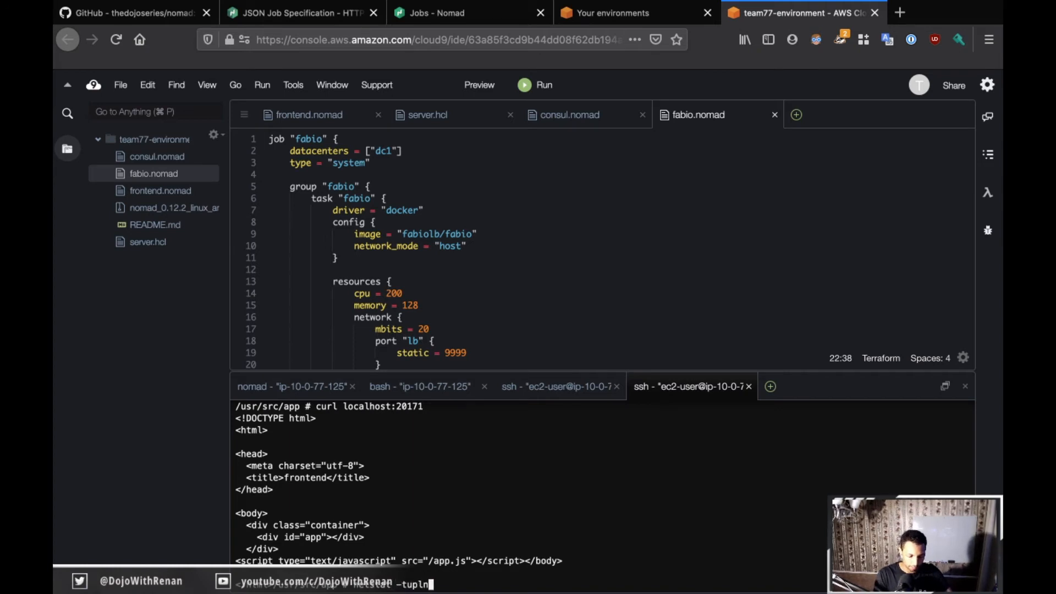
text(| grep 9999)
text(exit)
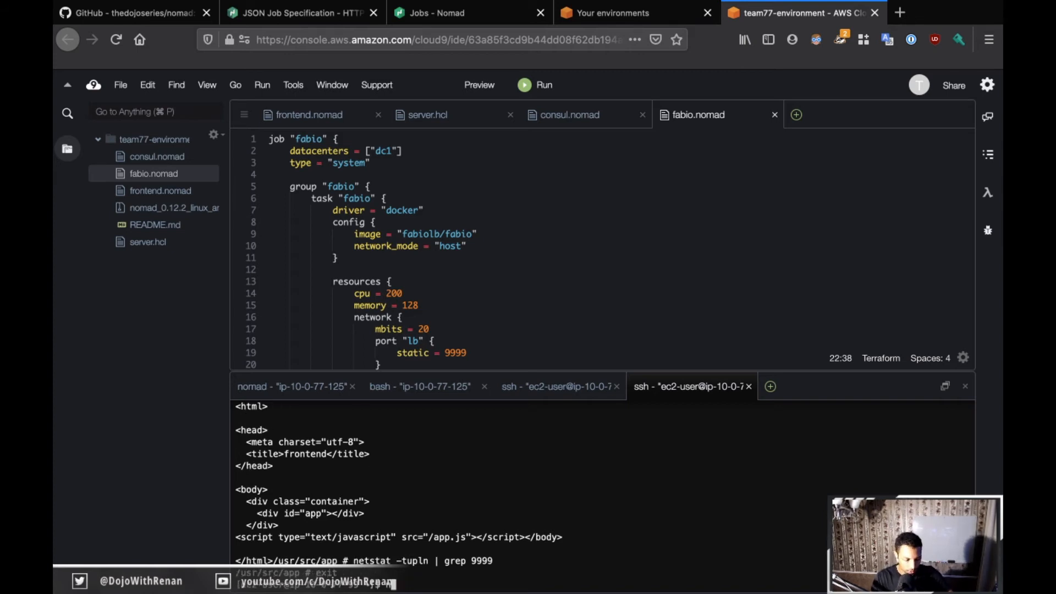
text(netstat -tup)
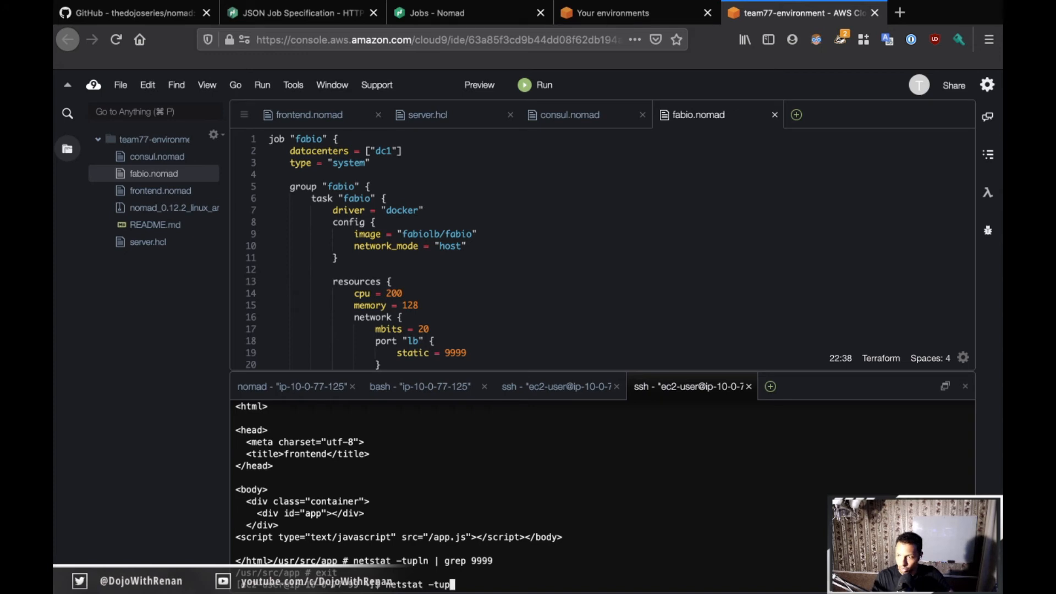
text(ln | grep 9999)
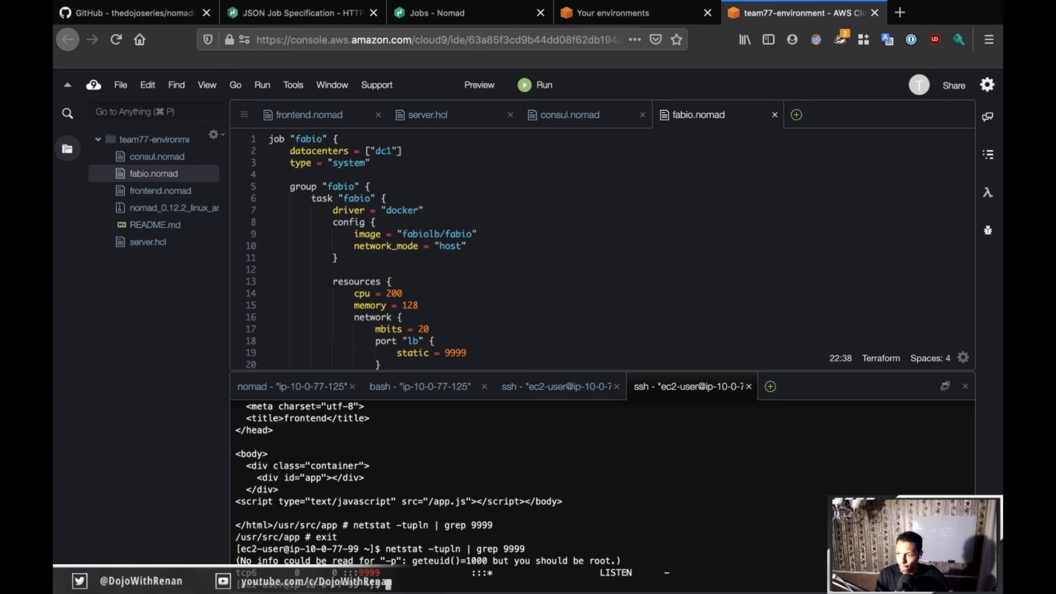
text(netstat -tupln | grep 999)
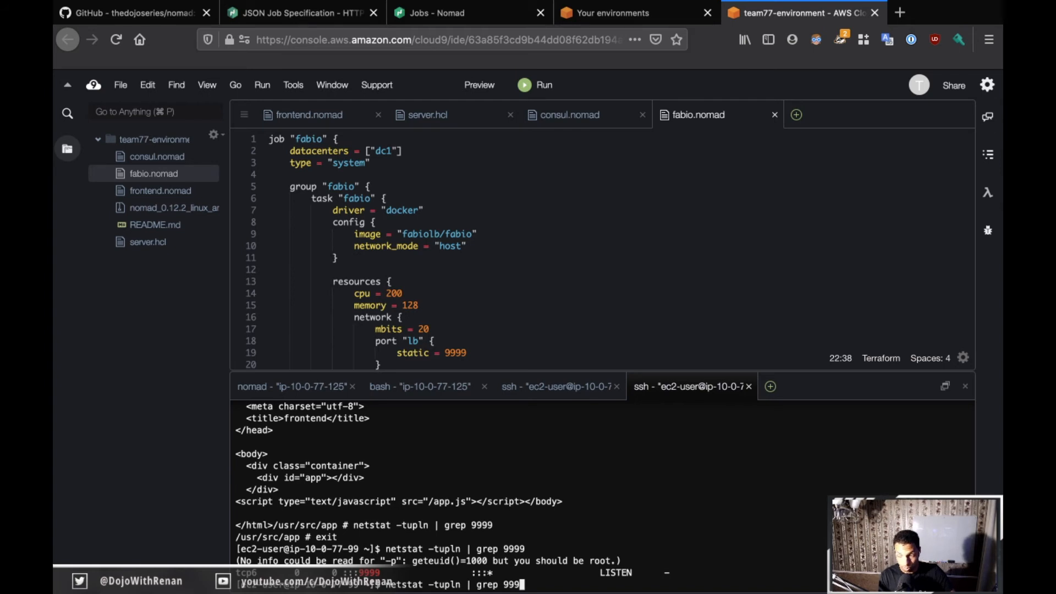
text(8)
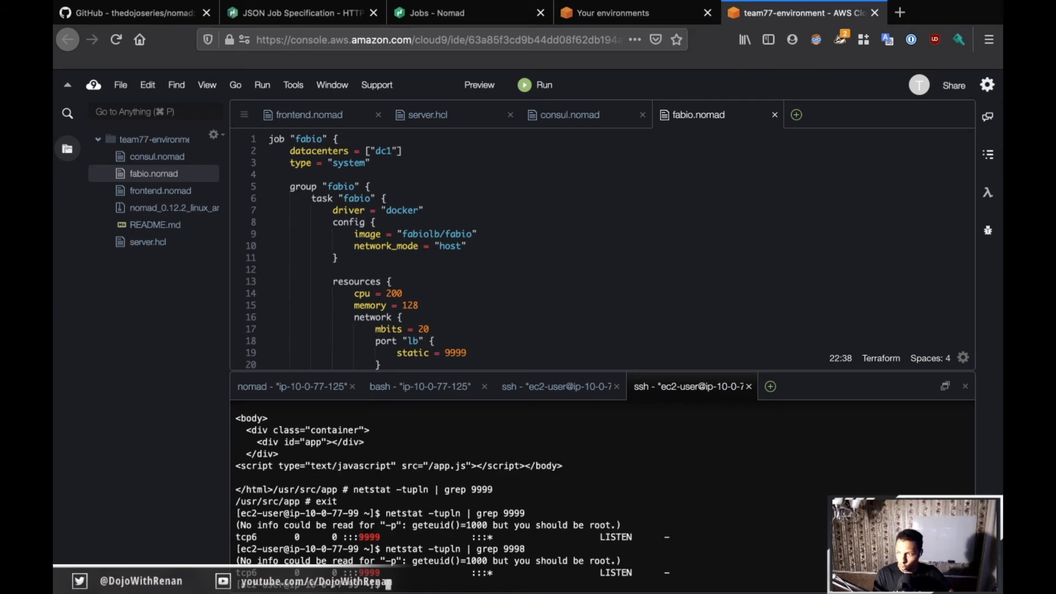
- Scroll GitHub to 'Pro Tip: How to check Fabio's logs', then return to Cloud9
click(128, 13)
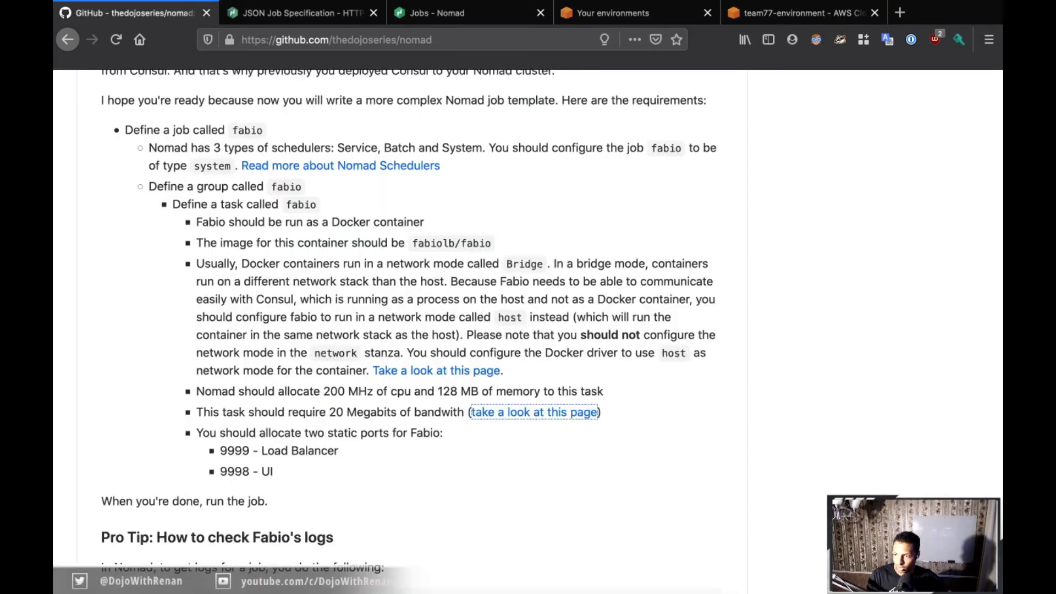
scroll(down, 3)
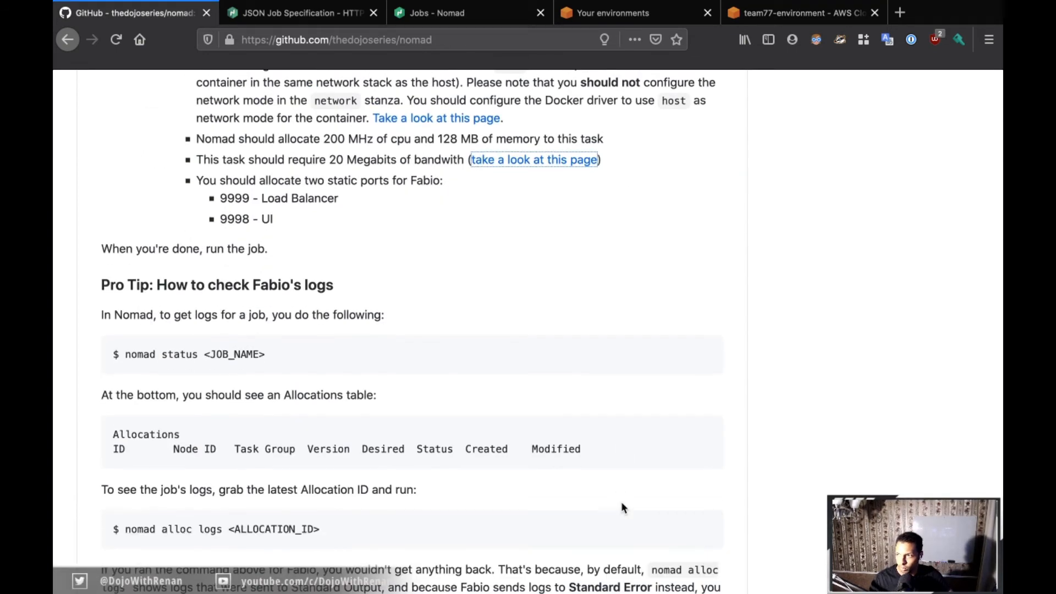
scroll(down, 3)
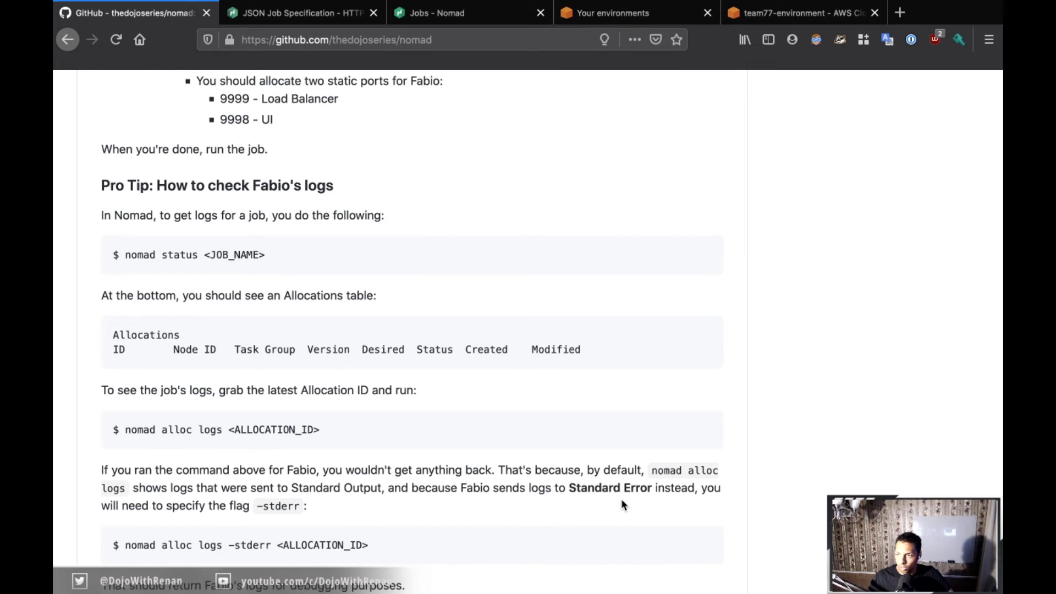
scroll(down, 3)
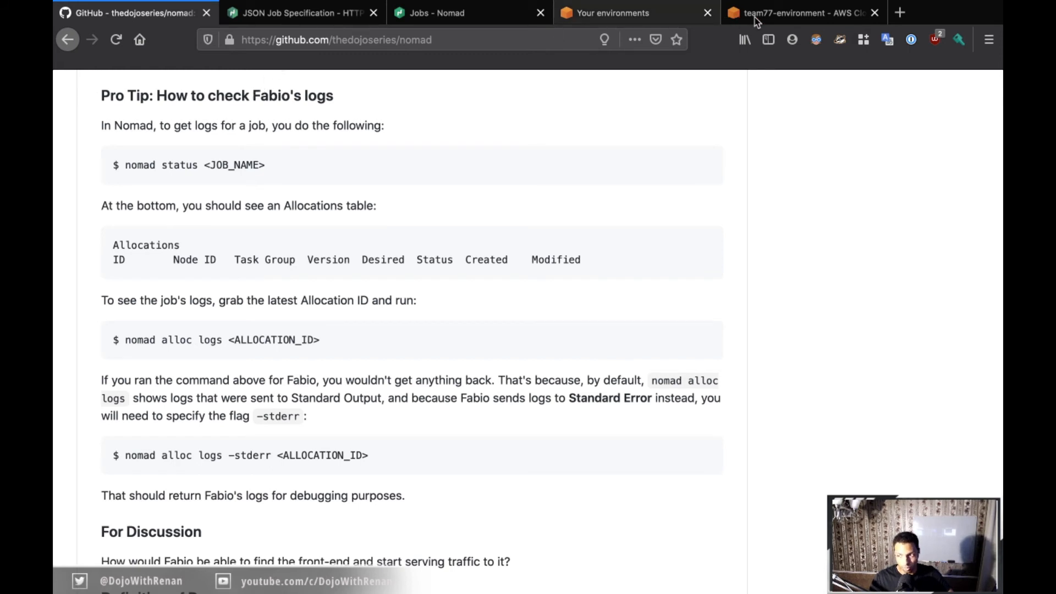
click(801, 13)
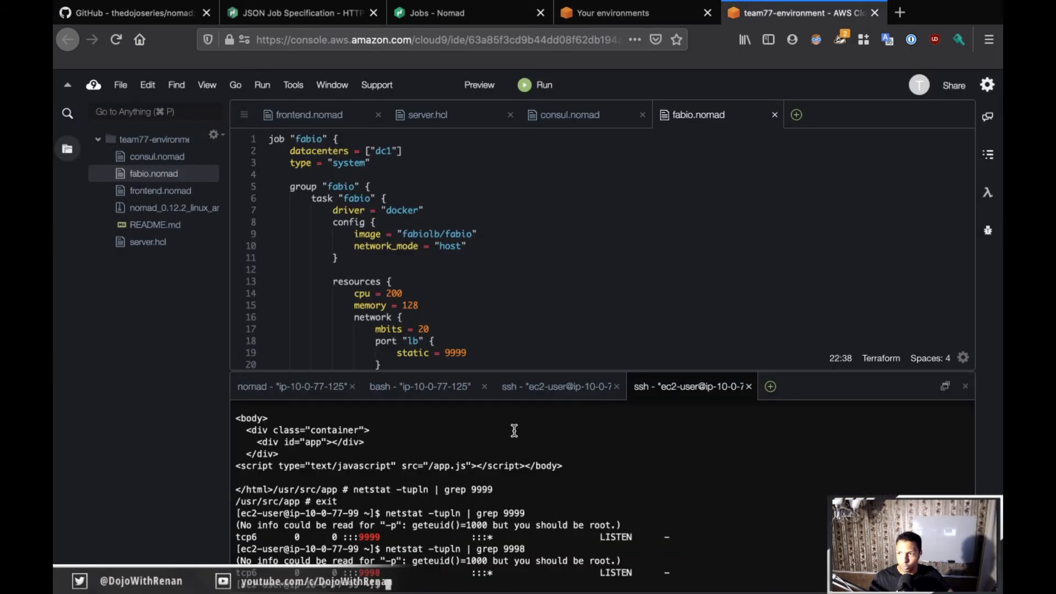
- Run 'nomad alloc logs -stderr' on the fabio allocation to see 'route add frontend' lines
click(419, 386)
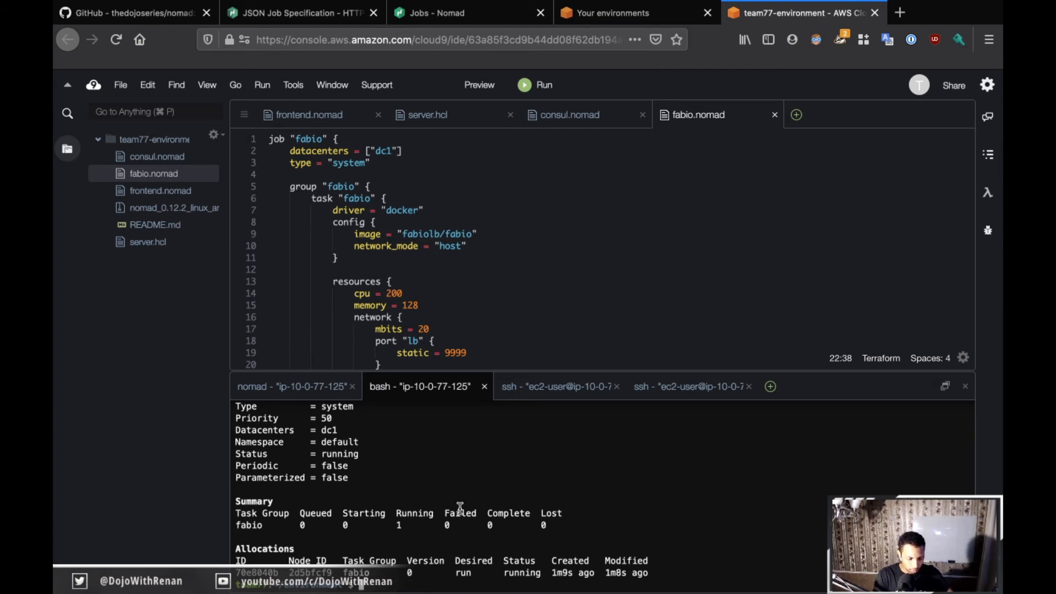
mouse_move(458, 508)
text(nomad alloc logs 70e8040b)
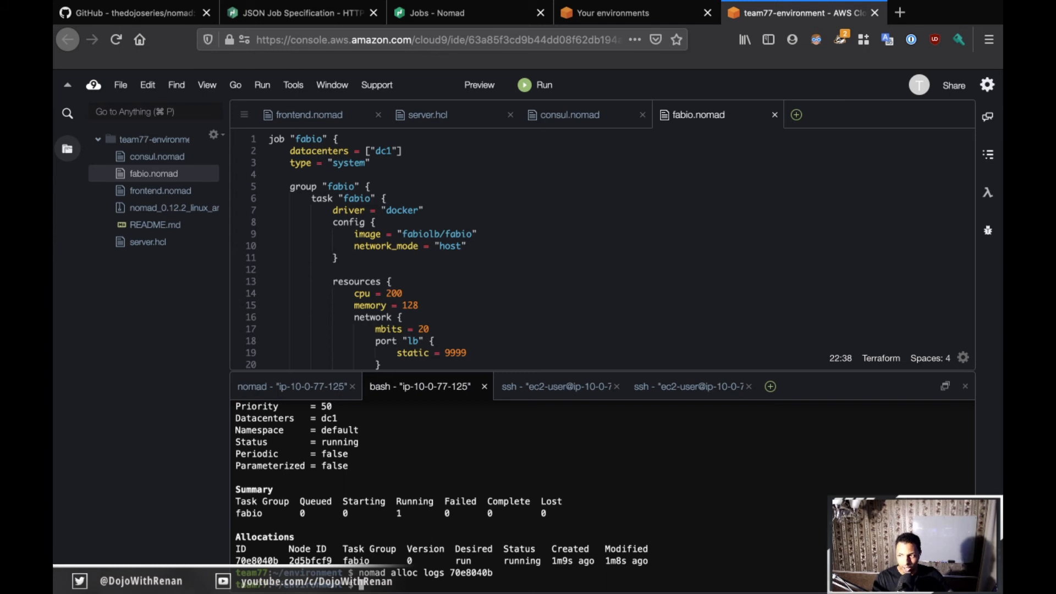
key(Return)
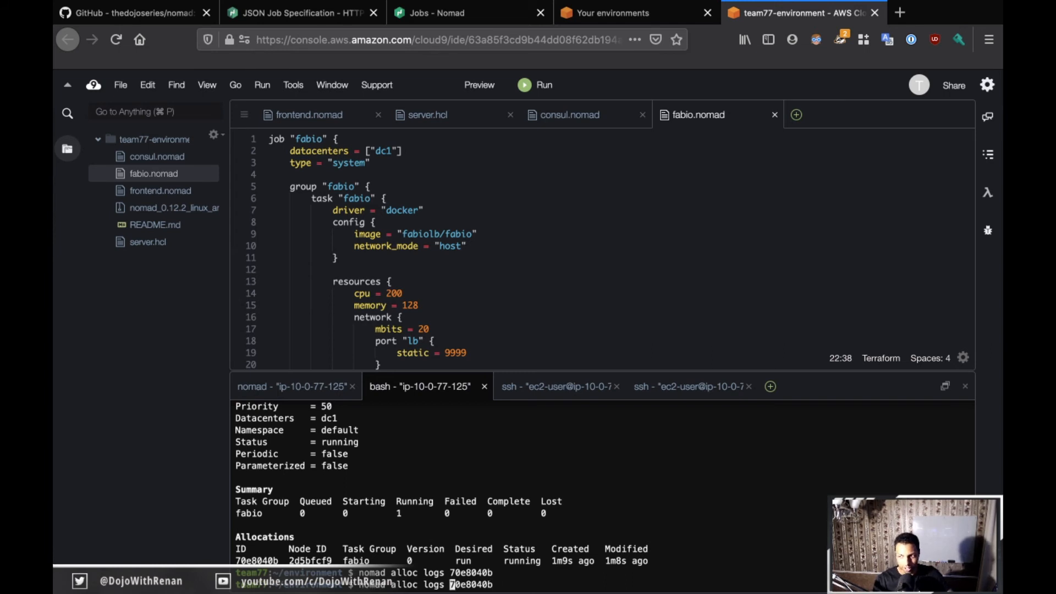
text(-stderr)
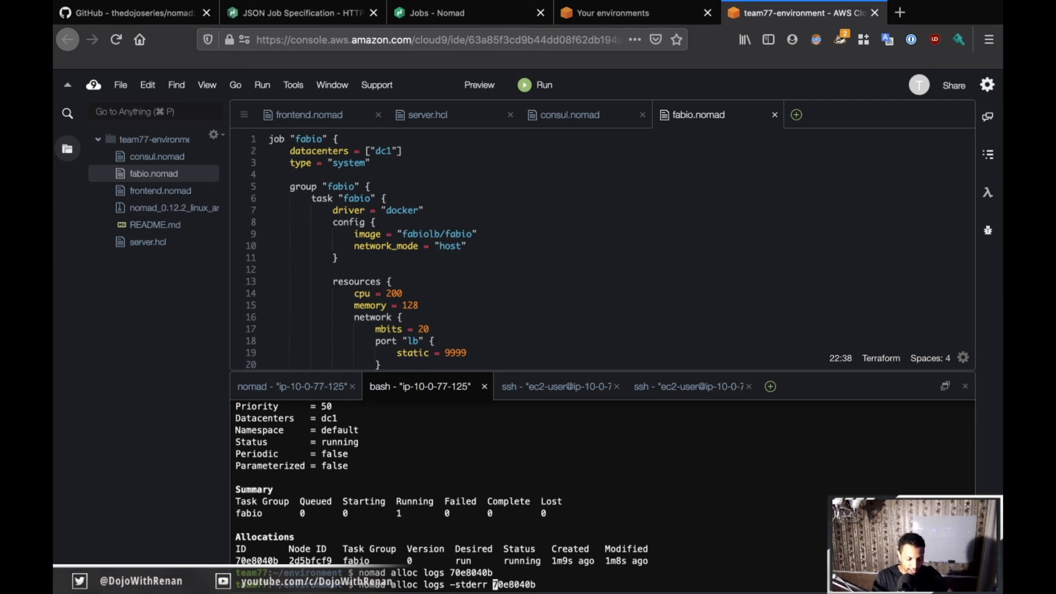
click(424, 386)
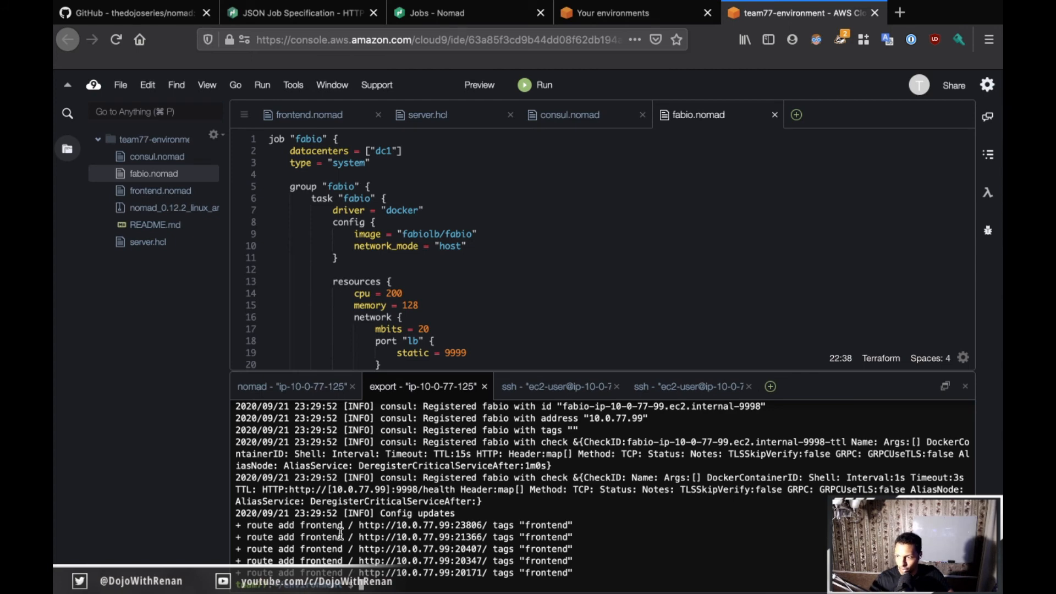
click(426, 386)
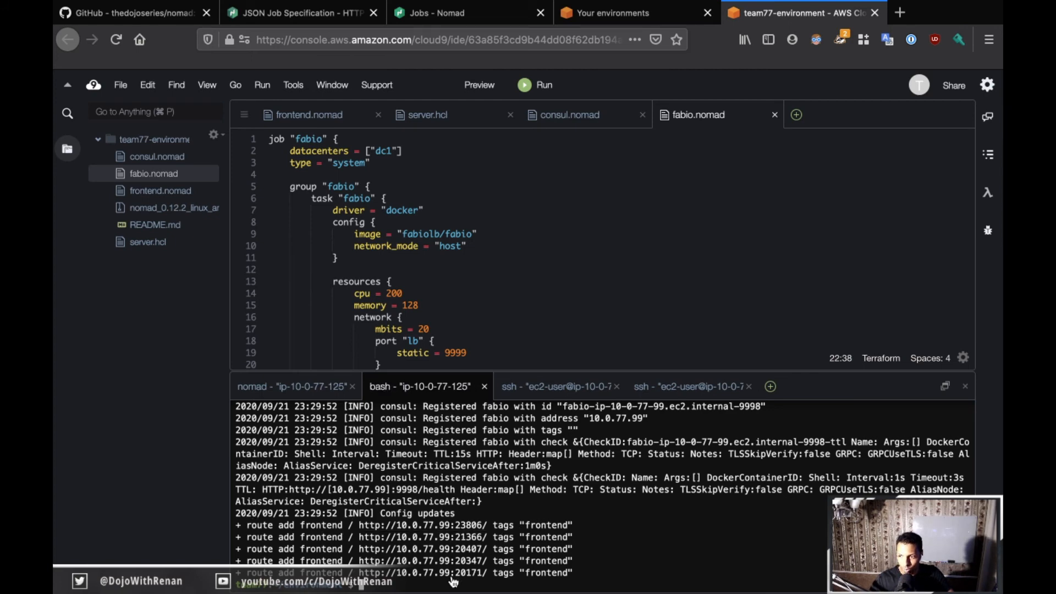
mouse_move(555, 586)
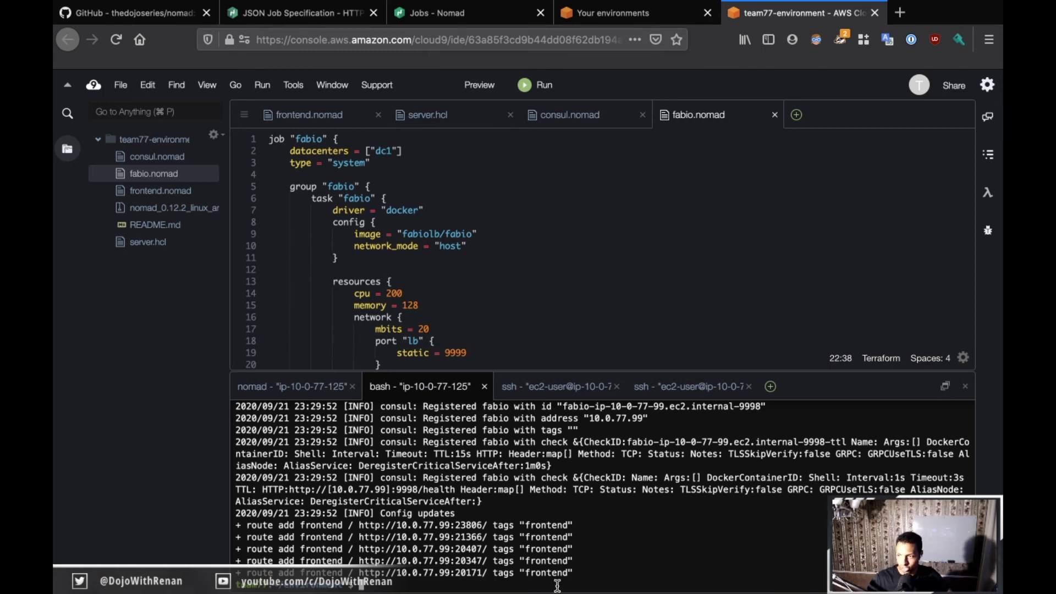
mouse_move(377, 537)
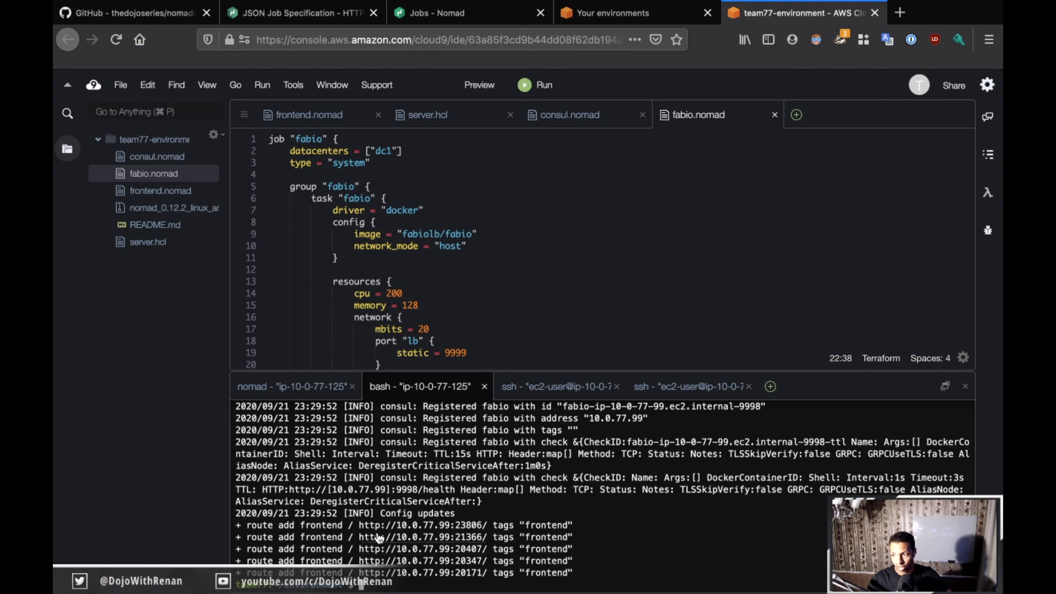
mouse_move(525, 540)
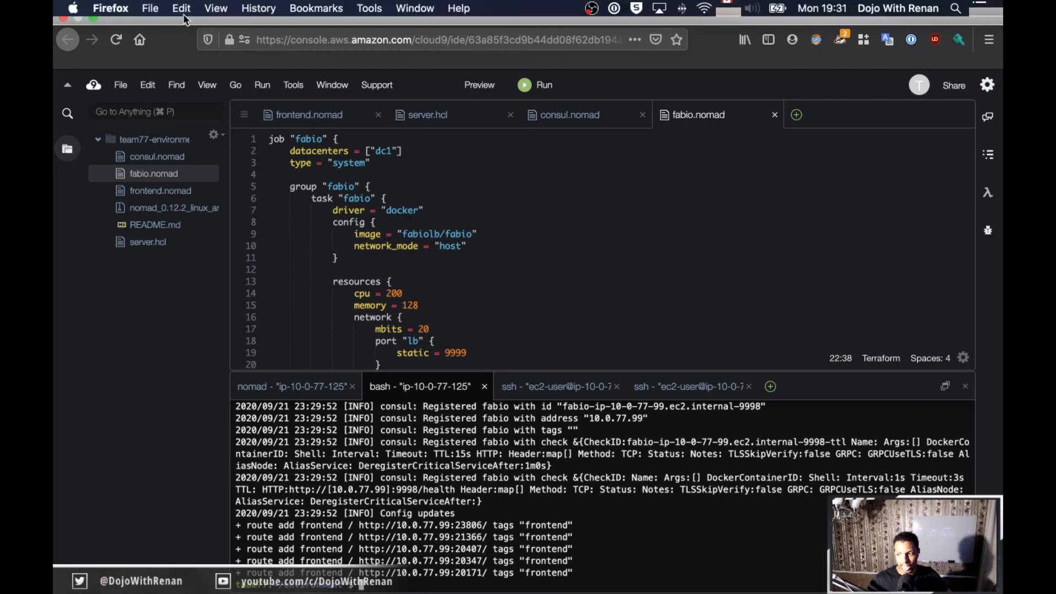
- Scroll GitHub's challenge page to the Definition of Done, then return to Cloud9
click(121, 13)
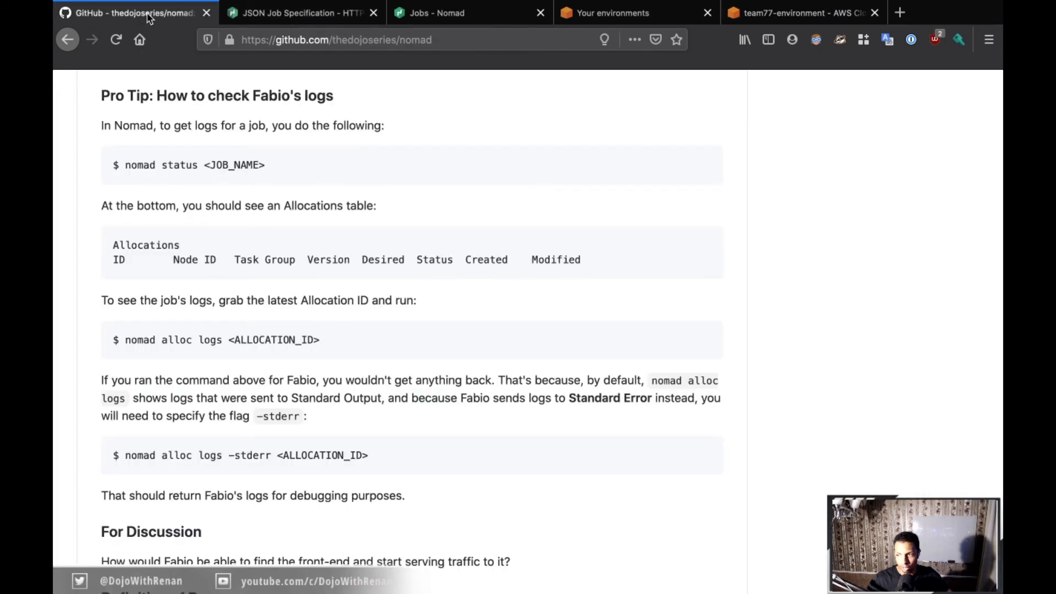
scroll(down, 3)
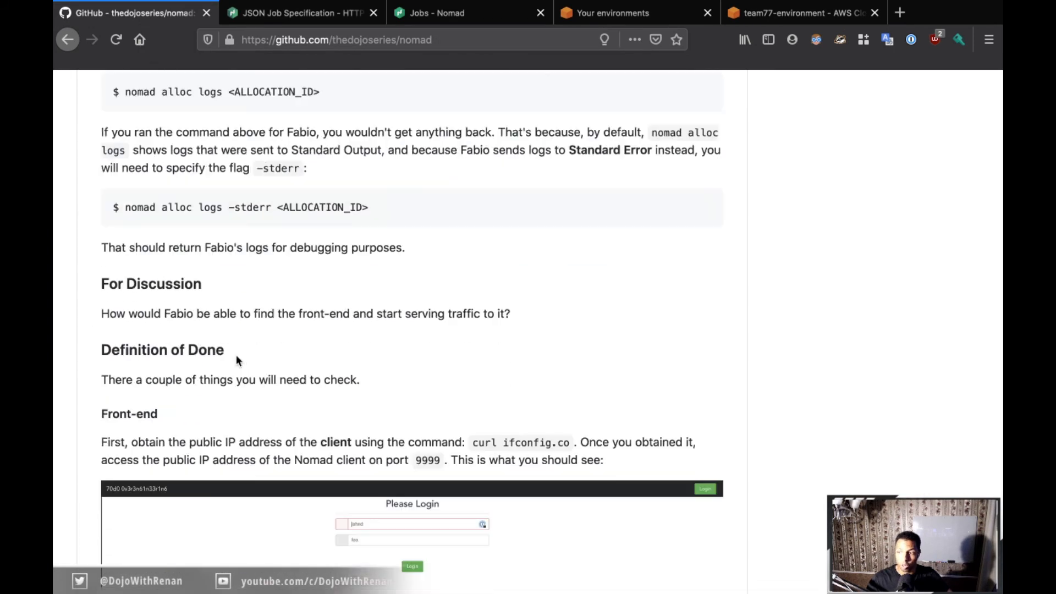
scroll(down, 3)
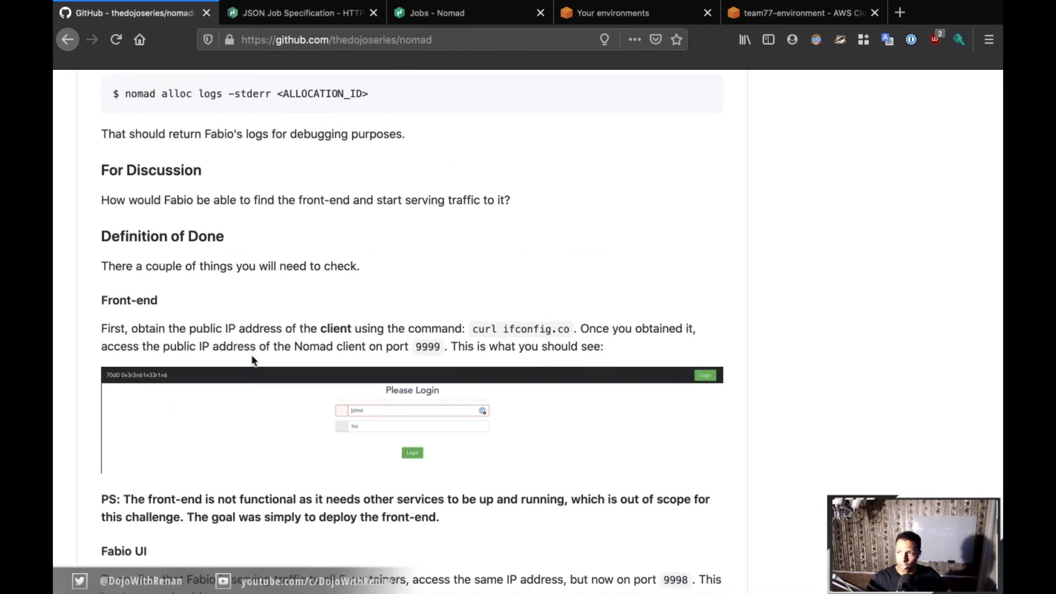
mouse_move(539, 330)
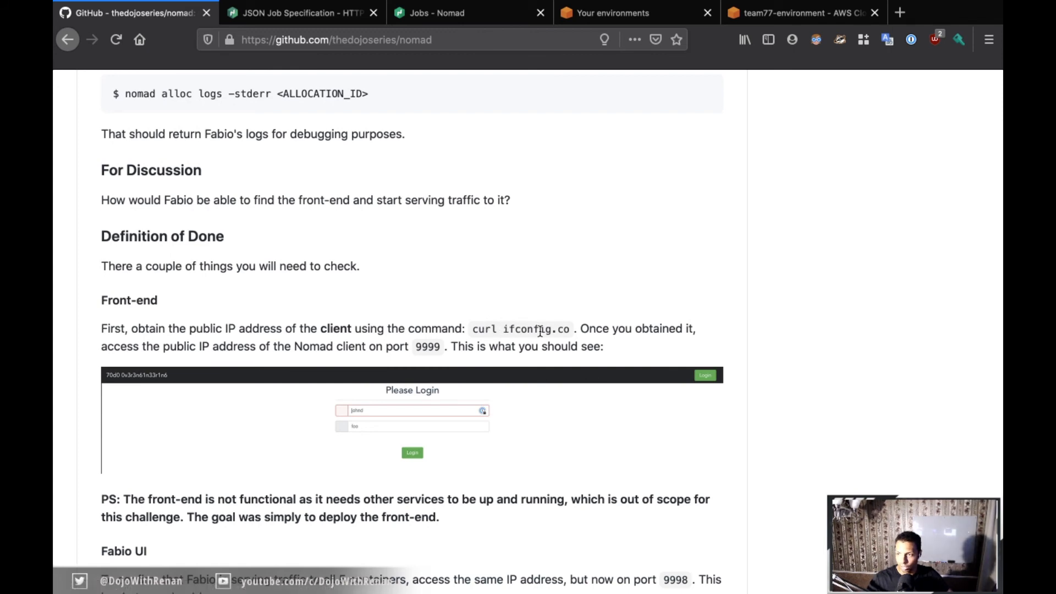
click(795, 12)
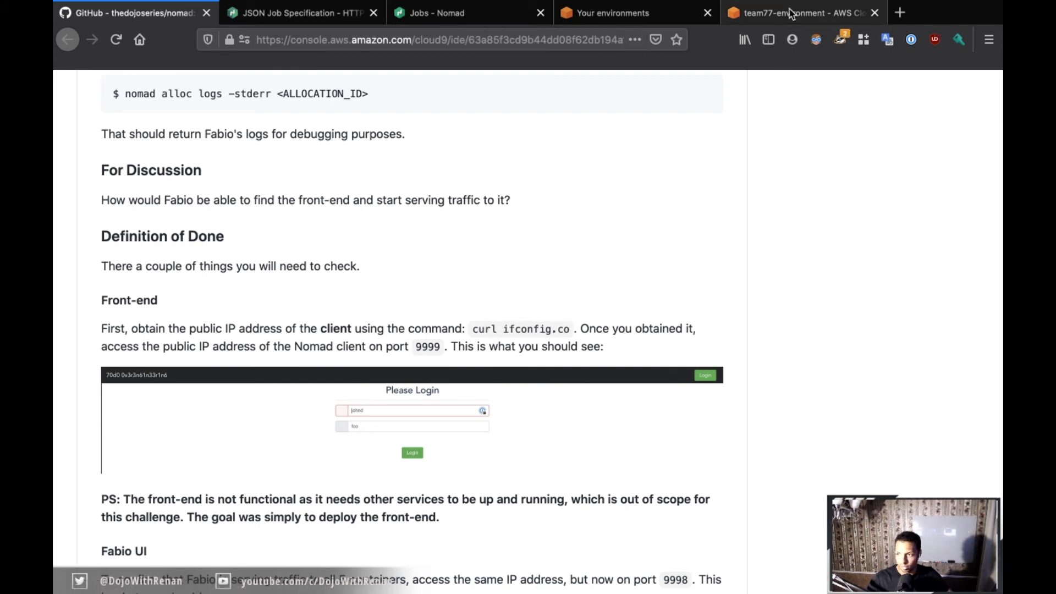
- In the client ssh terminal, run 'curl ifconfig.co' to get the public IP
click(801, 12)
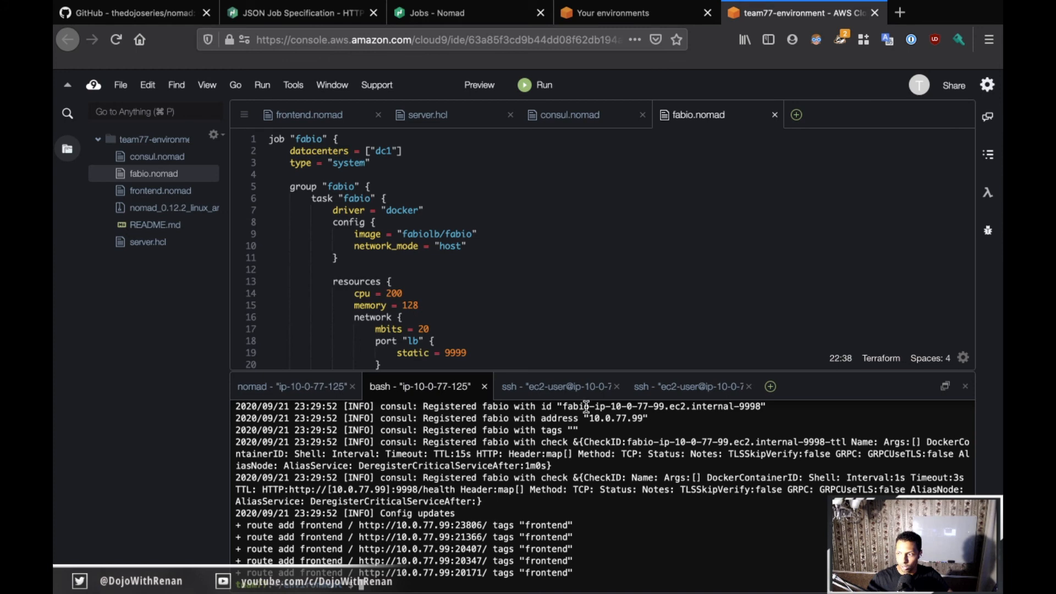
click(690, 386)
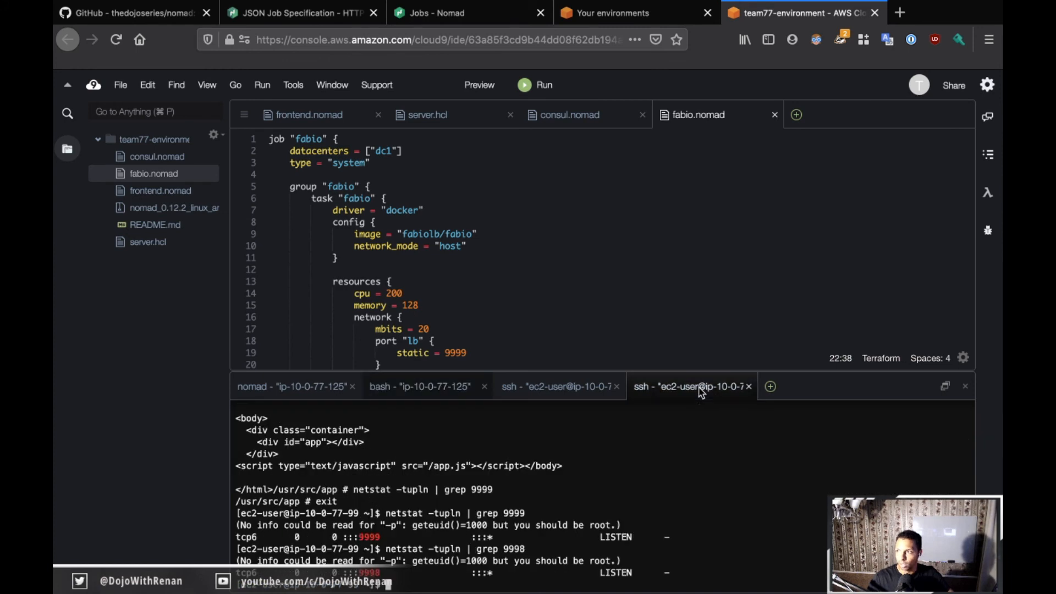
text(curl if)
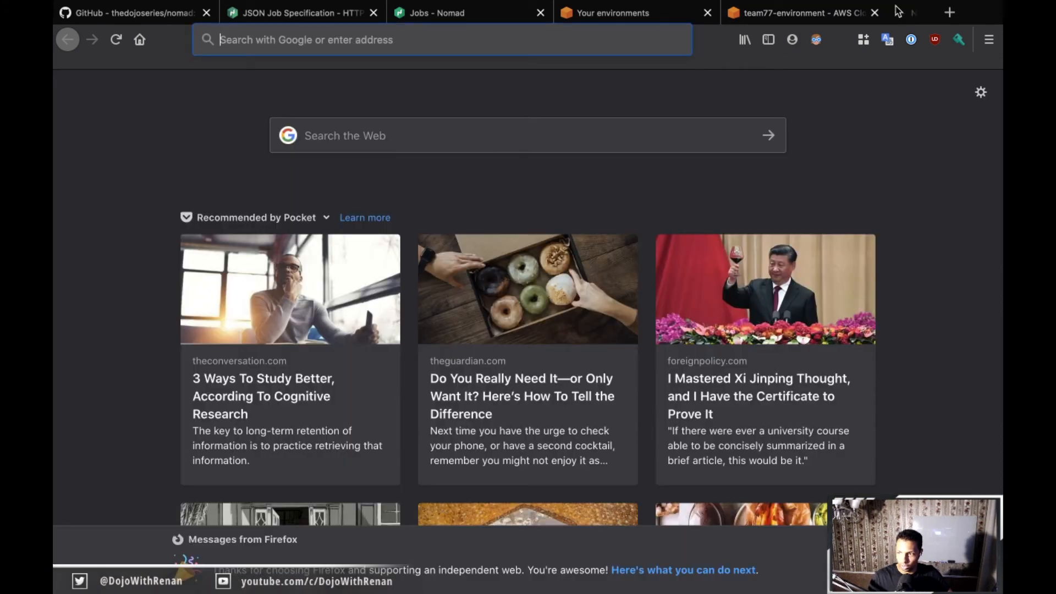
- Load 100.27.22.127:9999 to reach the Please Login page, then edit the address
text(100.27.22.127)
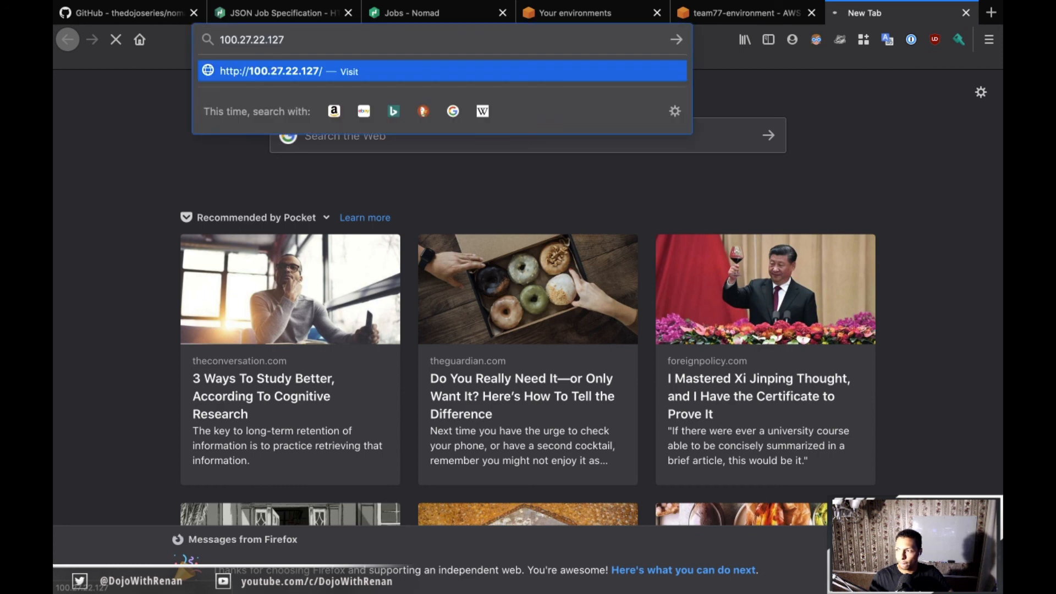
text(9999/#/login?redirect=%2F)
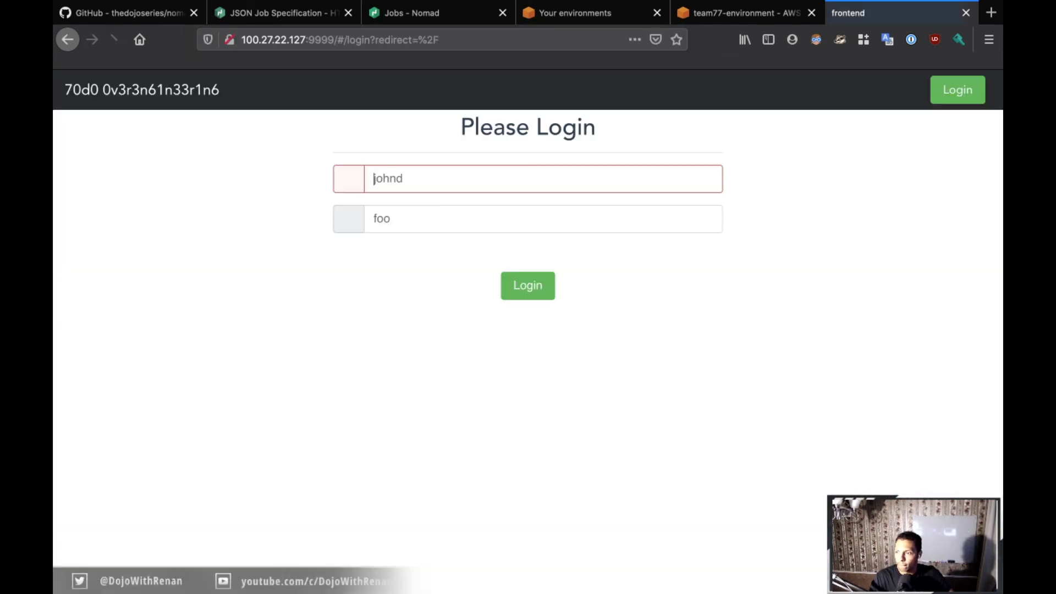
click(525, 178)
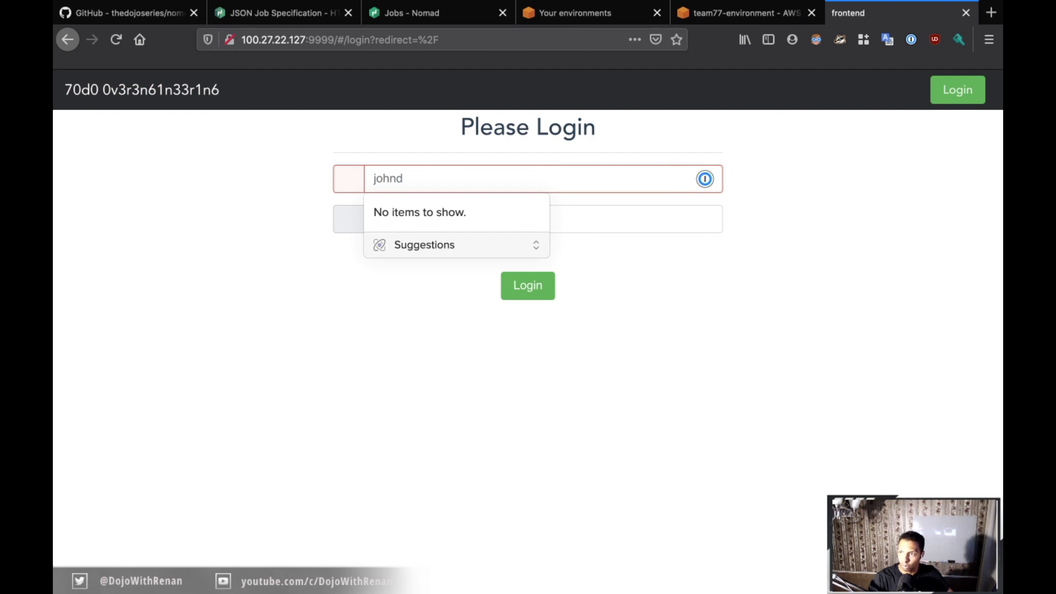
mouse_move(626, 105)
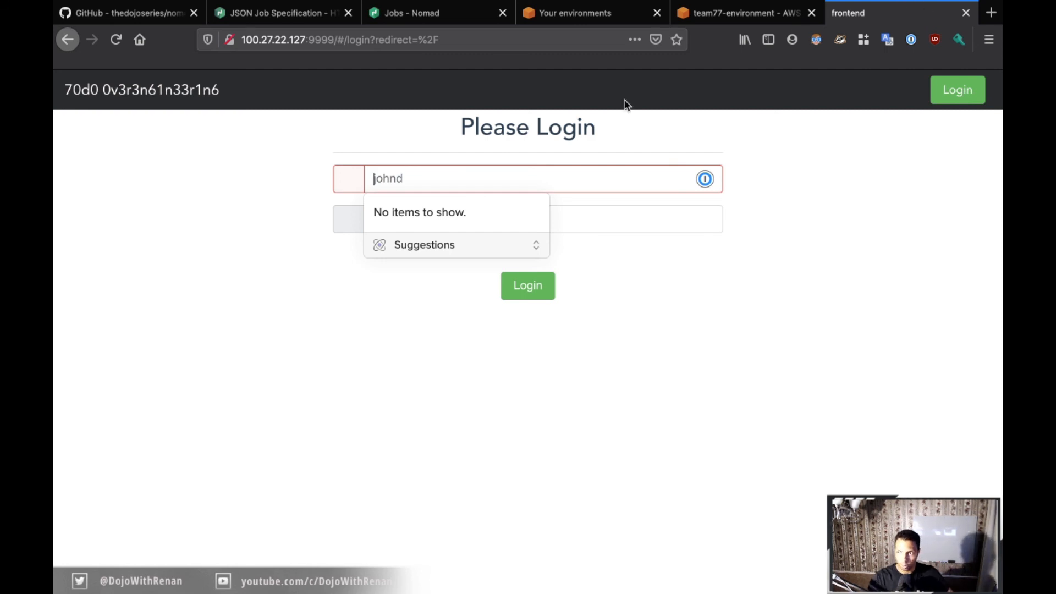
click(340, 39)
text(100.27.22.127:9998)
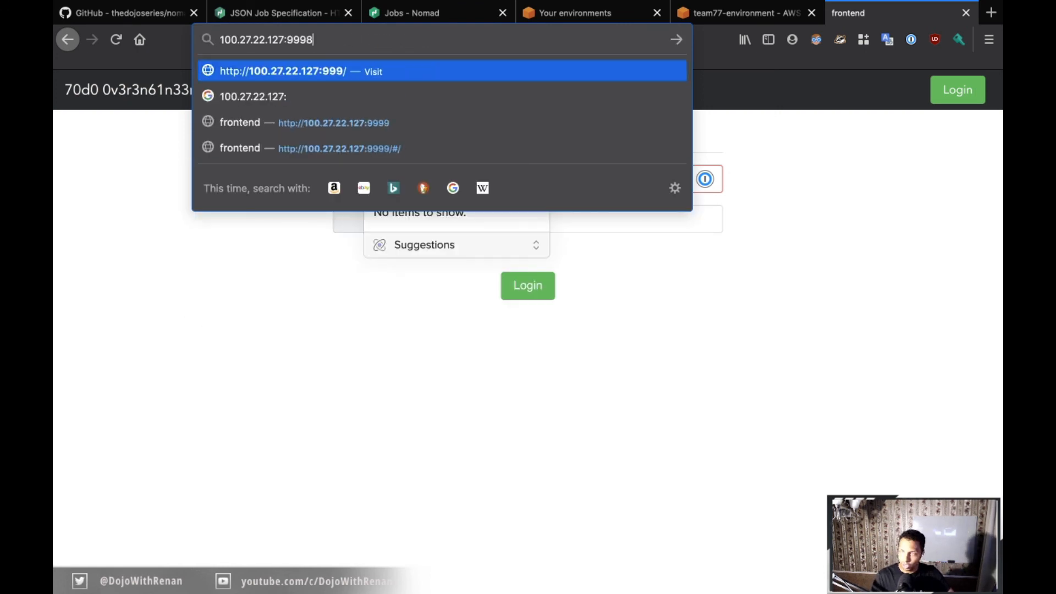
- Load 100.27.22.127:9998/routes and inspect the five frontend routes at 20% weight
key(Return)
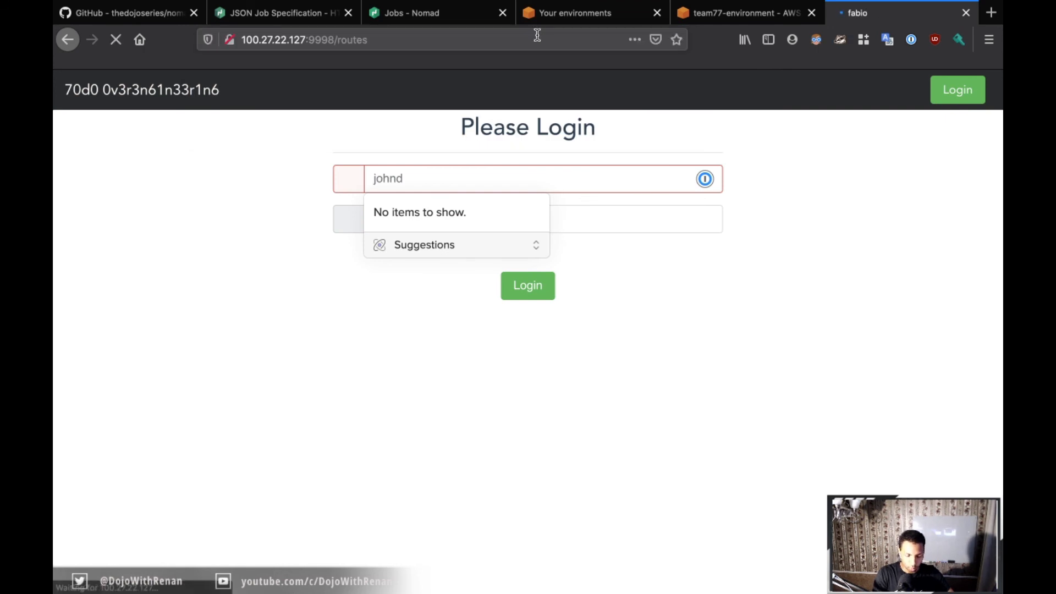
click(527, 286)
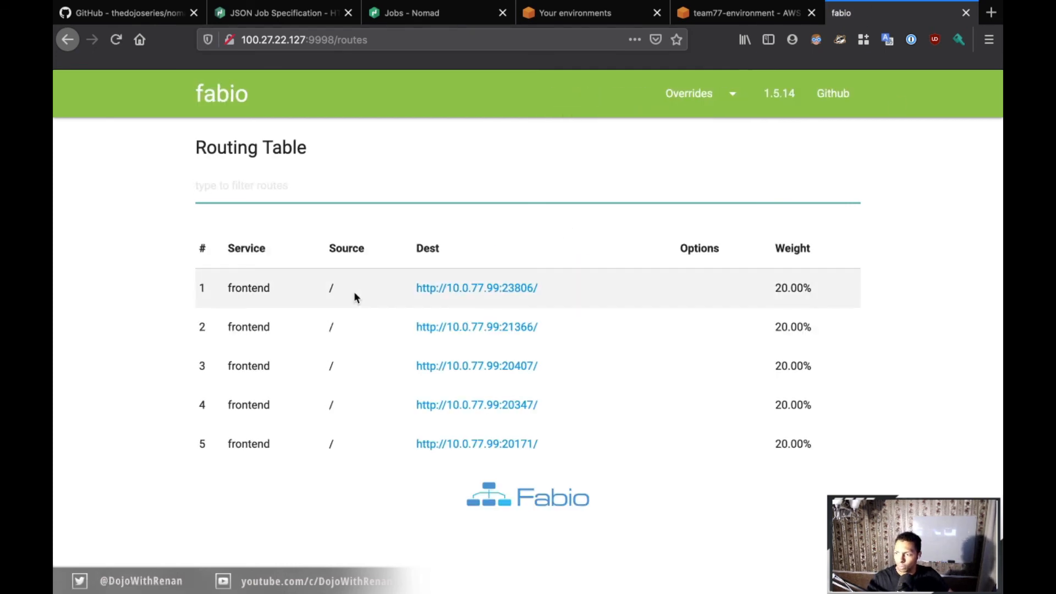
mouse_move(624, 295)
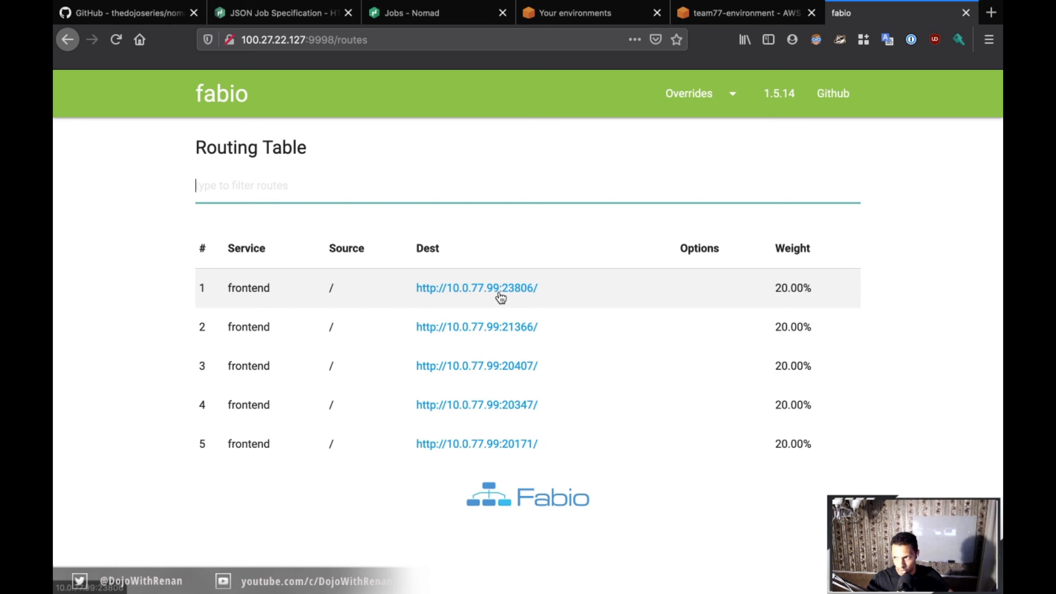
mouse_move(513, 296)
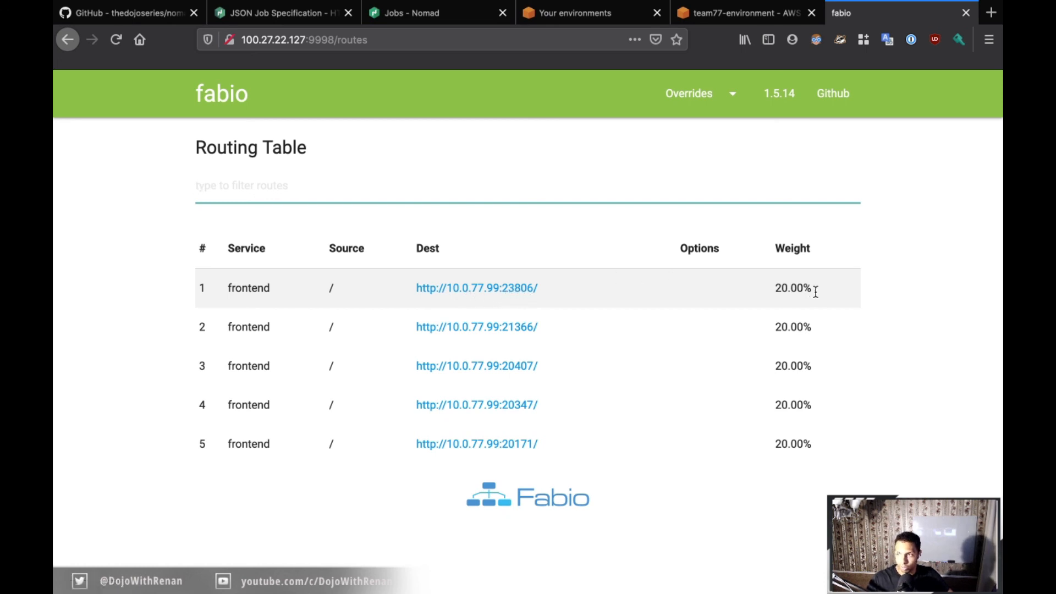
mouse_move(833, 291)
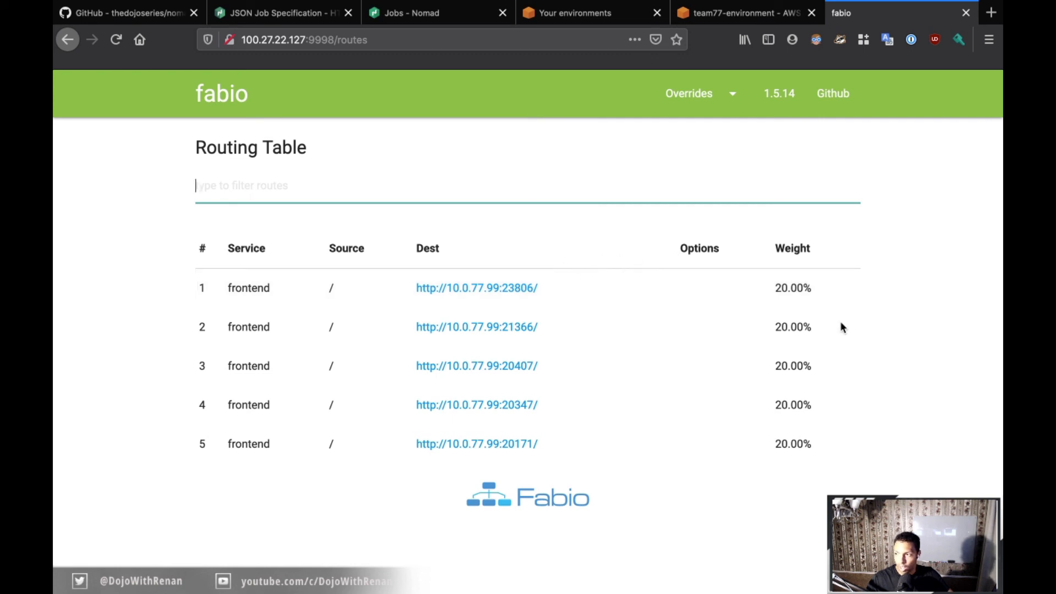
mouse_move(602, 329)
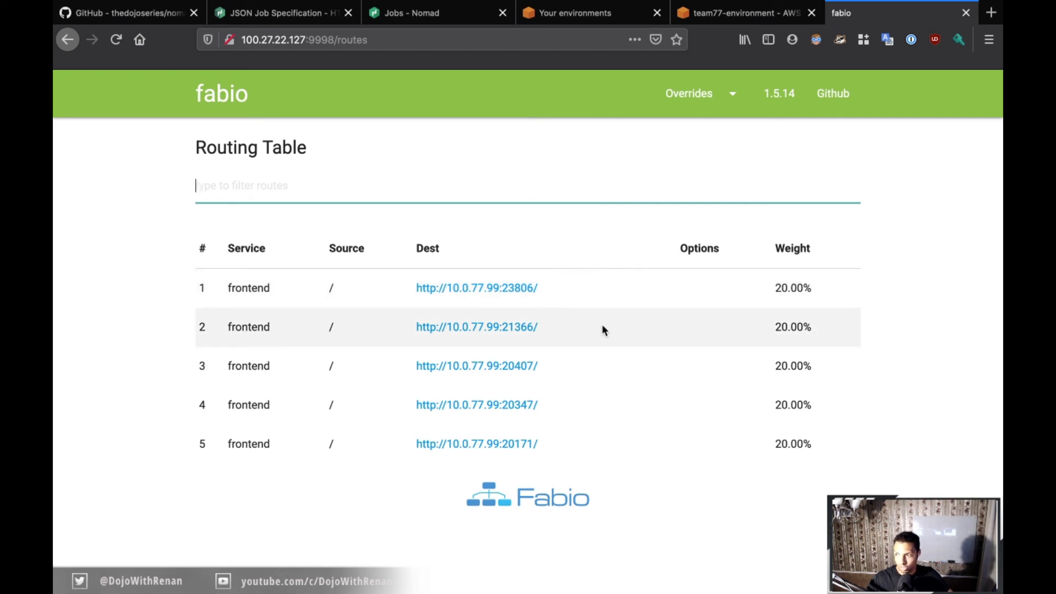